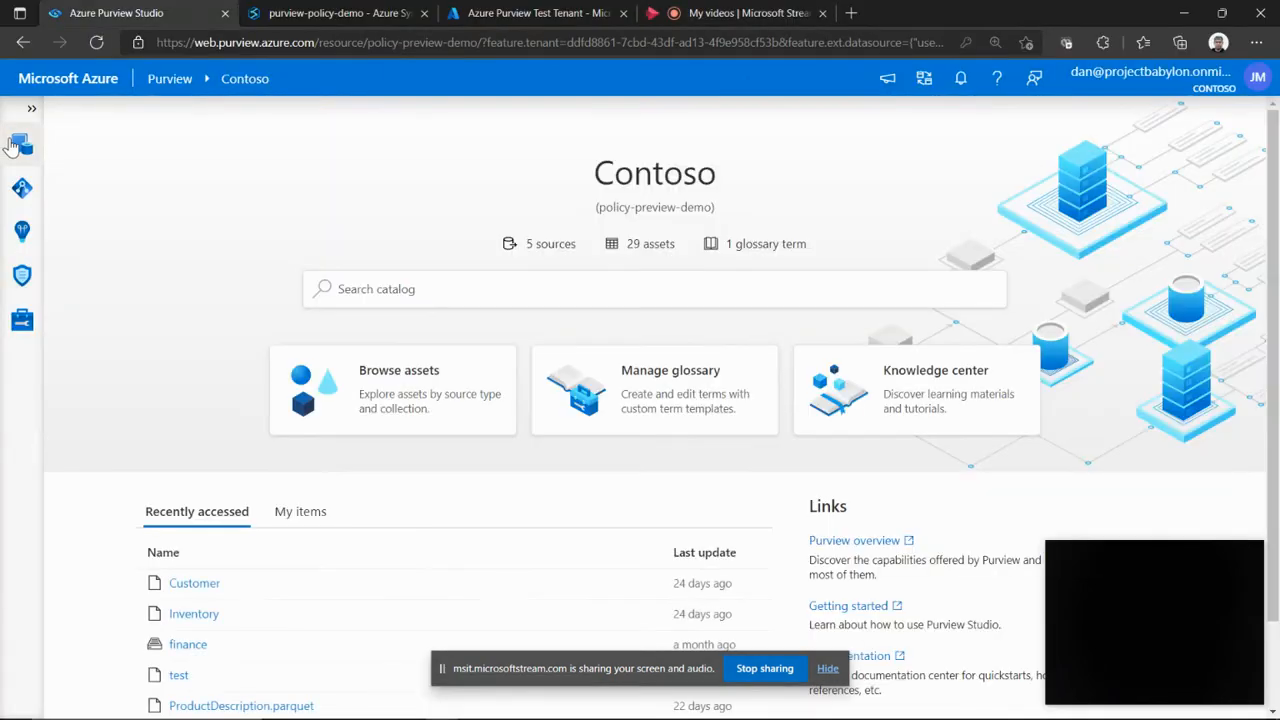
pyautogui.moveTo(650, 228)
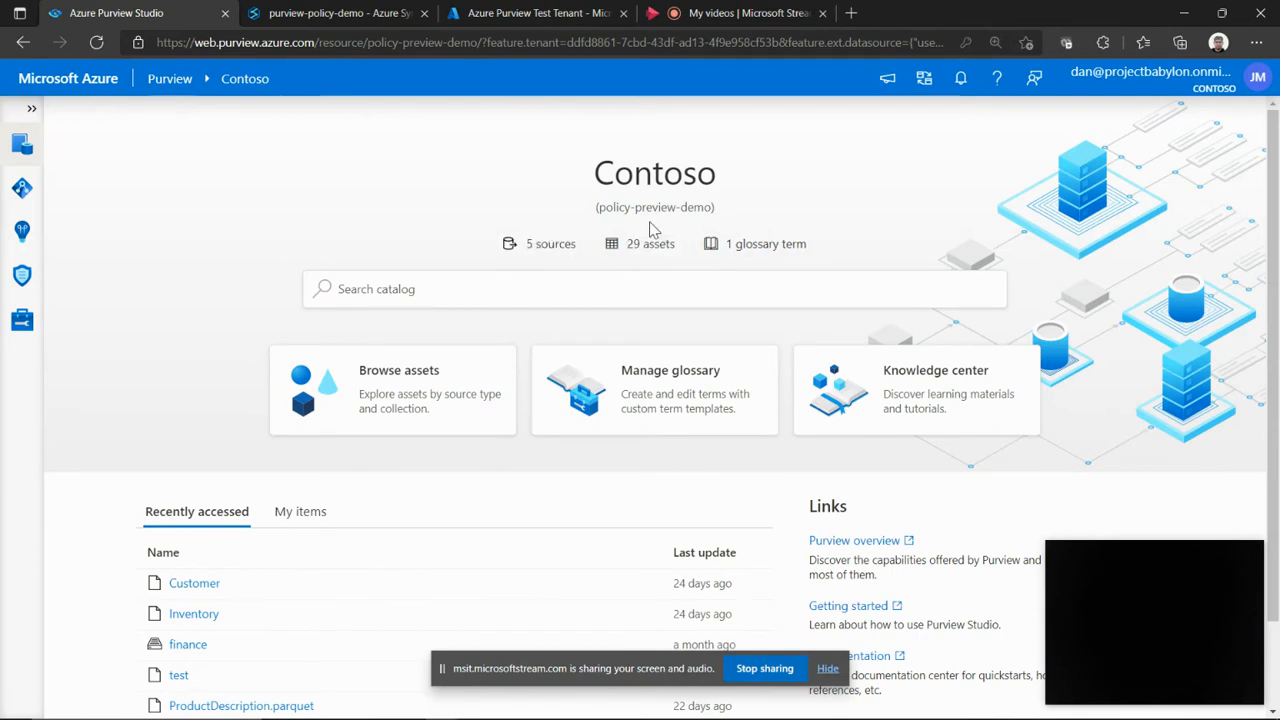
pyautogui.moveTo(752, 176)
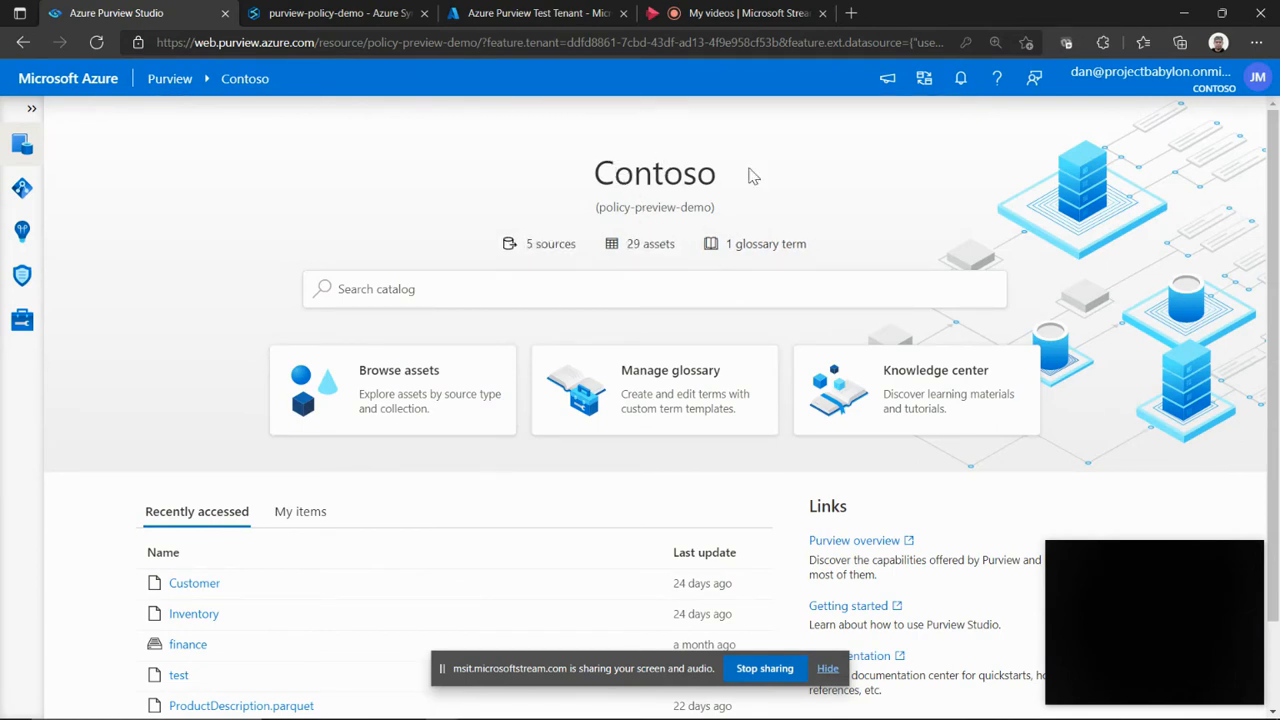
pyautogui.moveTo(136, 180)
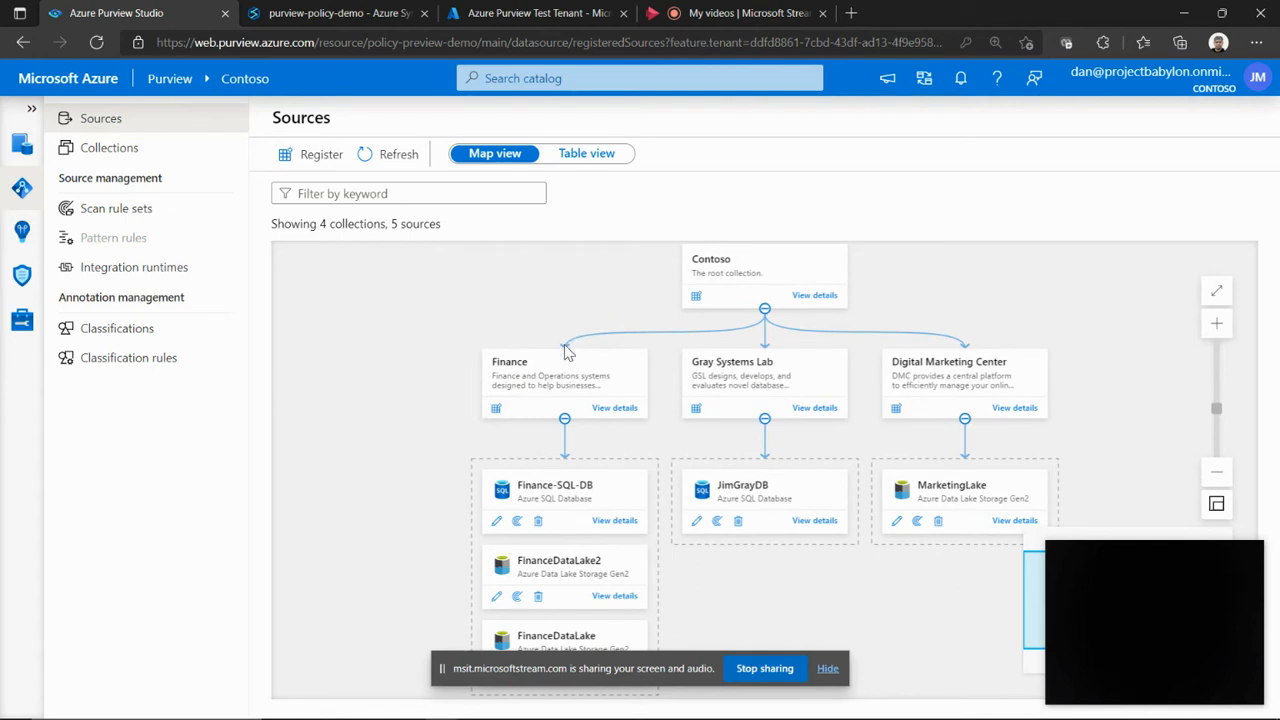
pyautogui.moveTo(520, 378)
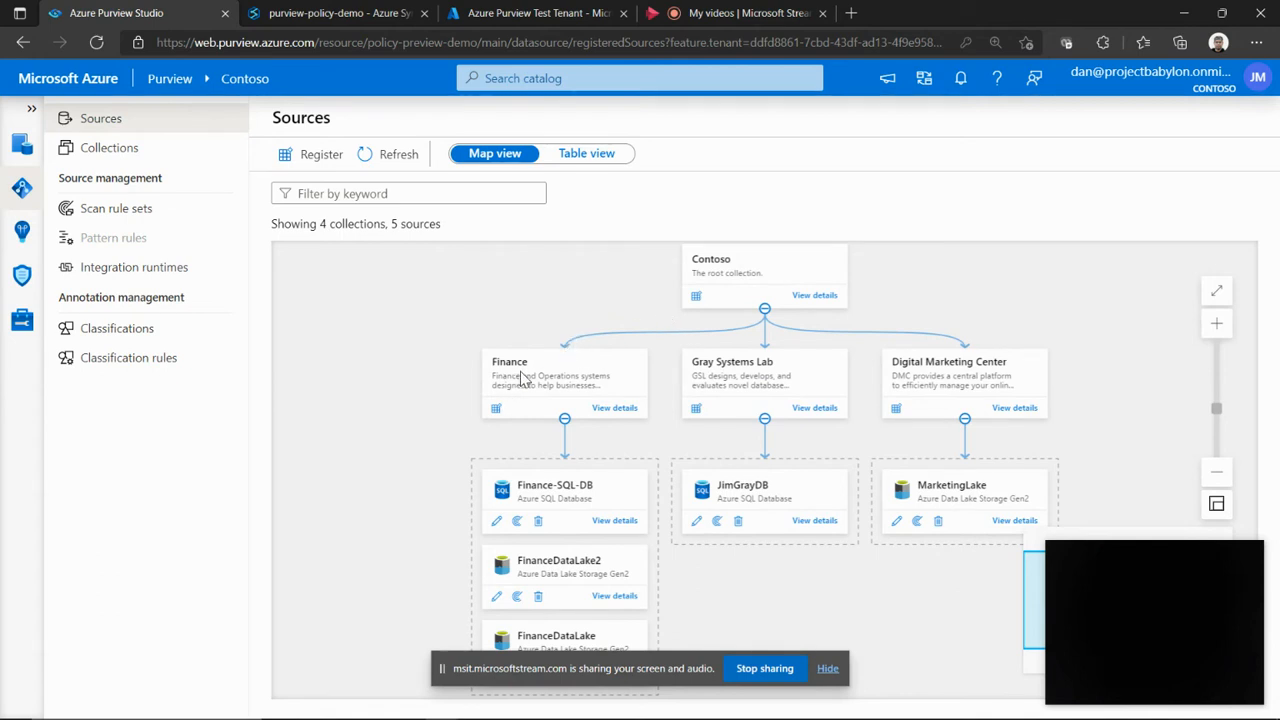
# Scroll the Sources map to view the Finance, Gray Systems Lab and Digital Marketing Center collections.
pyautogui.scroll(-3)
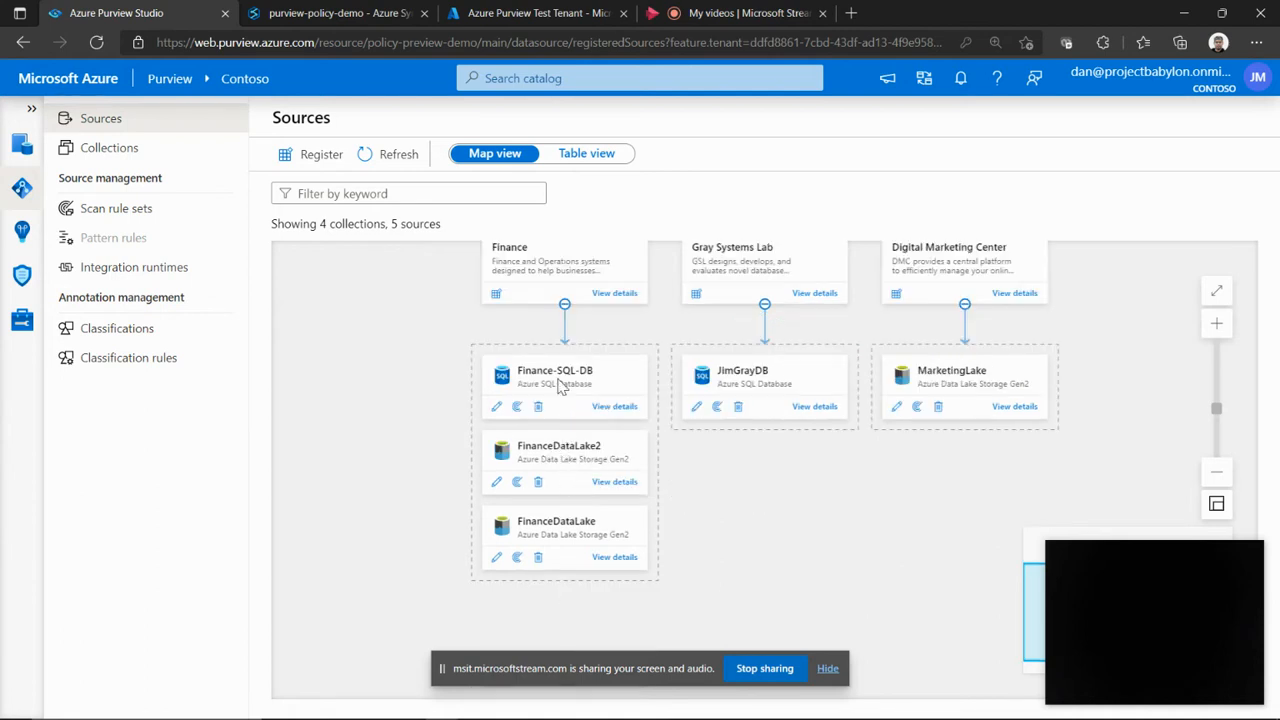
pyautogui.moveTo(548, 458)
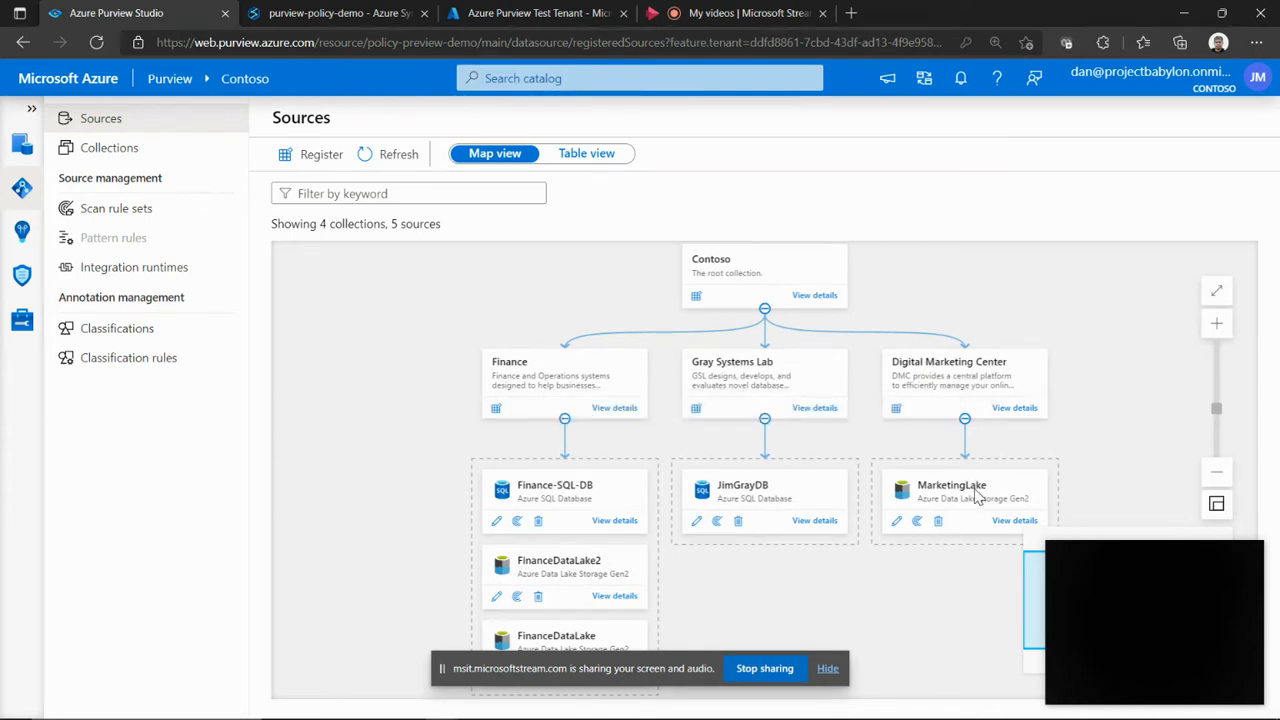
pyautogui.moveTo(408, 434)
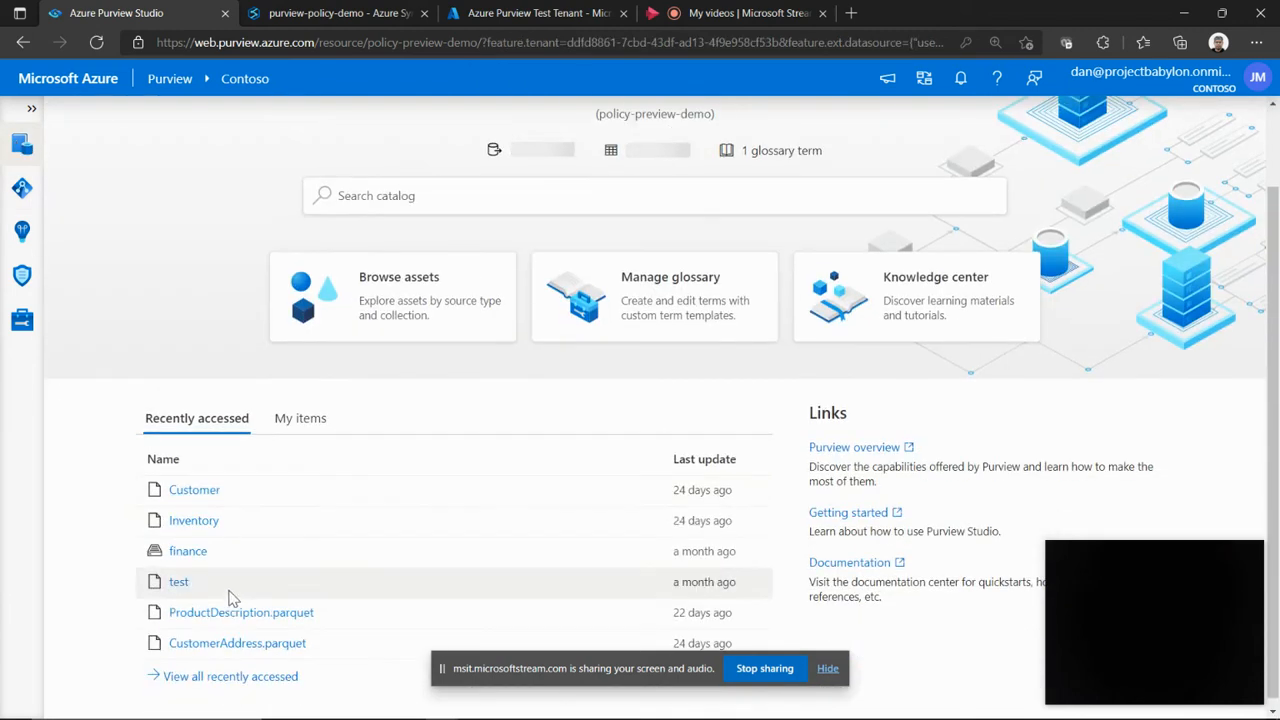
# View the ProductDescription.parquet asset from recent items, then go to the Policy management list.
pyautogui.click(240, 612)
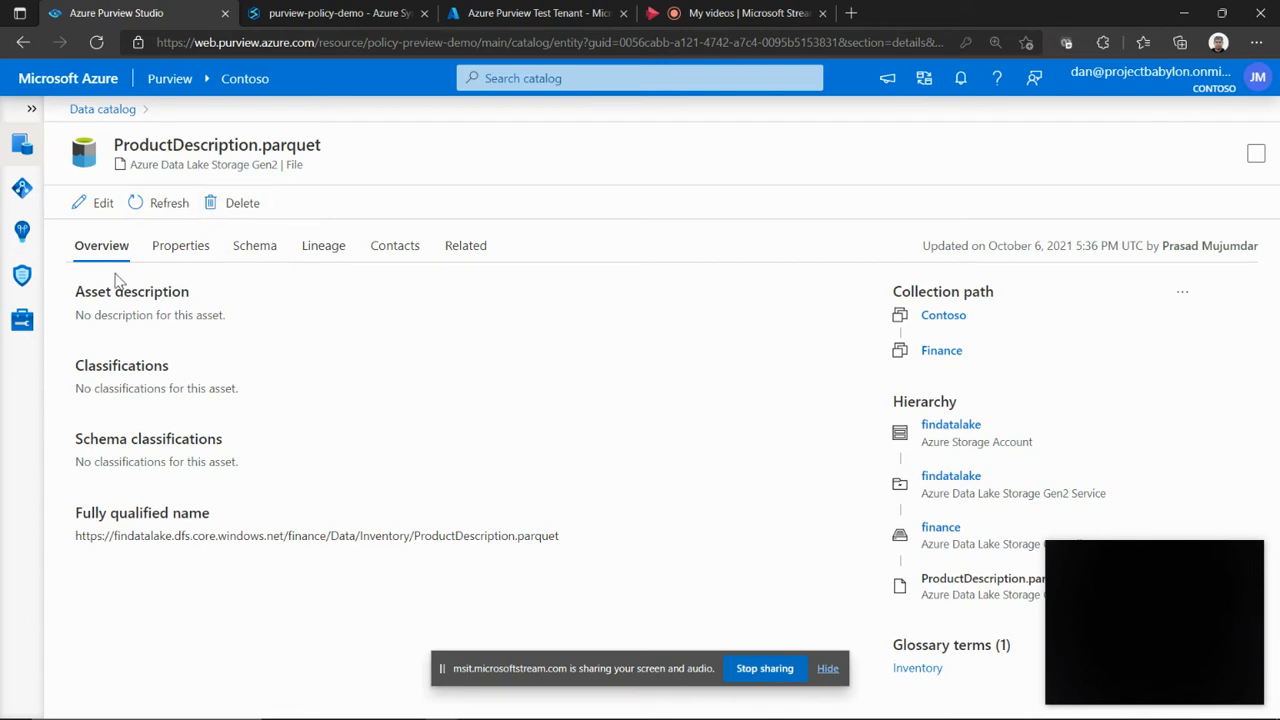
pyautogui.moveTo(976, 676)
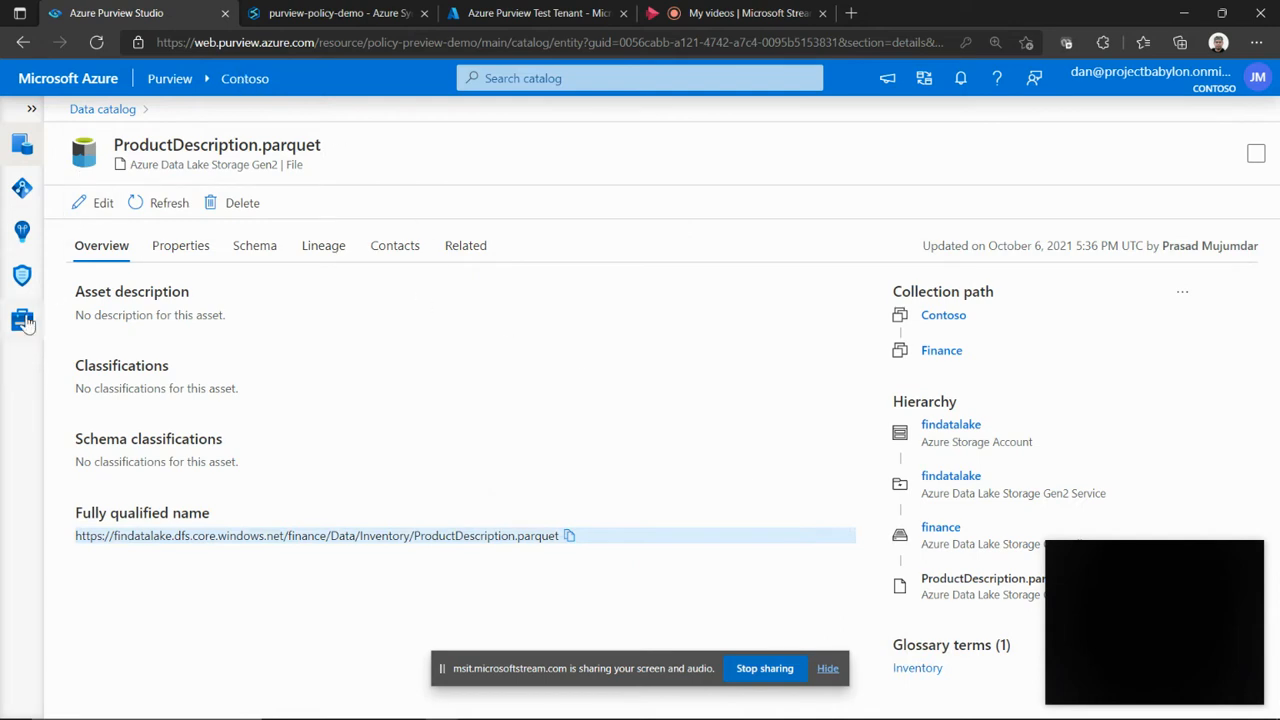
pyautogui.click(22, 276)
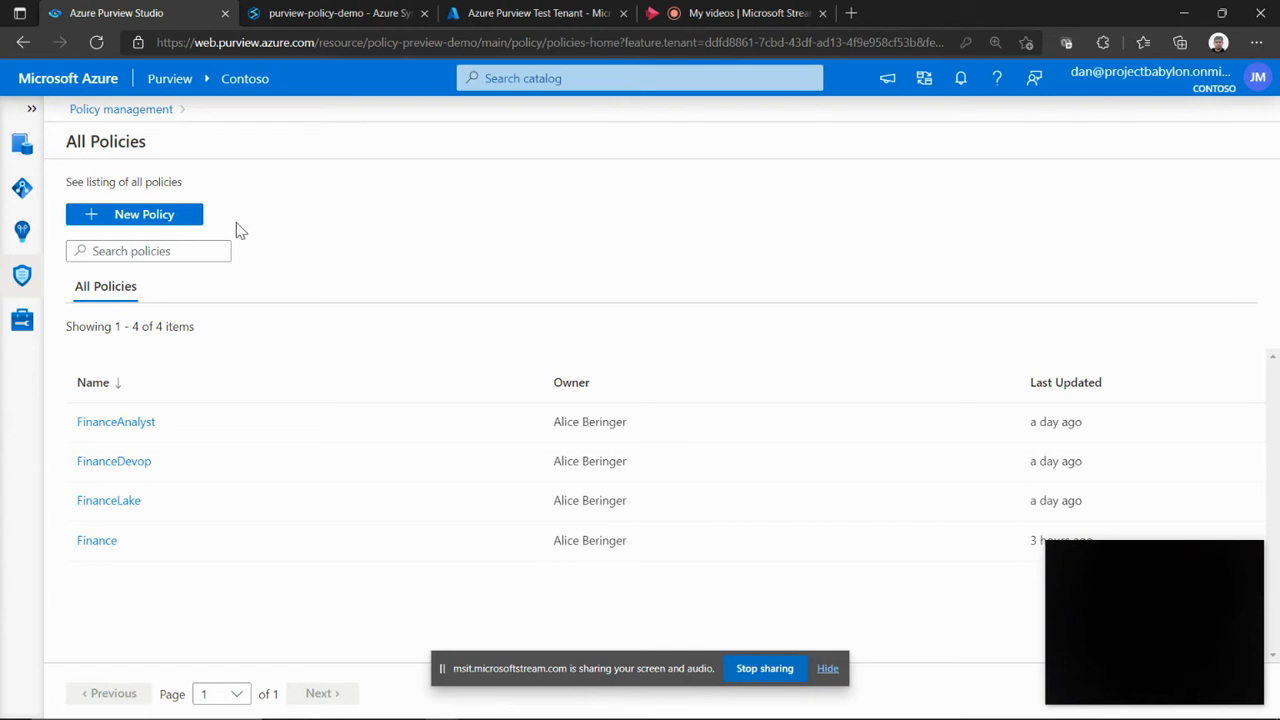
pyautogui.moveTo(210, 198)
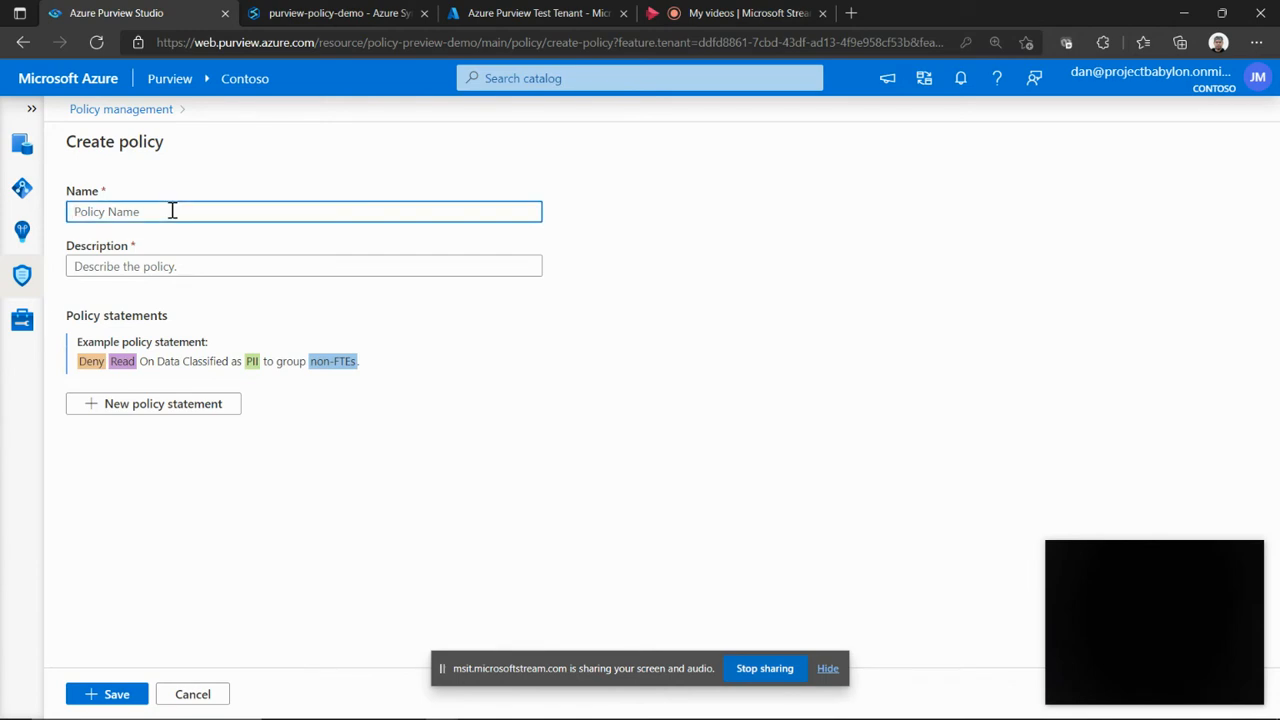
# Name the new policy FinanaceLakePolicy with description 'Finance Lake policy'.
pyautogui.write('Finanace')
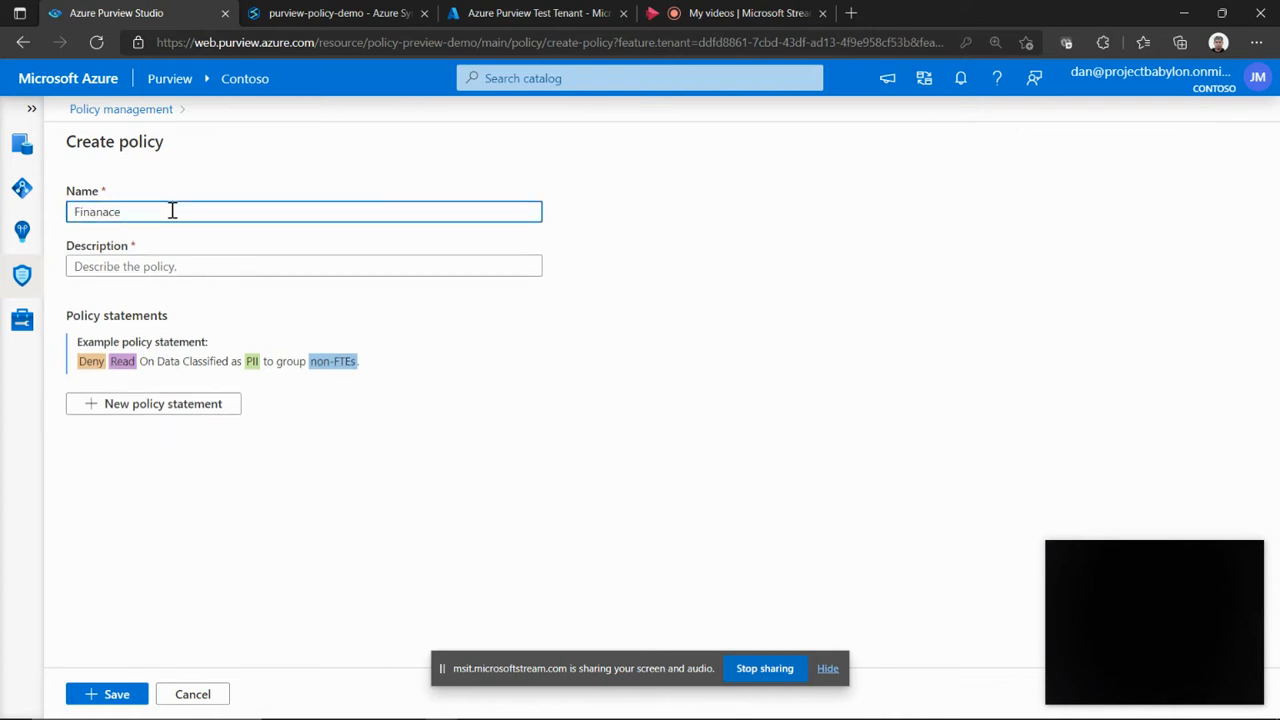
pyautogui.write('licy')
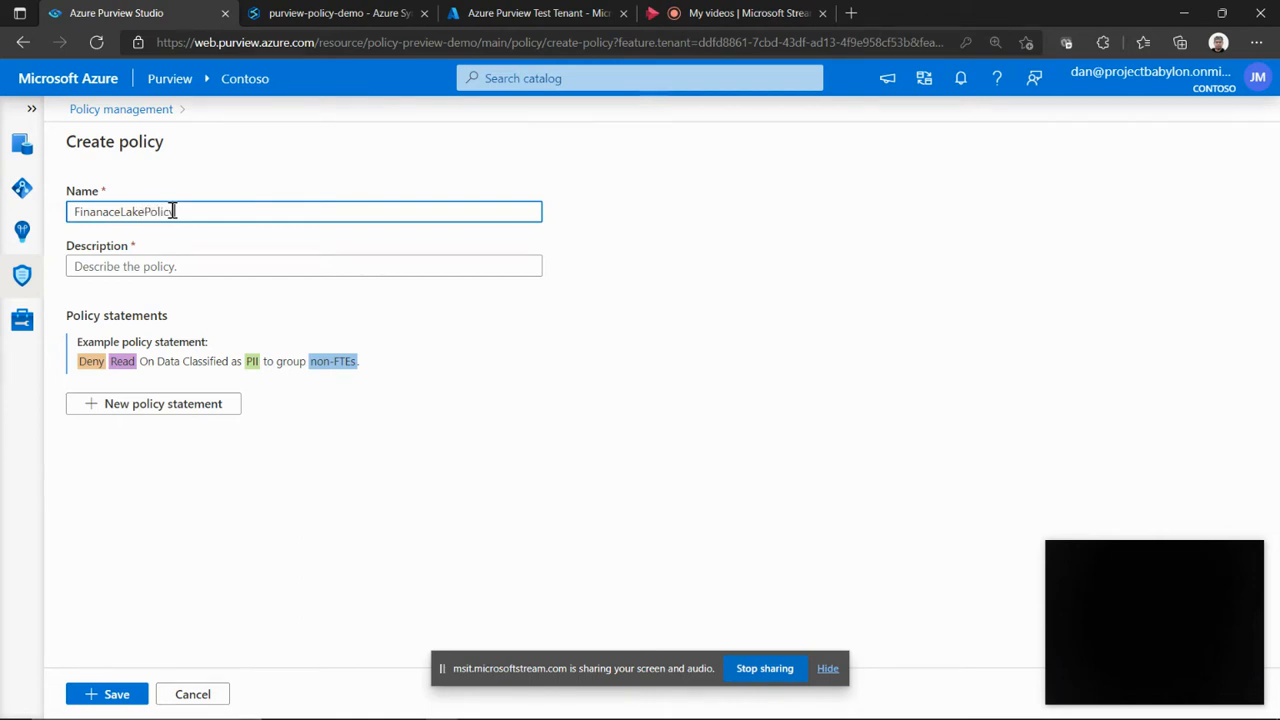
pyautogui.write('Finan')
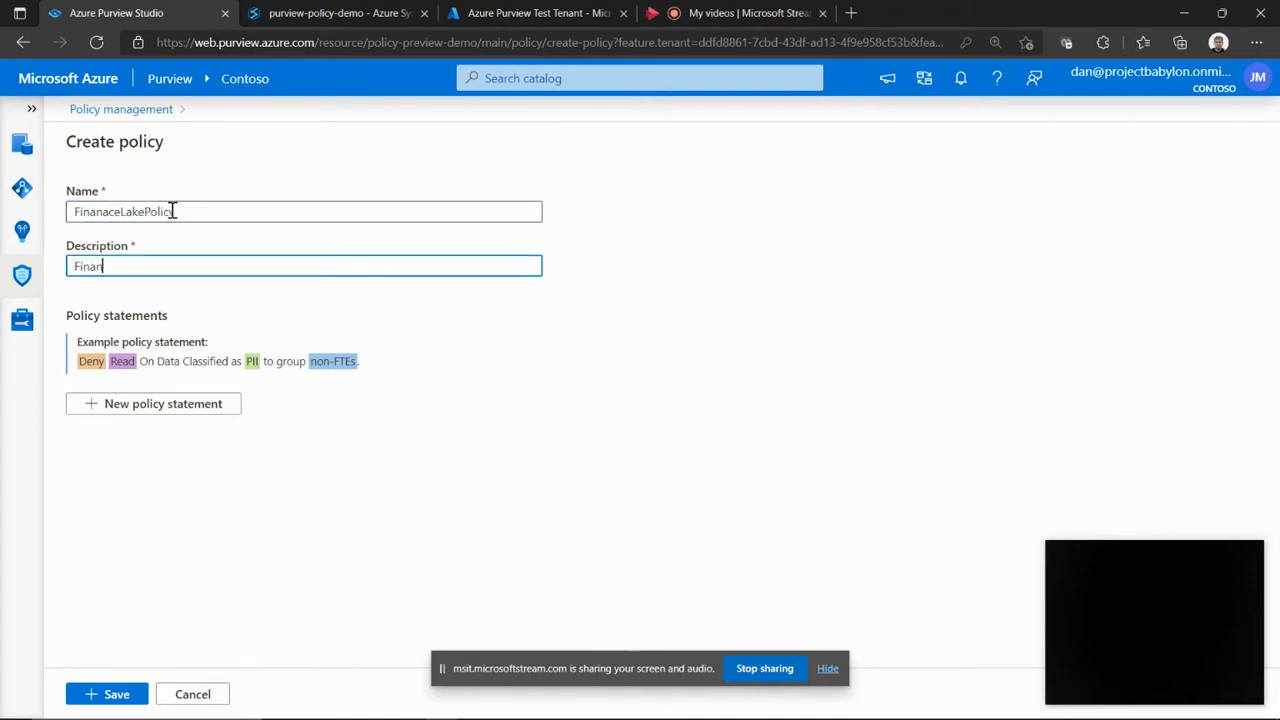
pyautogui.write('Finance Lake policy')
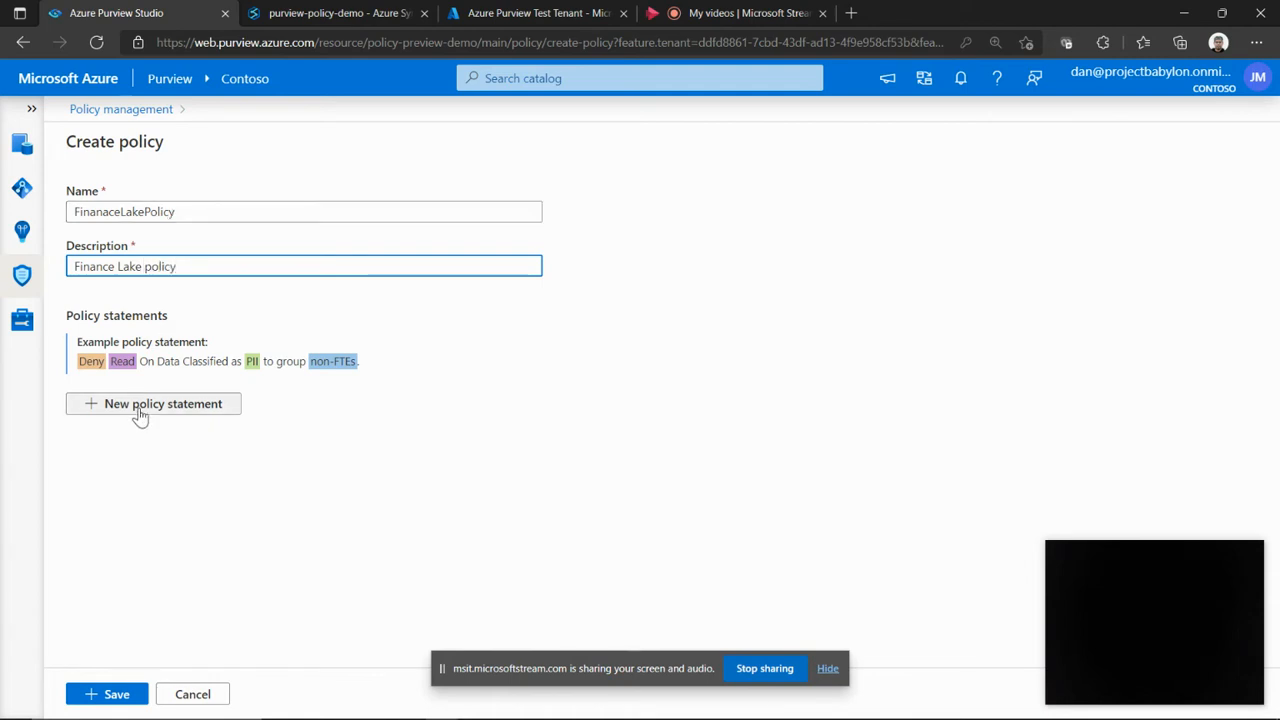
# Add a policy statement with effect Allow and action Read.
pyautogui.click(152, 404)
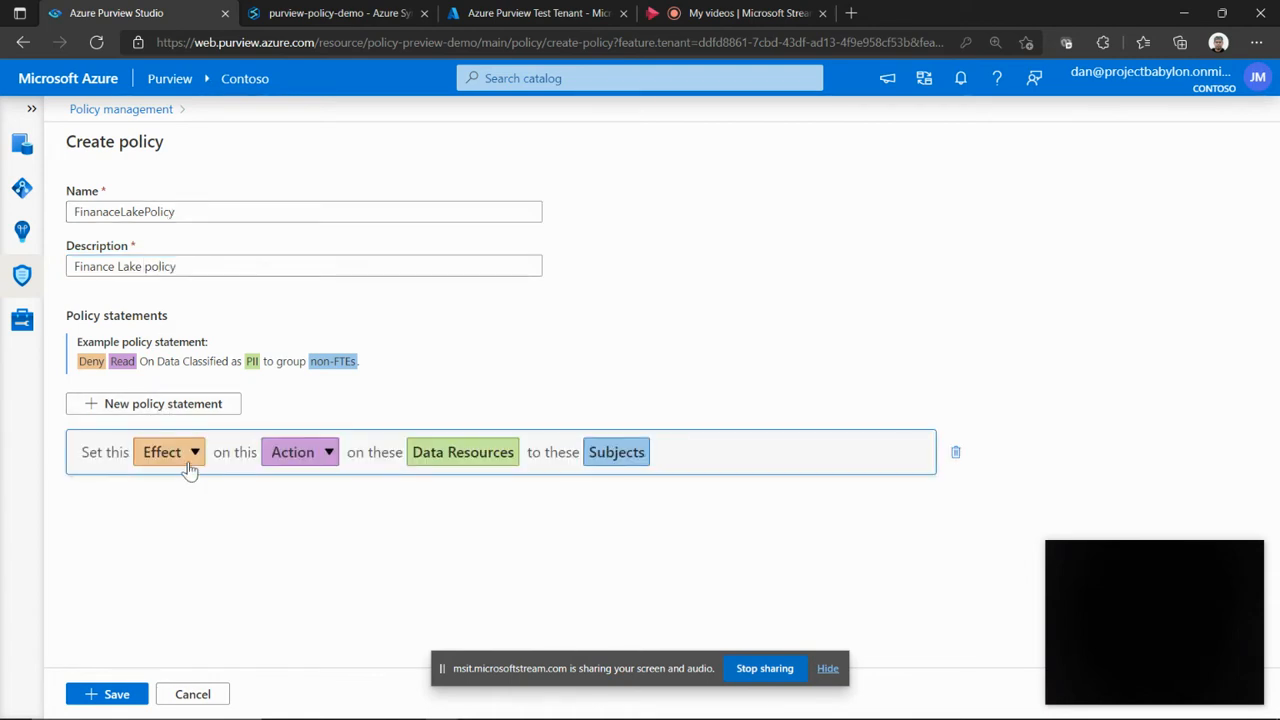
pyautogui.moveTo(400, 470)
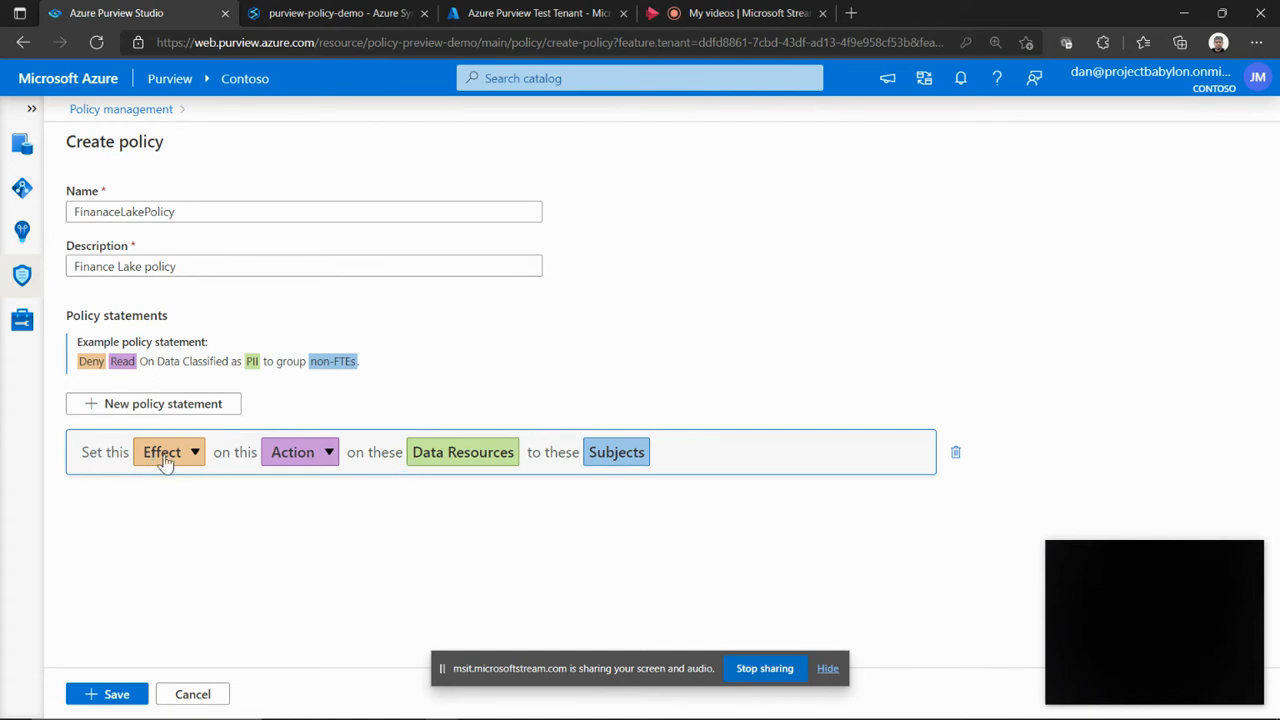
pyautogui.click(170, 452)
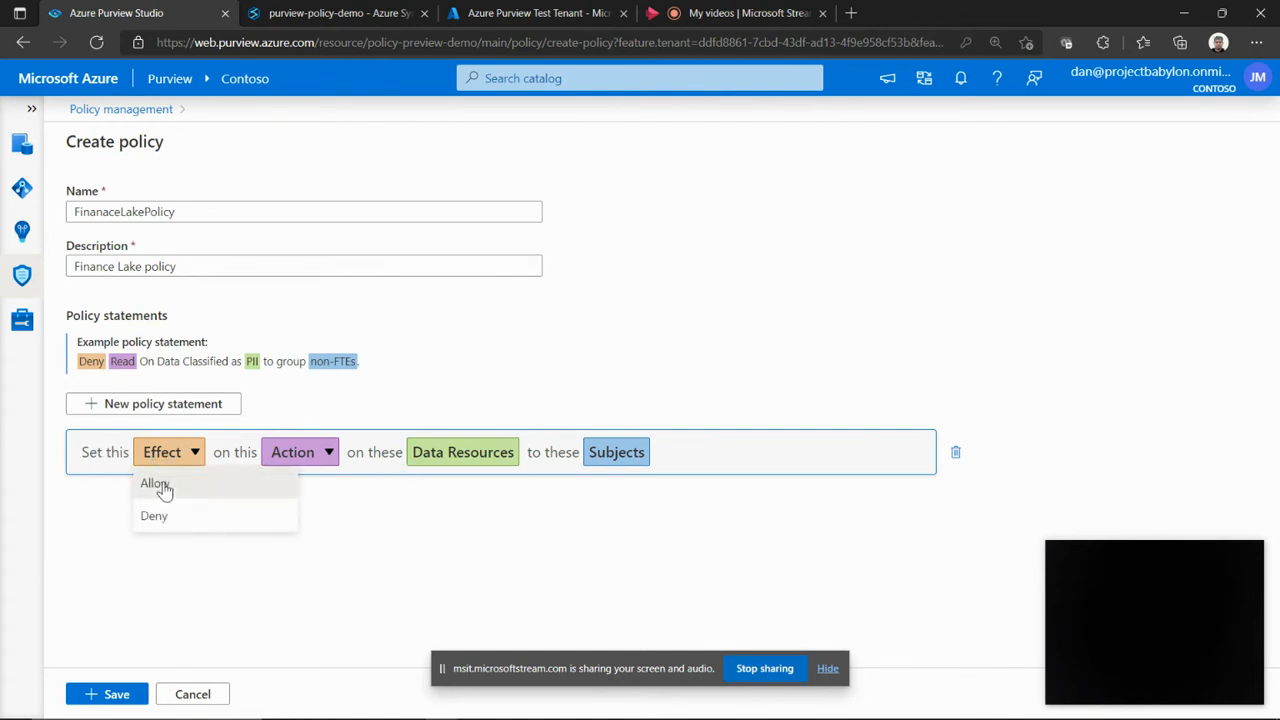
pyautogui.click(156, 482)
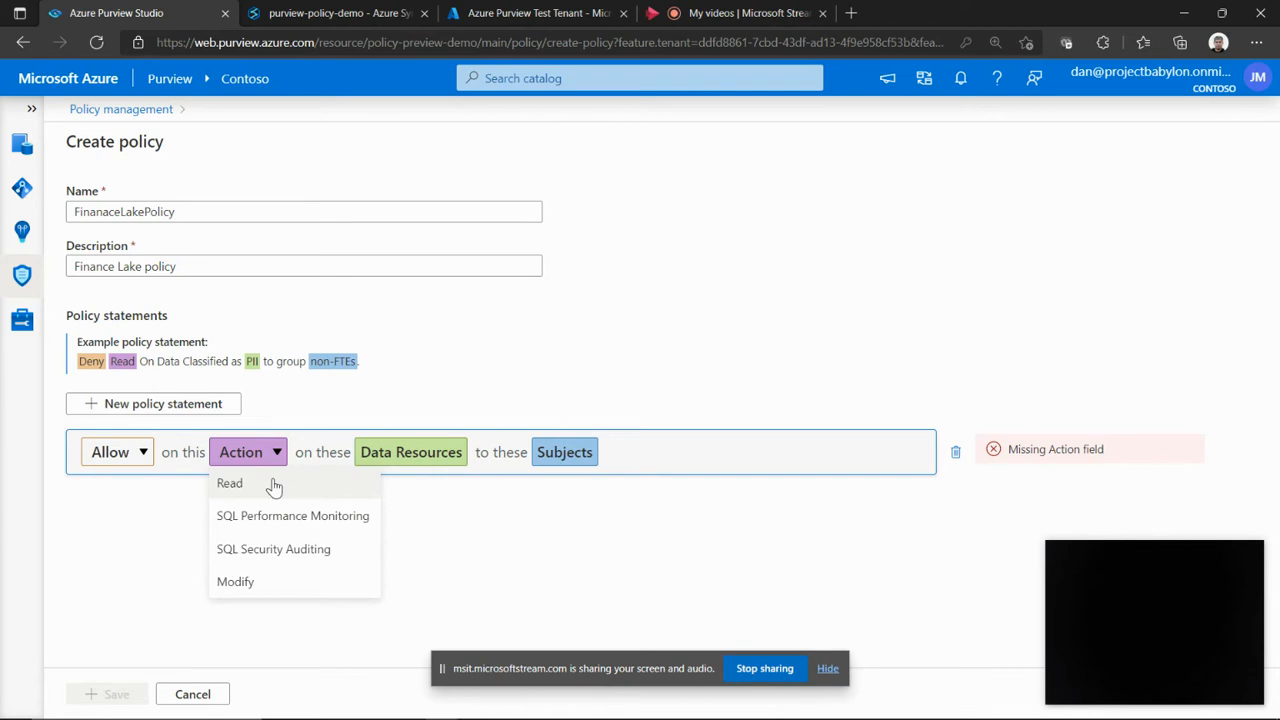
pyautogui.click(228, 482)
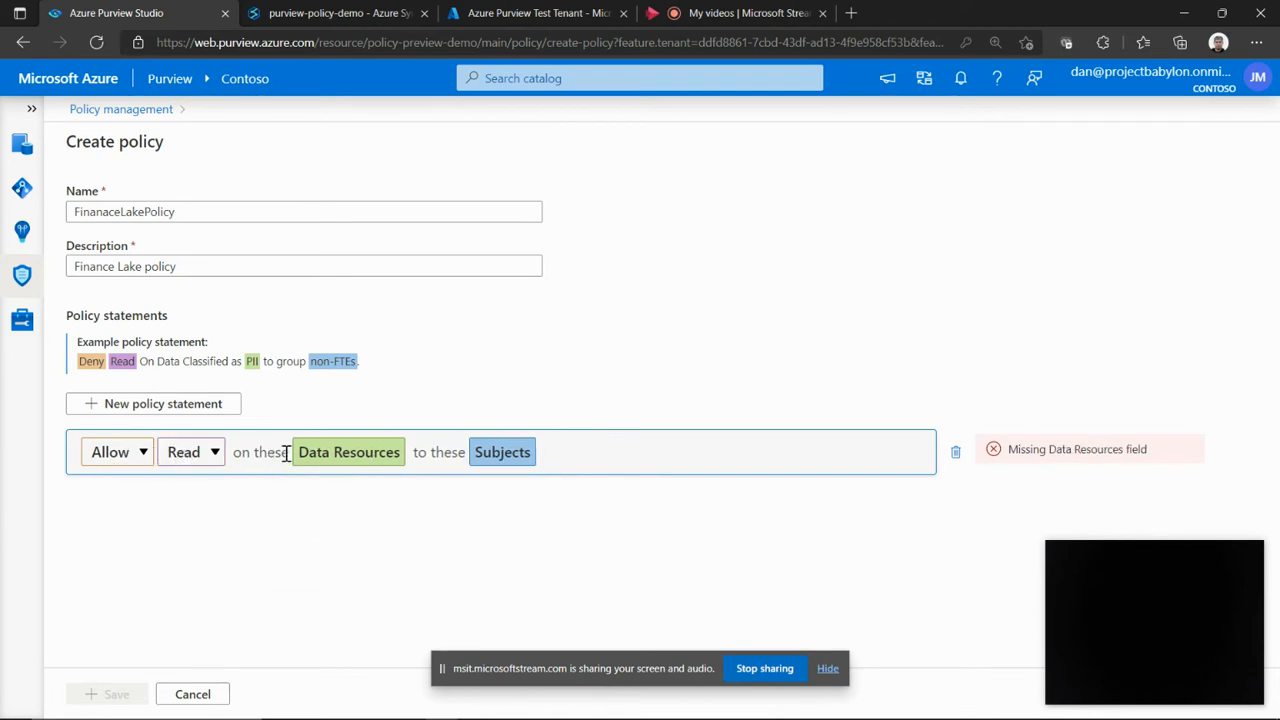
pyautogui.moveTo(348, 452)
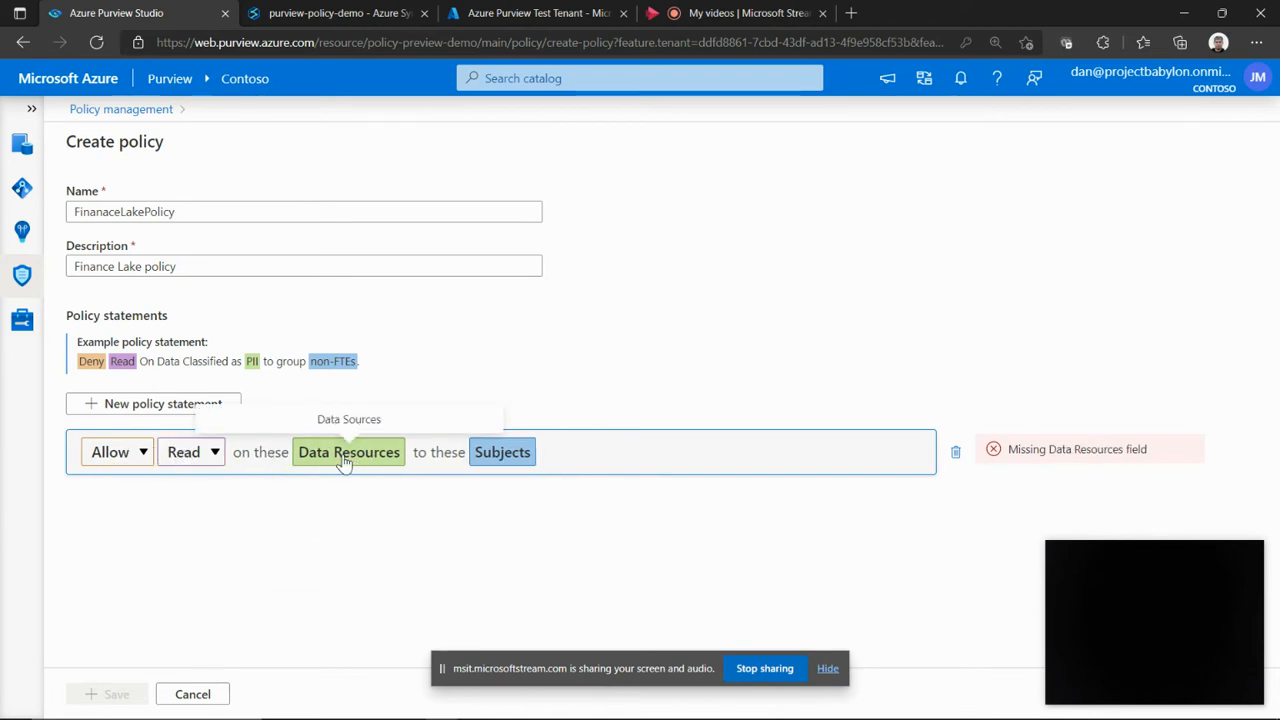
# Set the statement's data resource to the ADLS Gen2 finance lake's Data > Customer folder.
pyautogui.click(348, 452)
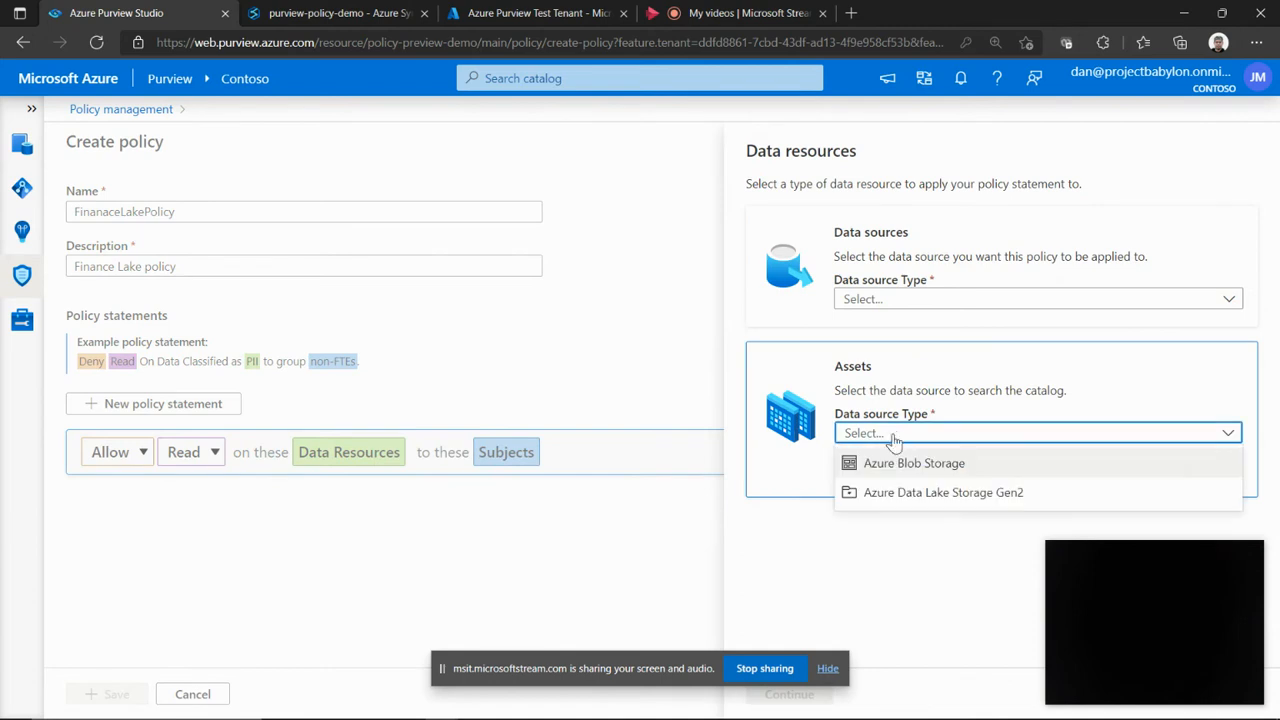
pyautogui.click(944, 492)
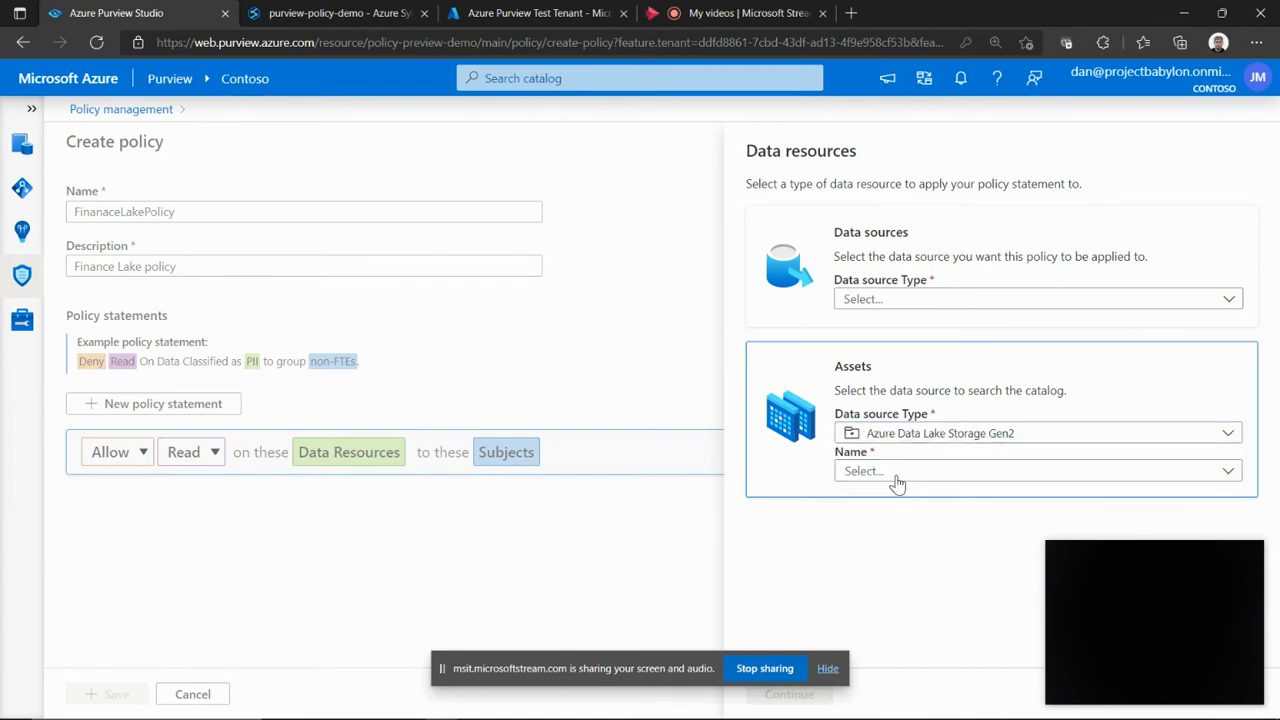
pyautogui.click(1036, 472)
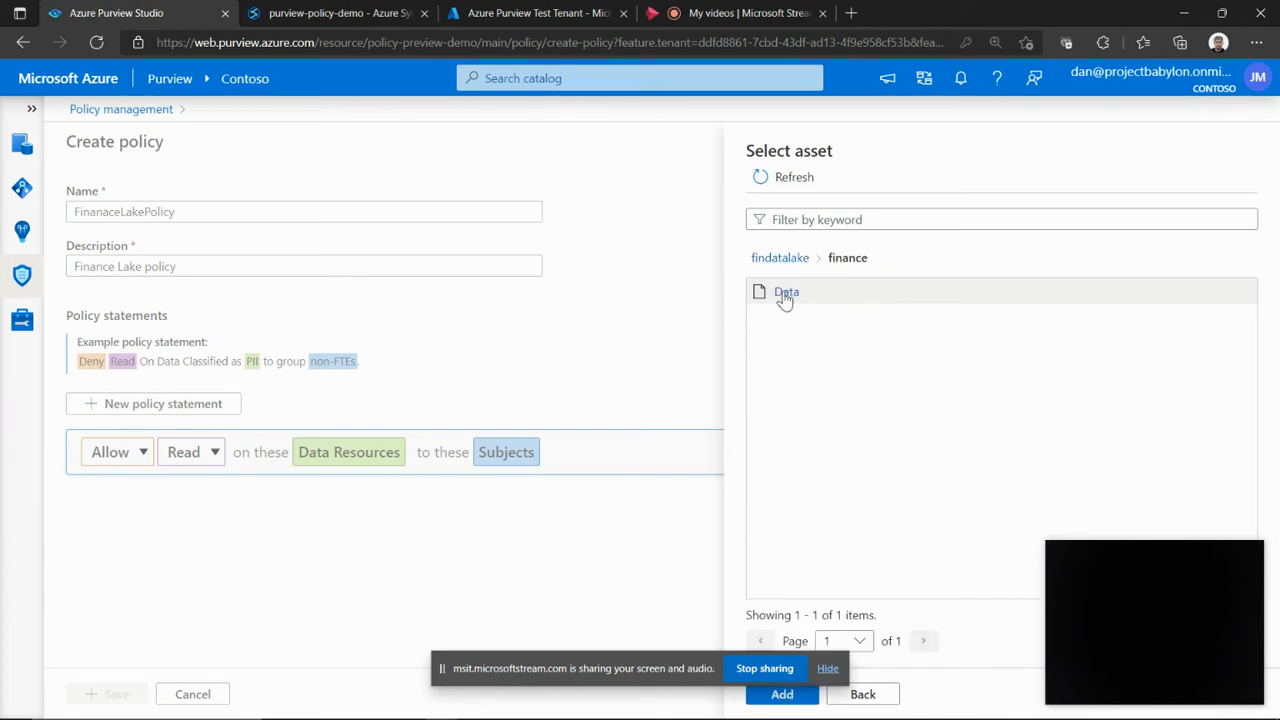
pyautogui.click(786, 292)
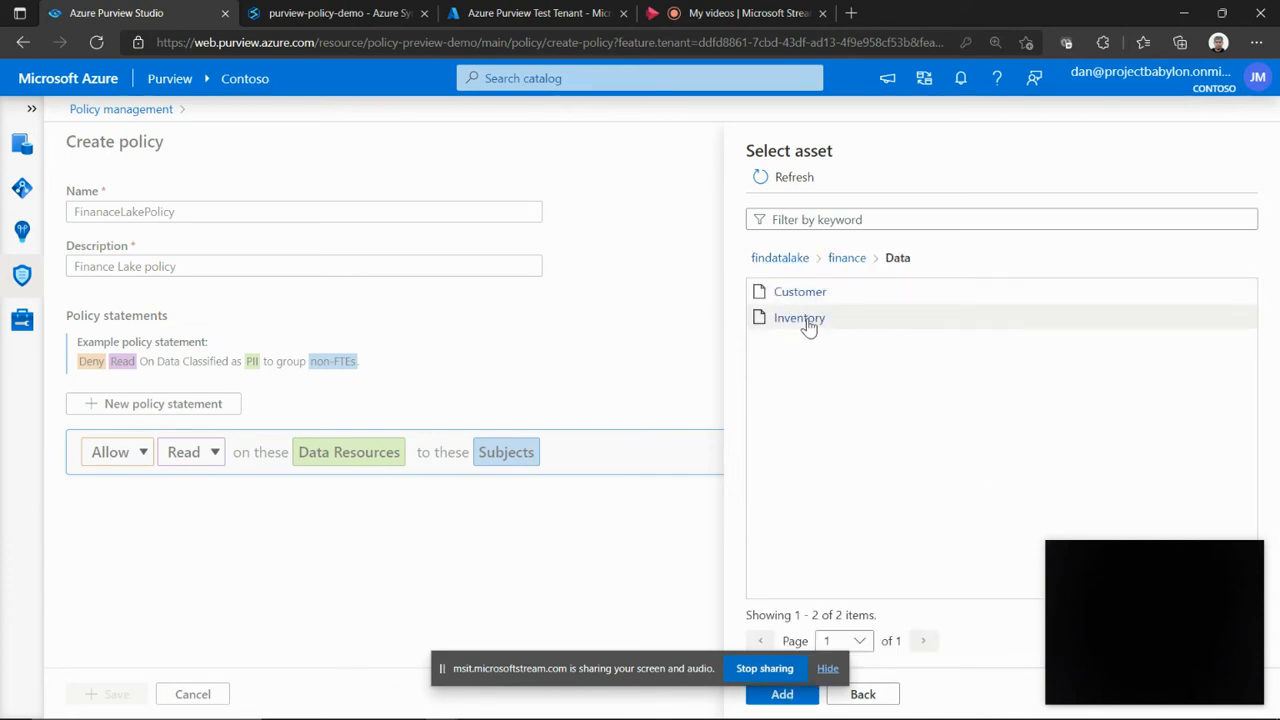
pyautogui.click(800, 292)
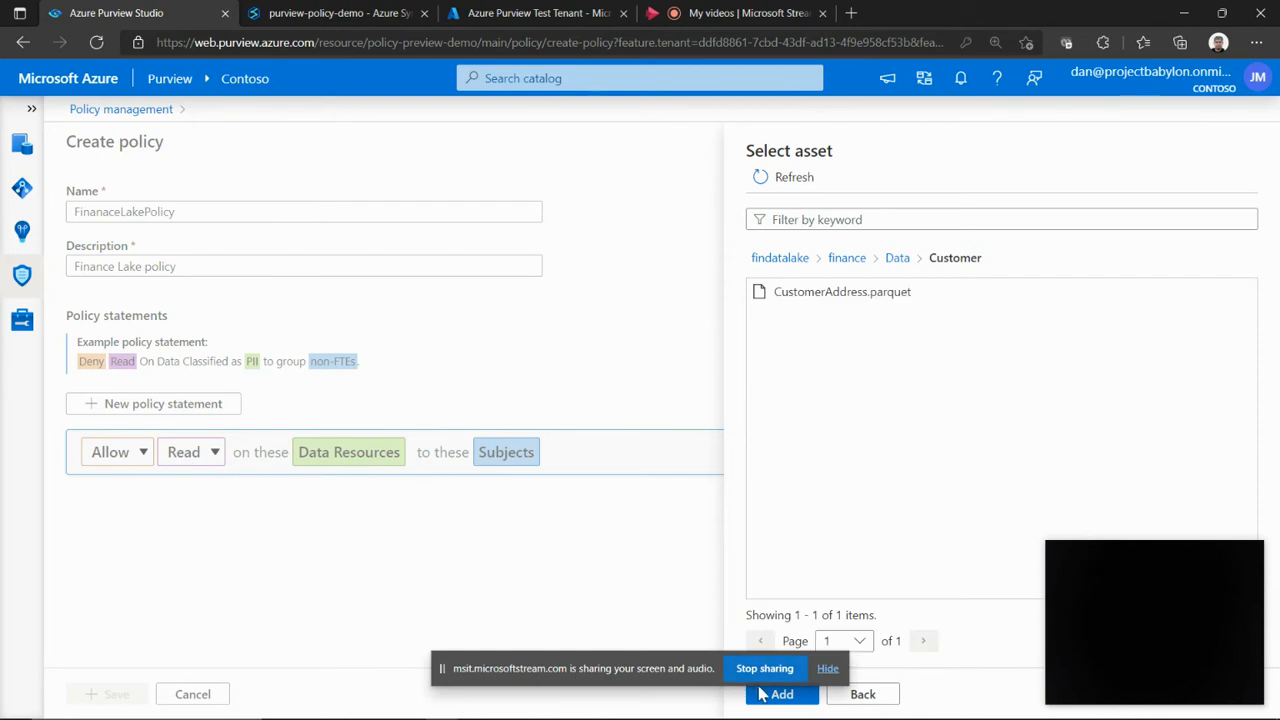
pyautogui.click(780, 694)
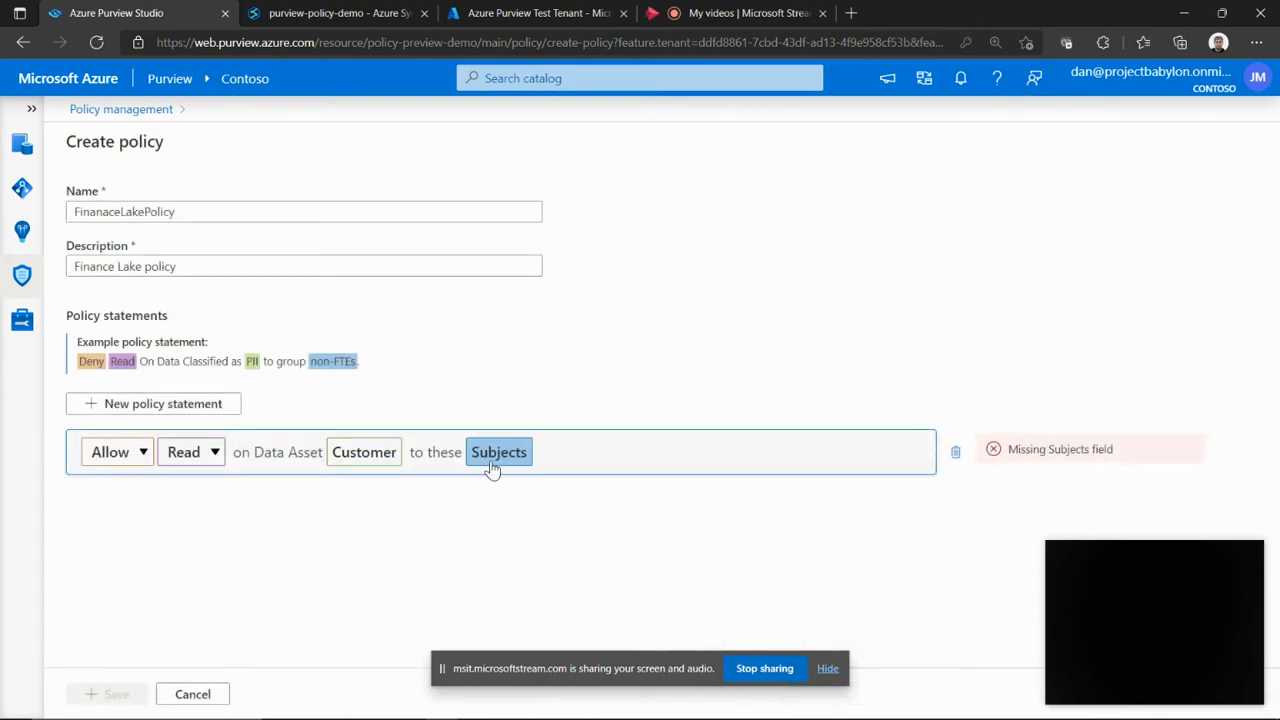
pyautogui.moveTo(504, 456)
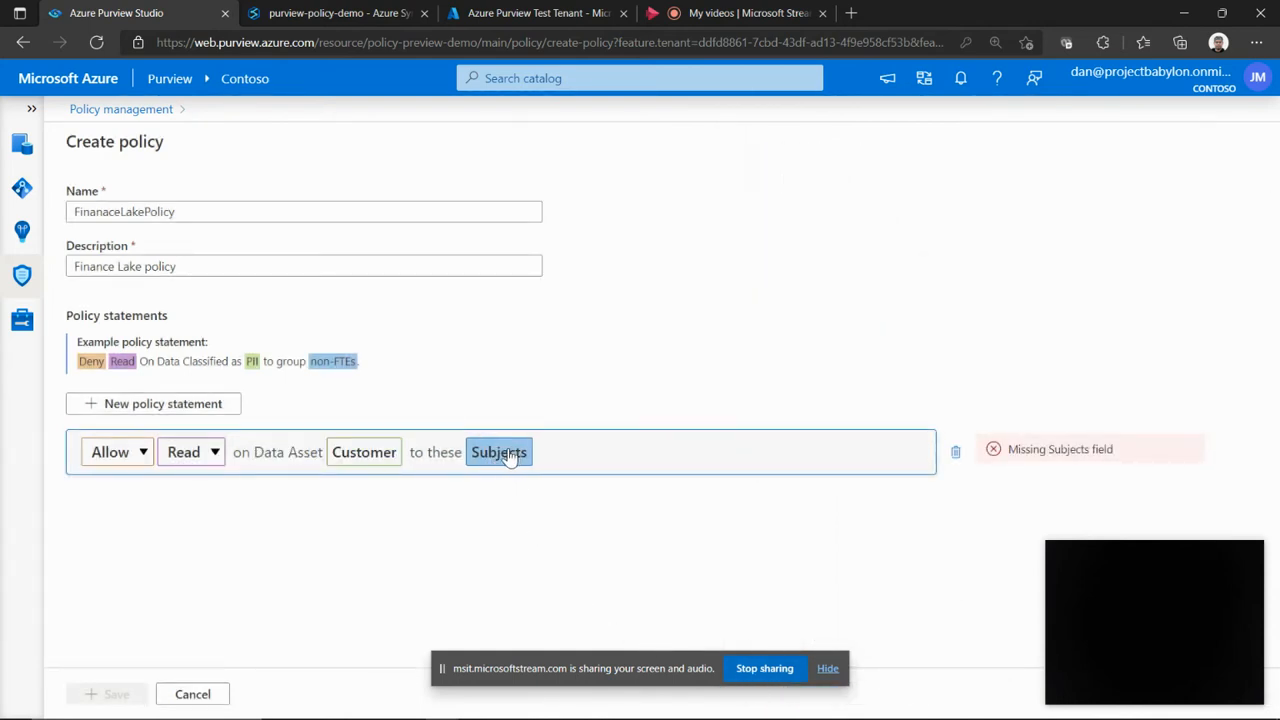
# Set the read statement's subject to the FinanceAnalysts group found by searching 'Finance'.
pyautogui.click(498, 452)
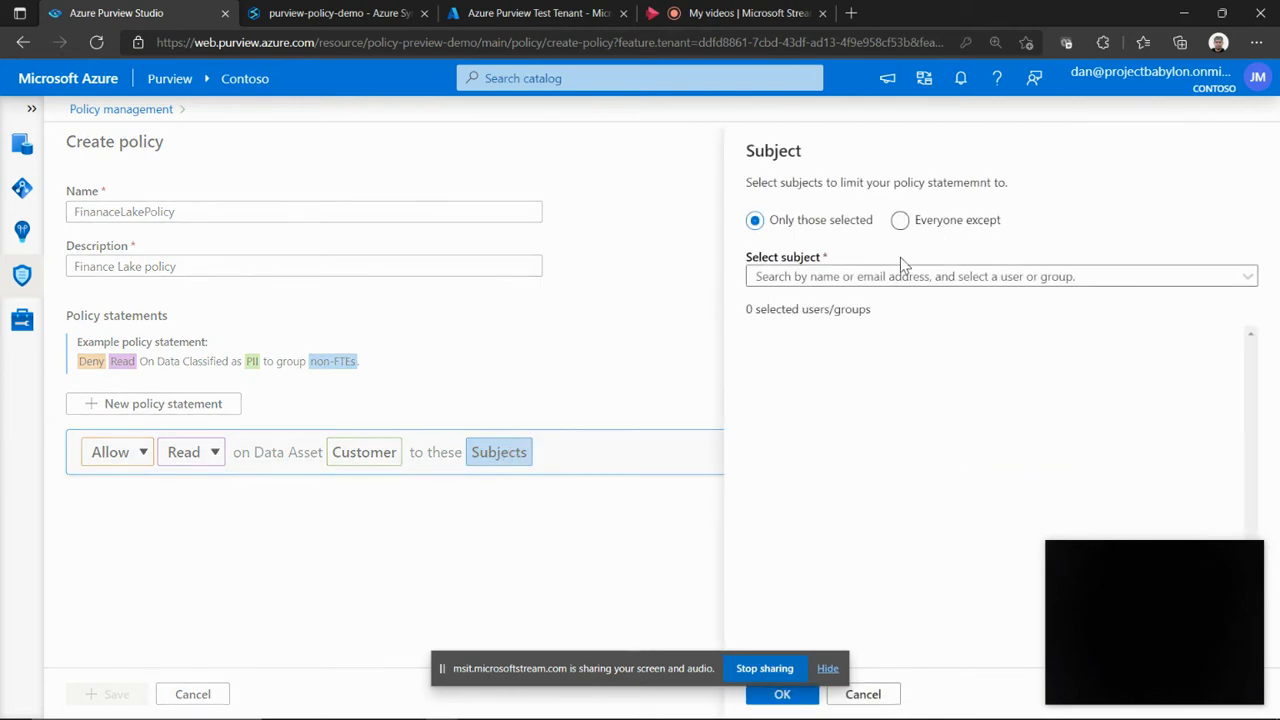
pyautogui.write('Fina')
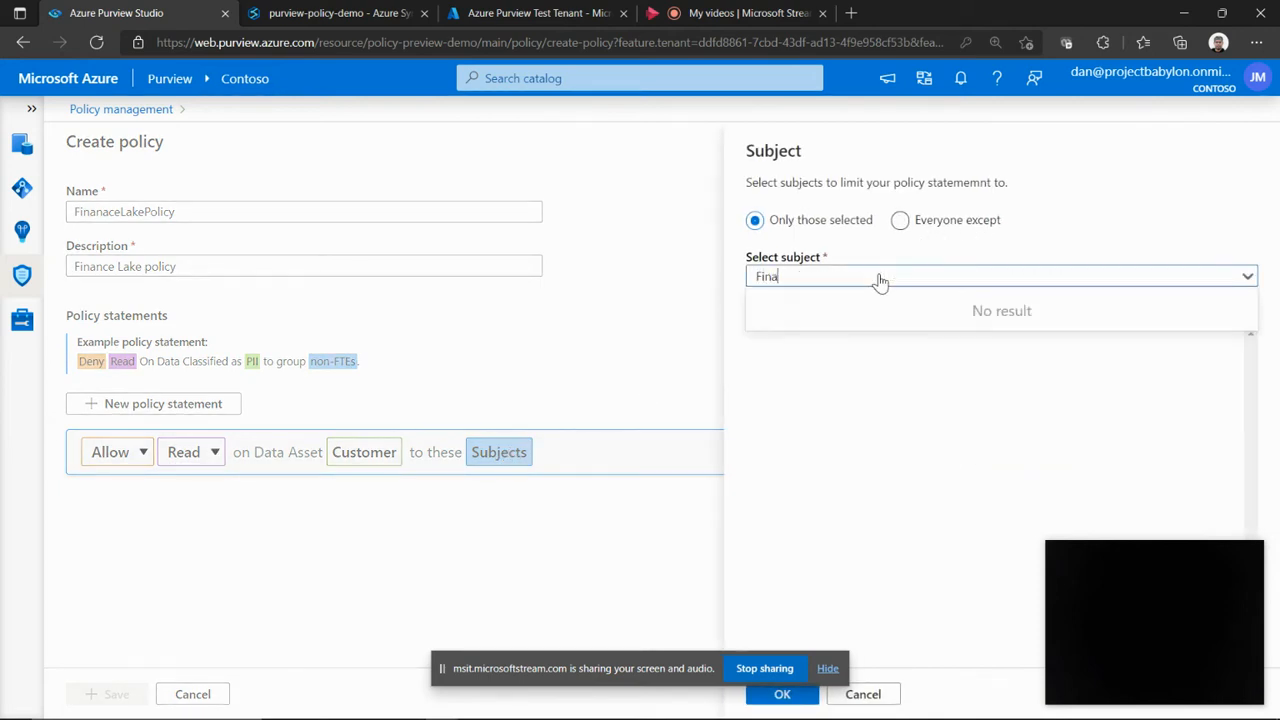
pyautogui.write('nceAnalyst')
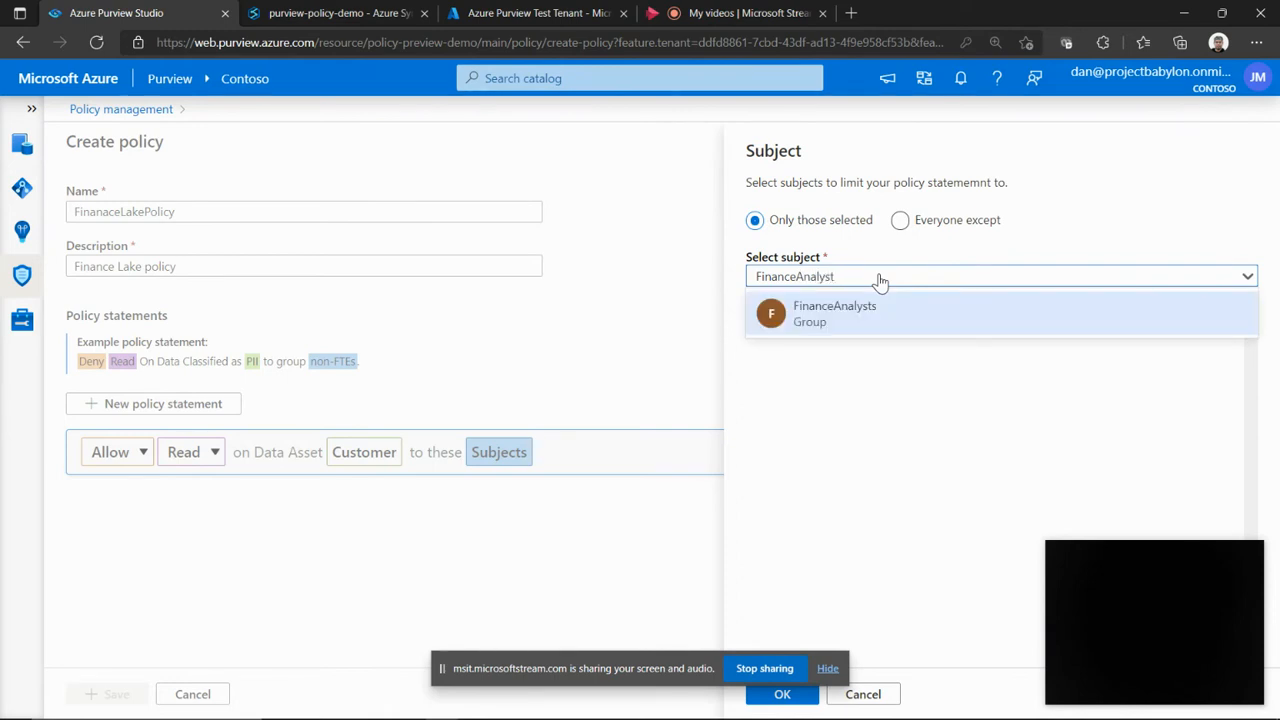
pyautogui.click(834, 312)
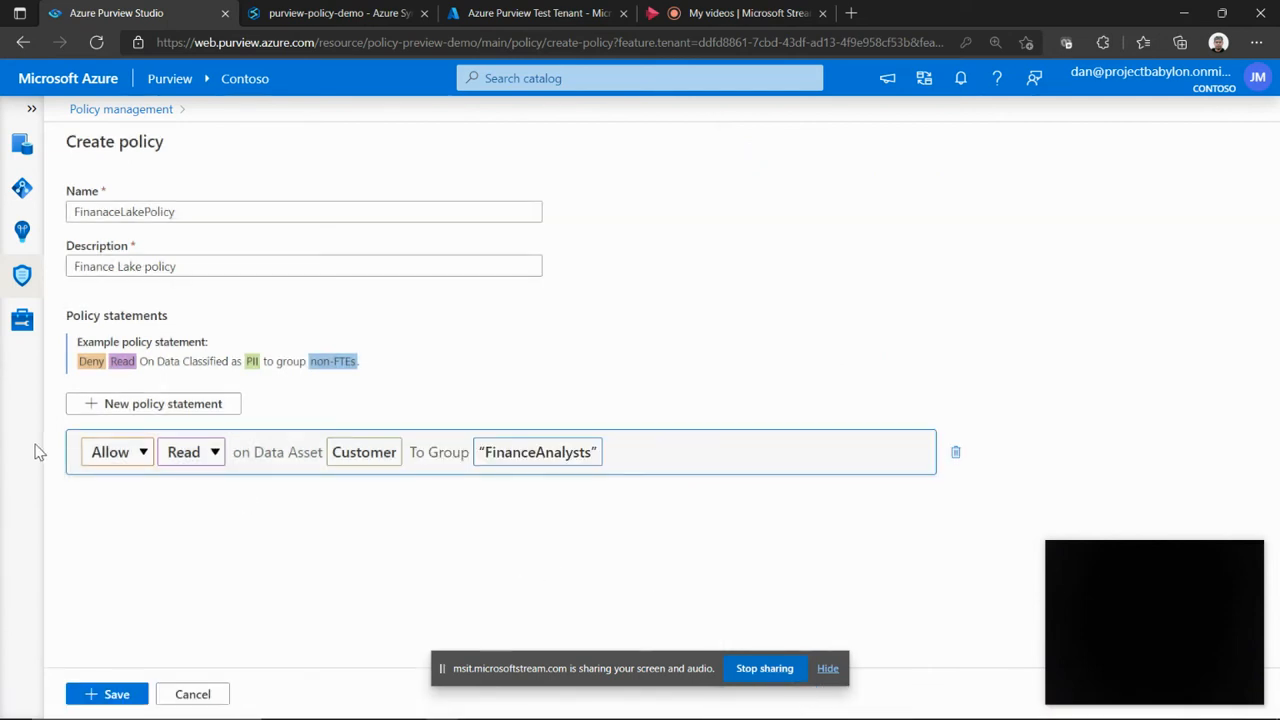
pyautogui.moveTo(220, 404)
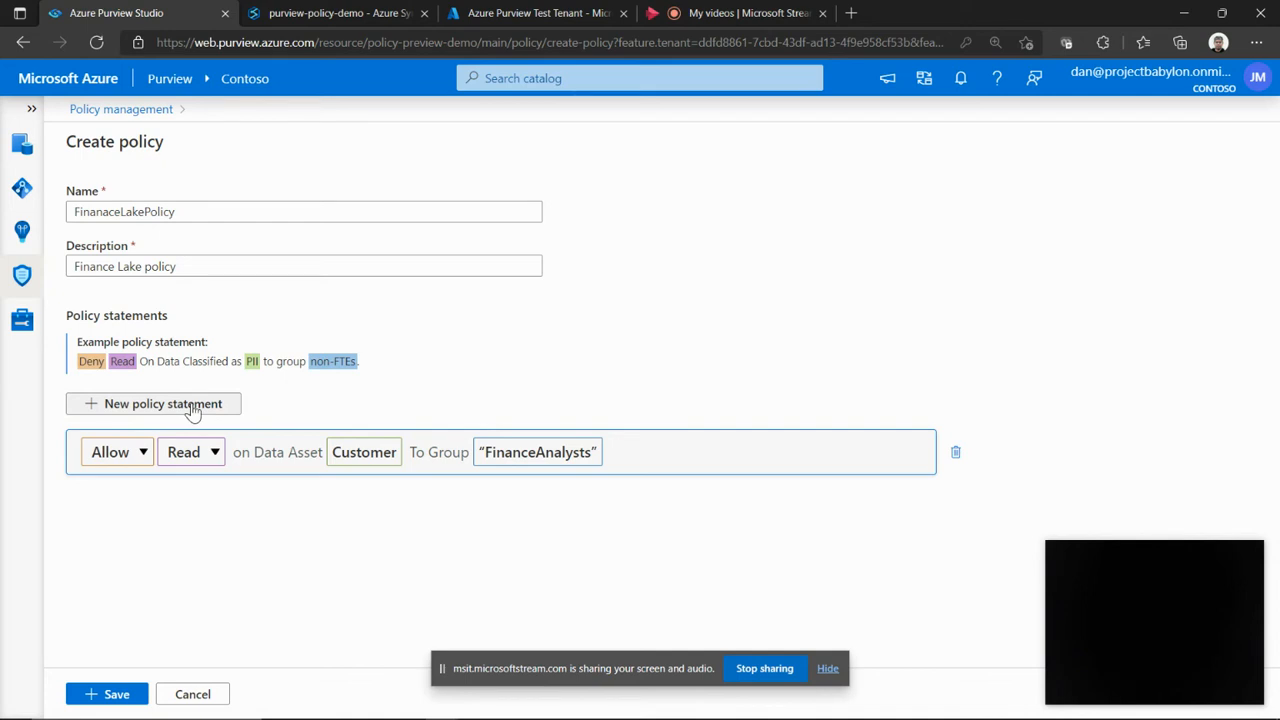
# Add a second Allow / Modify statement on the finance data lake's Inventory folder asset.
pyautogui.click(162, 404)
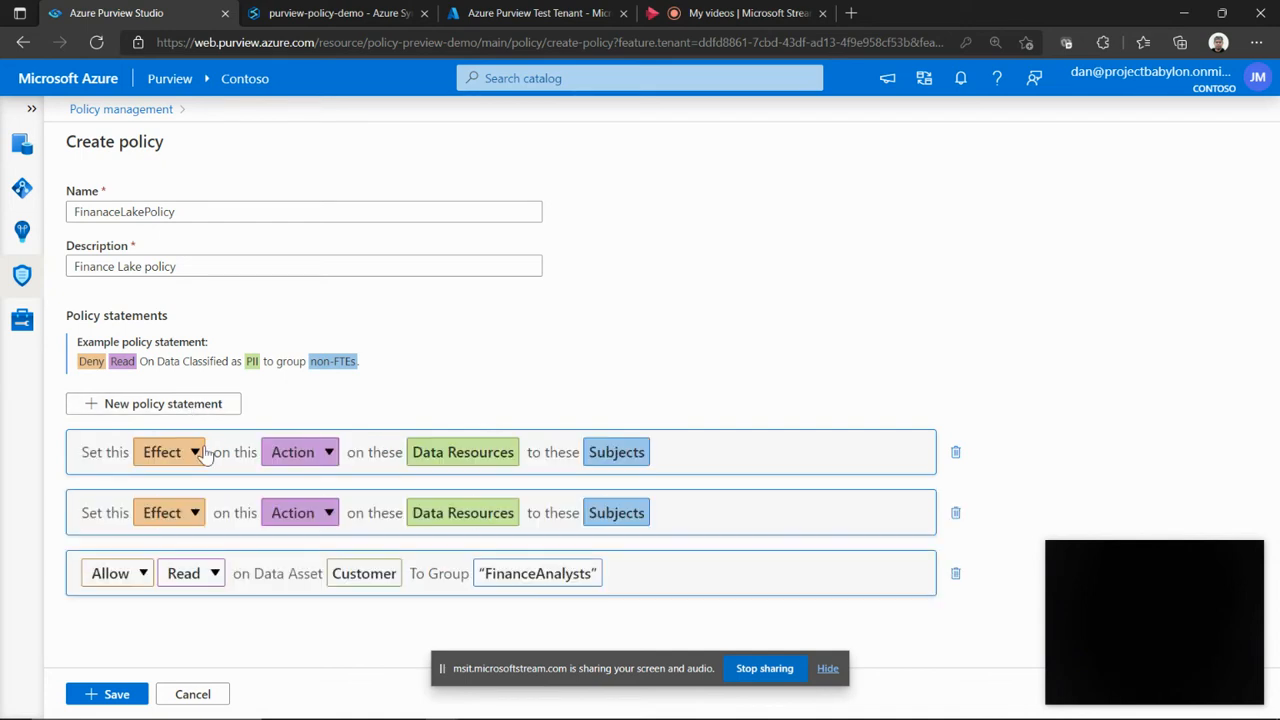
pyautogui.moveTo(162, 520)
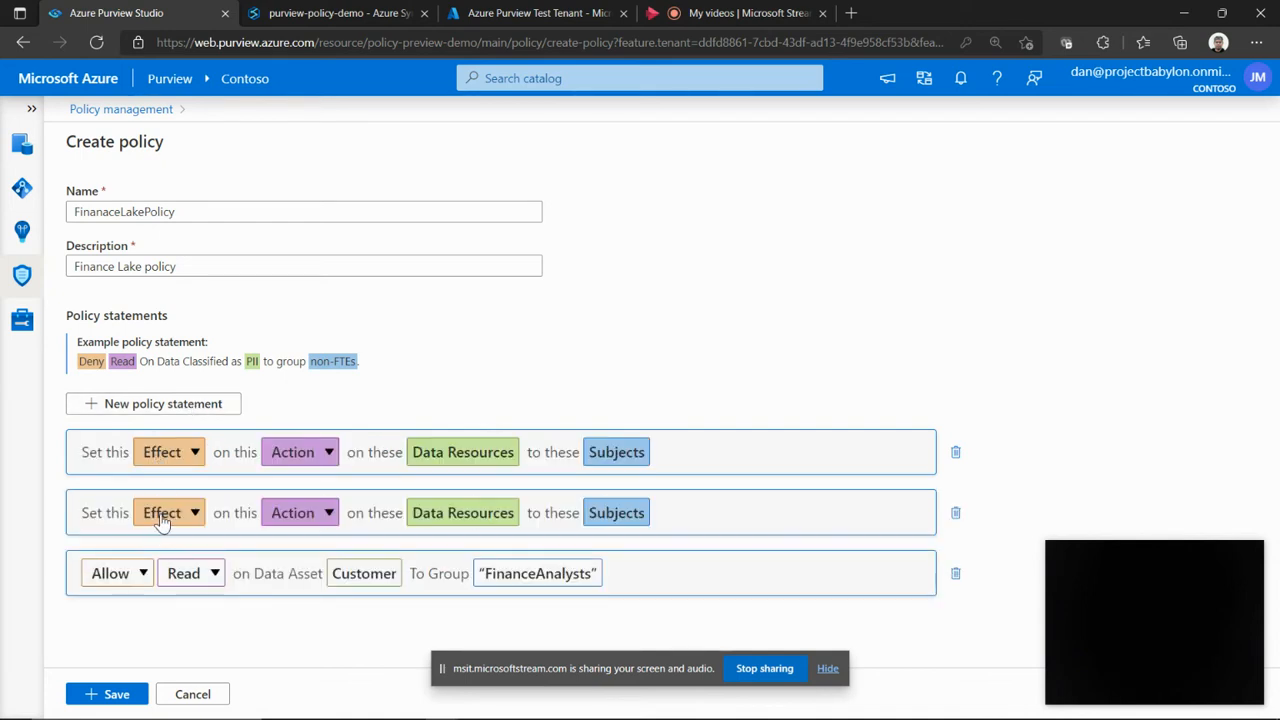
pyautogui.click(168, 512)
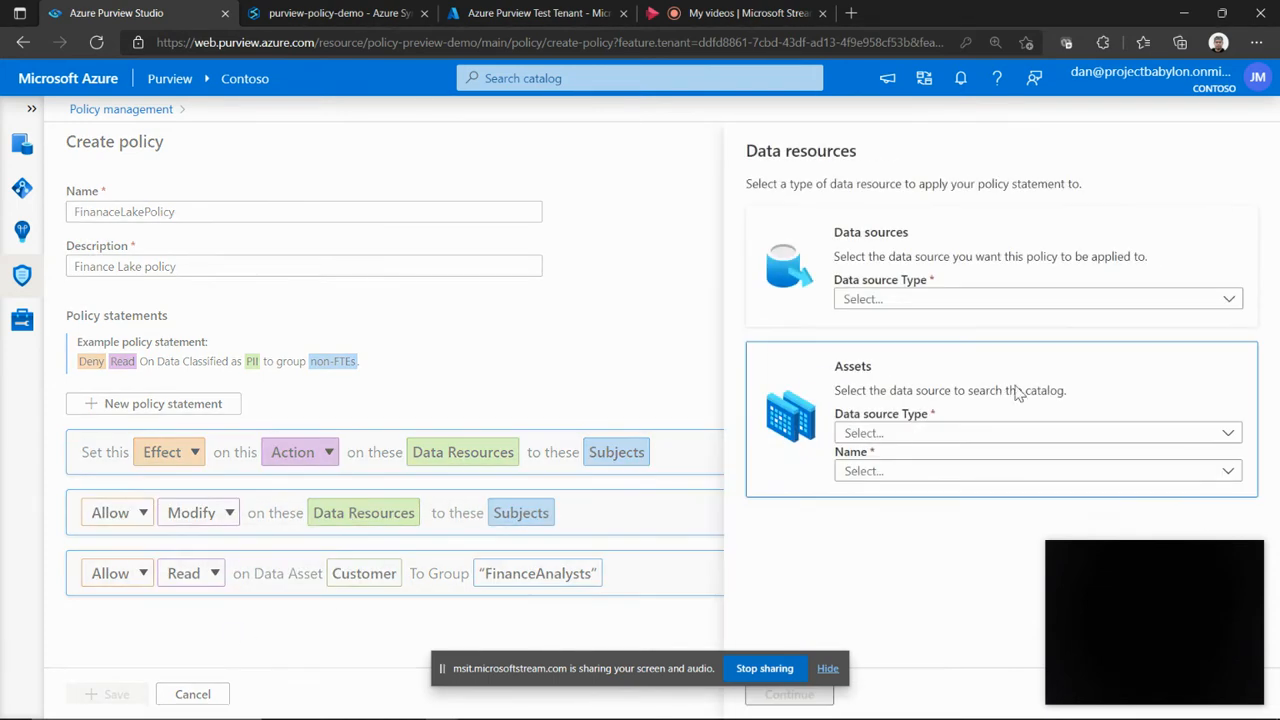
pyautogui.click(1036, 432)
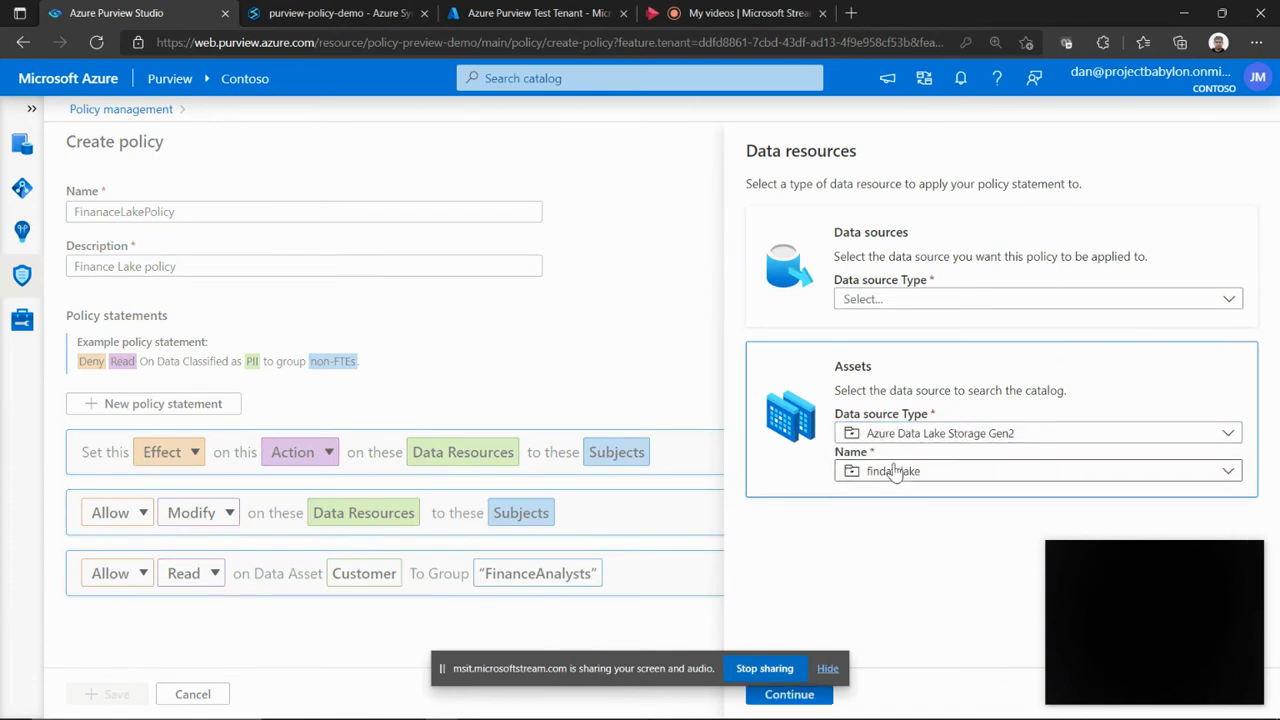
pyautogui.click(788, 694)
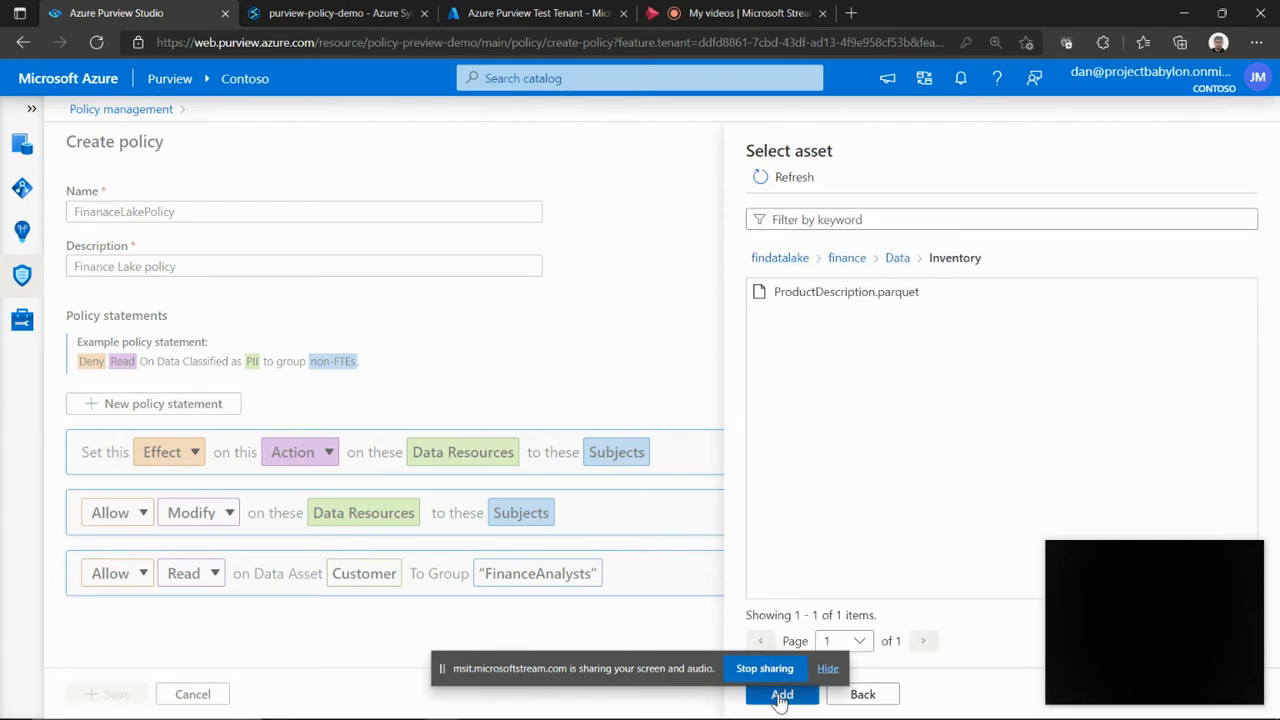
pyautogui.click(782, 694)
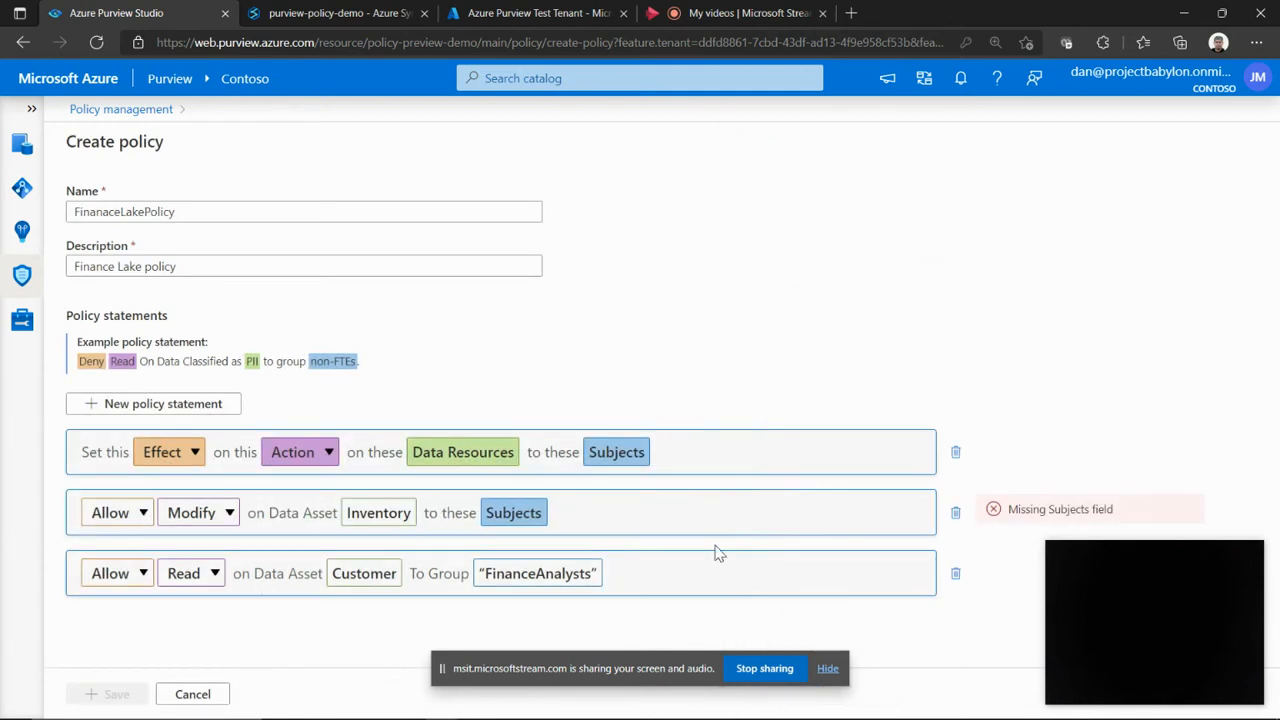
pyautogui.click(512, 512)
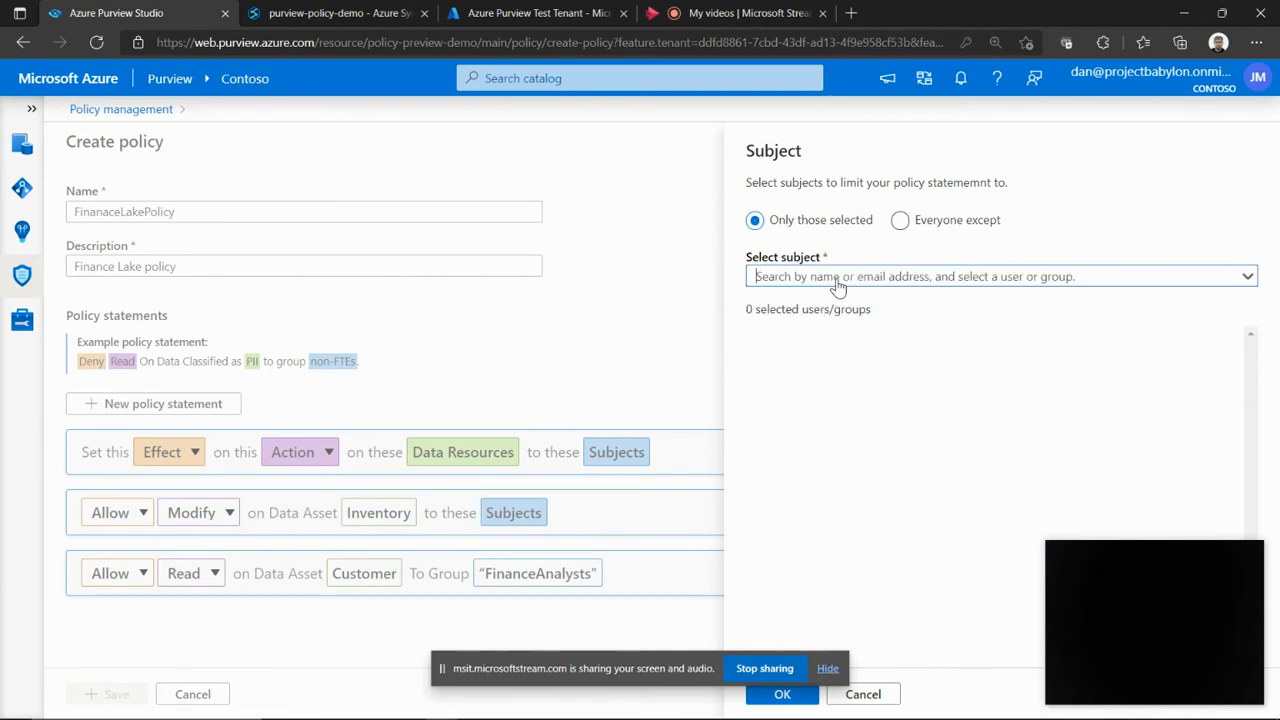
pyautogui.write('ali')
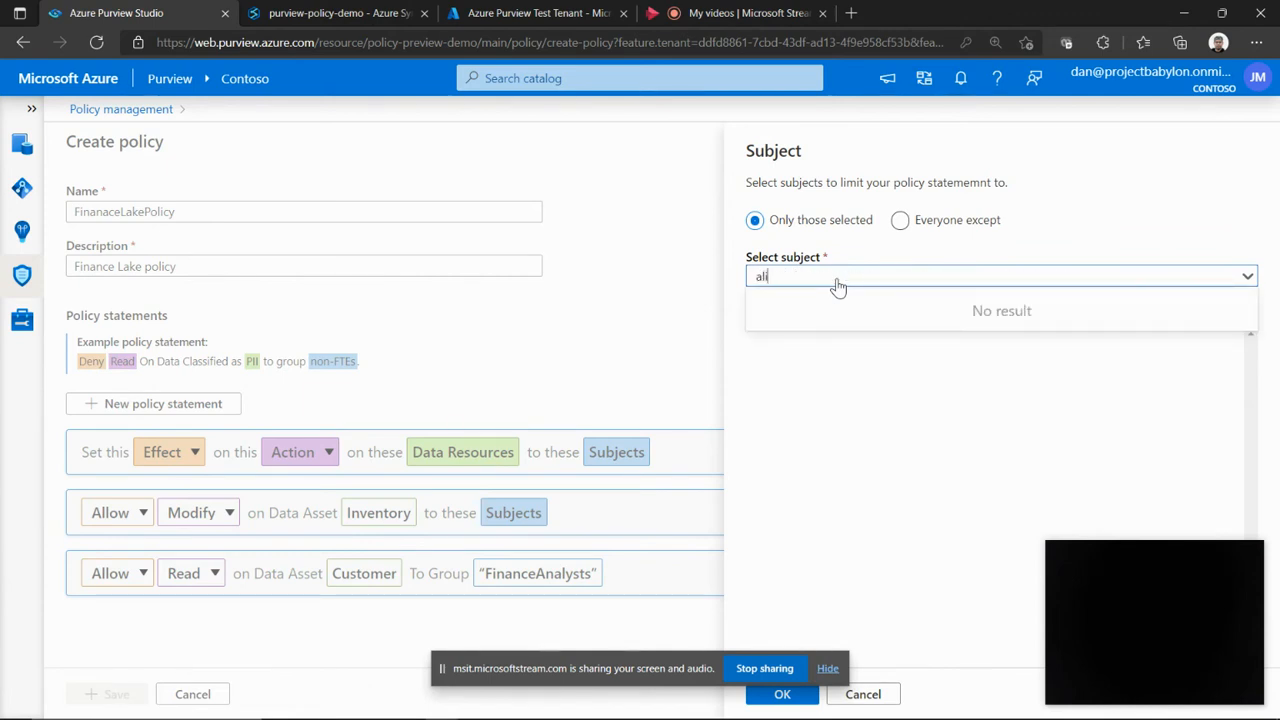
pyautogui.write('alice')
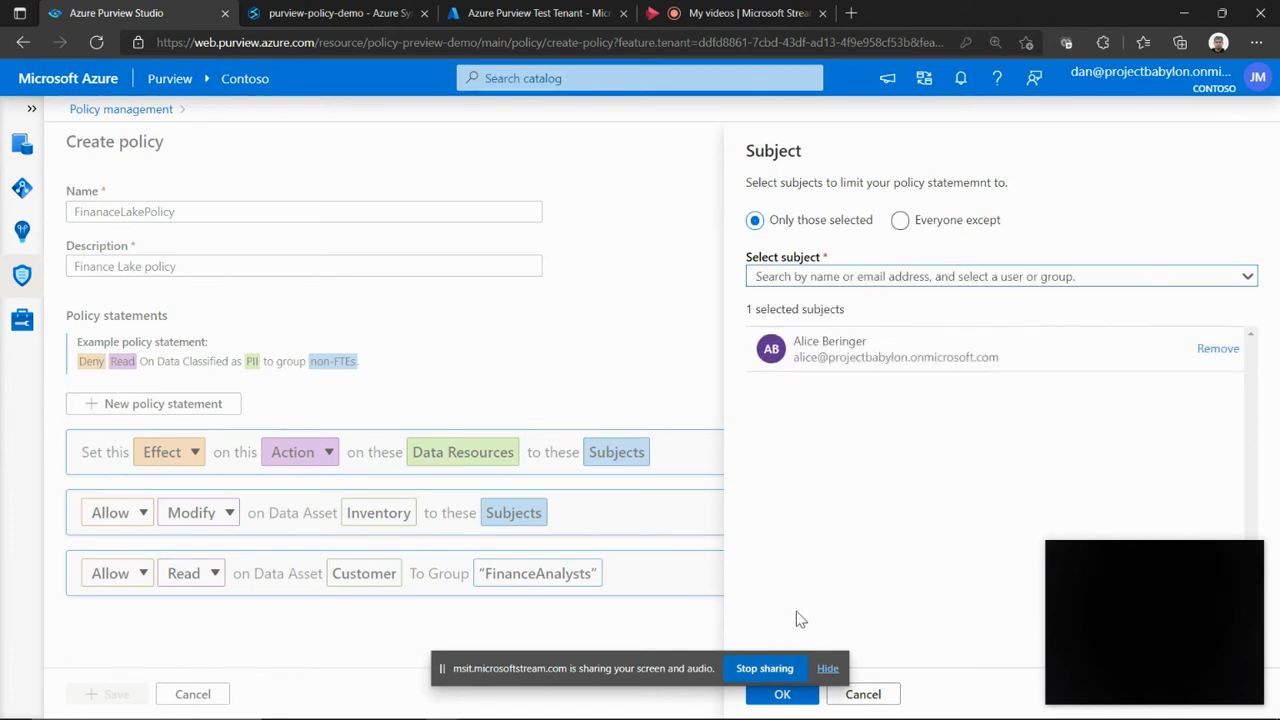
pyautogui.click(782, 694)
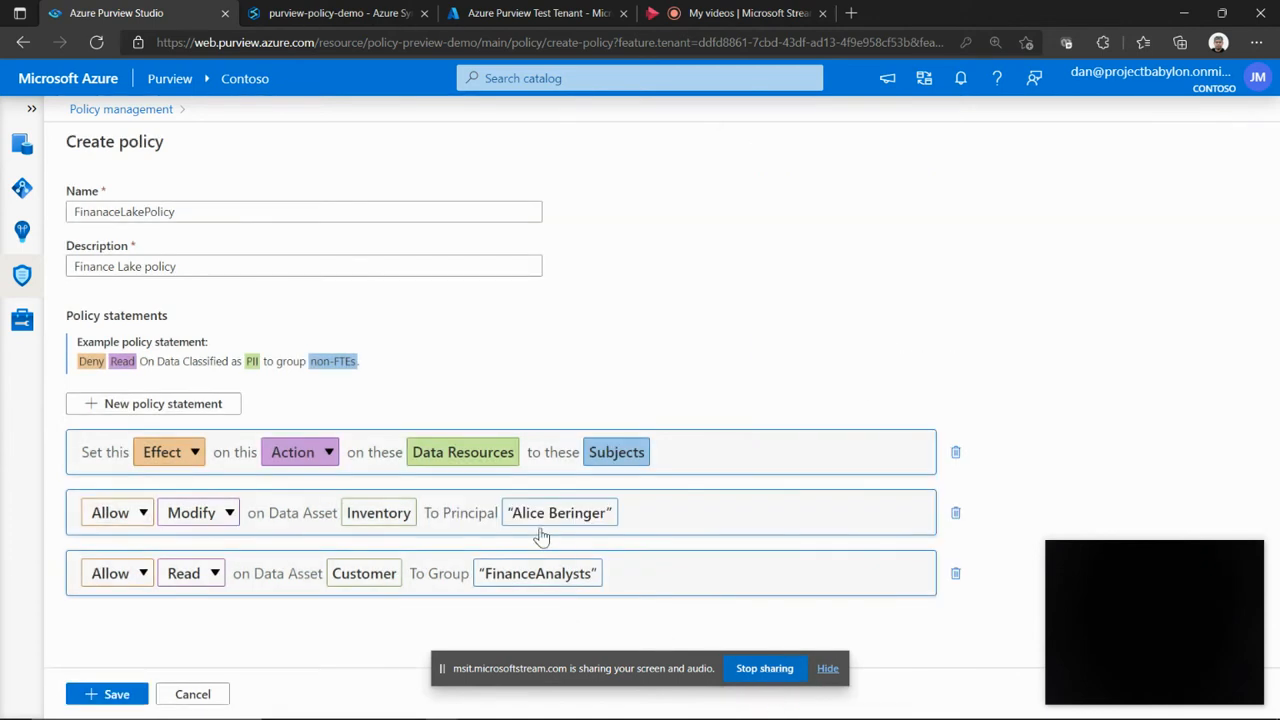
pyautogui.moveTo(536, 500)
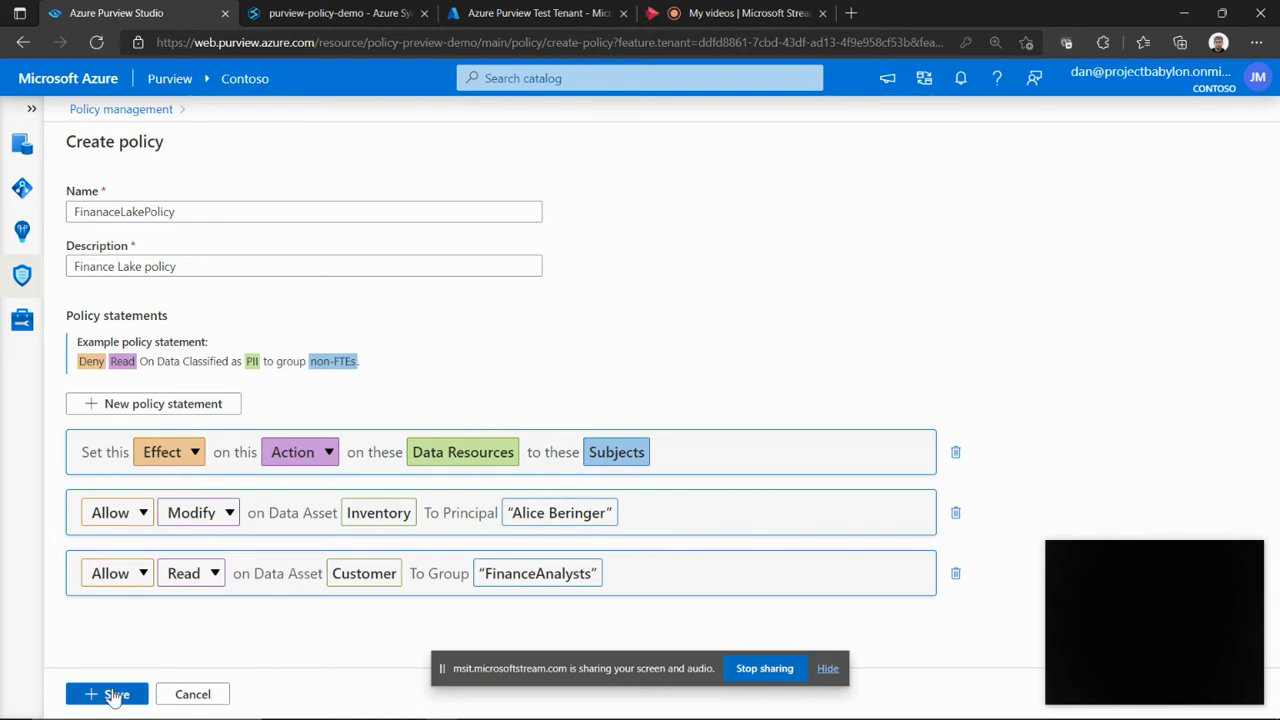
# Save FinanaceLakePolicy with its two rules so it appears in All Policies.
pyautogui.click(108, 694)
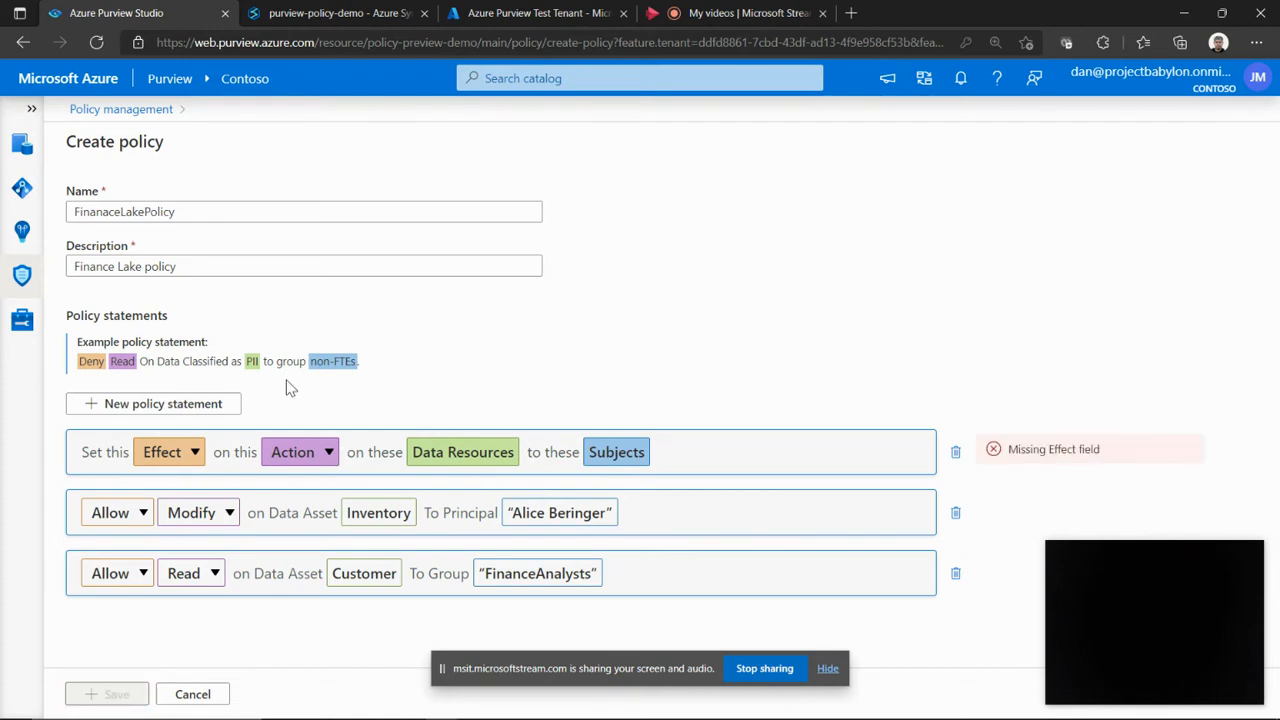
pyautogui.moveTo(216, 380)
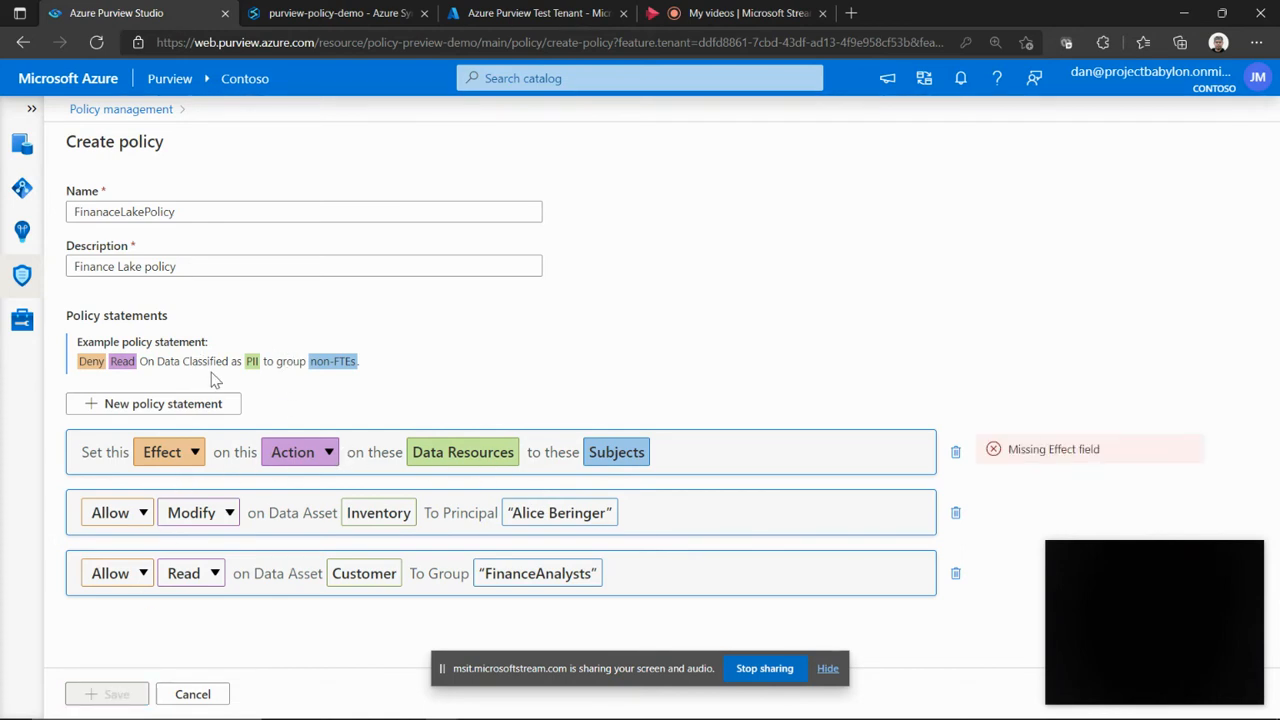
pyautogui.moveTo(250, 318)
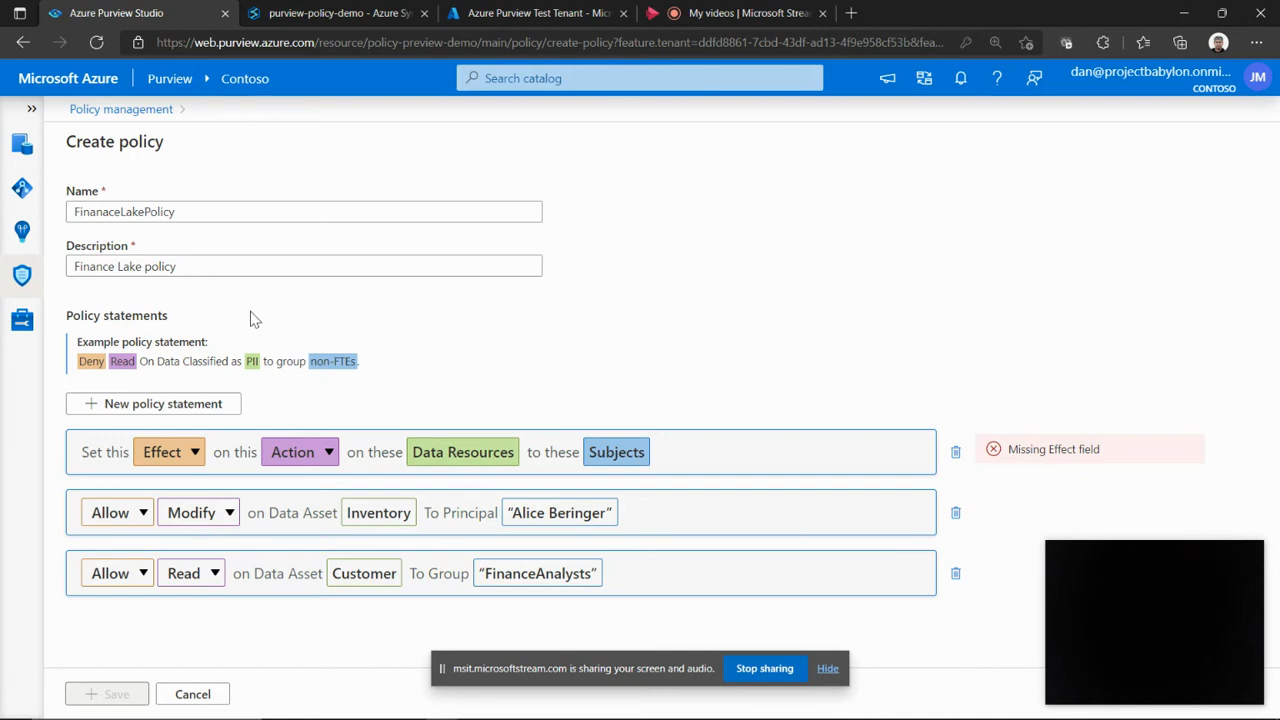
pyautogui.moveTo(700, 572)
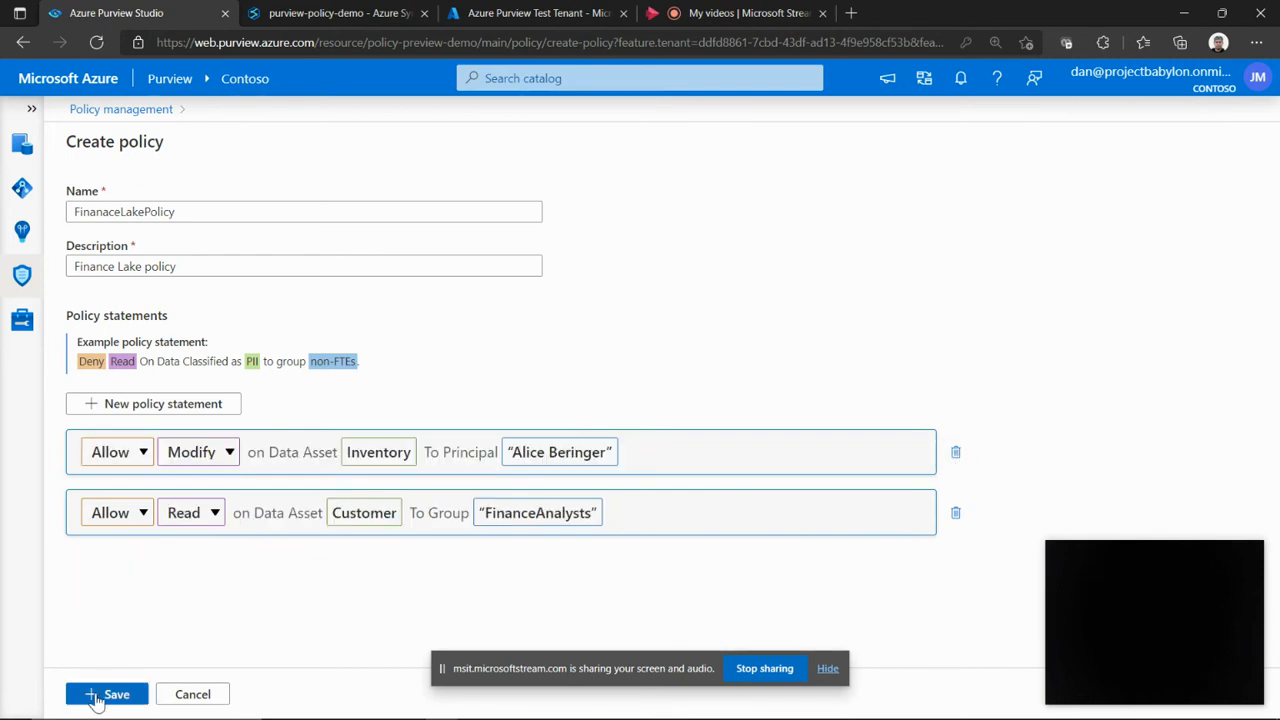
pyautogui.click(106, 694)
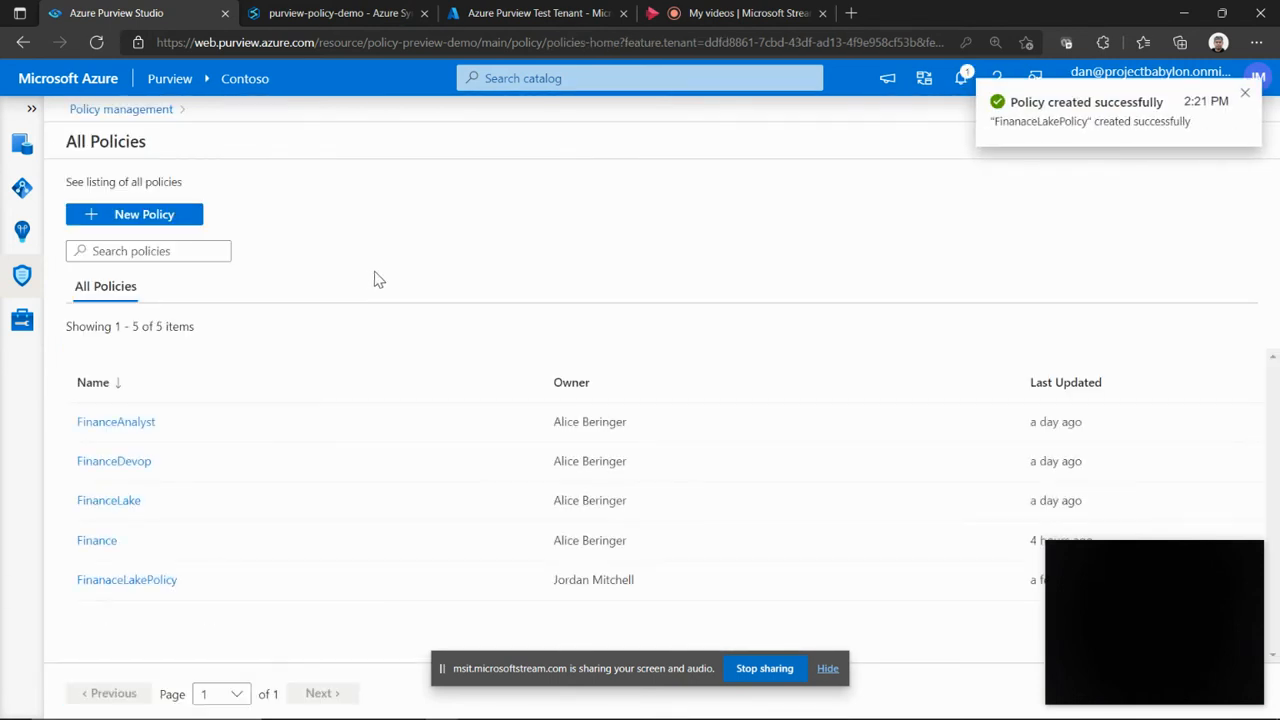
pyautogui.moveTo(126, 580)
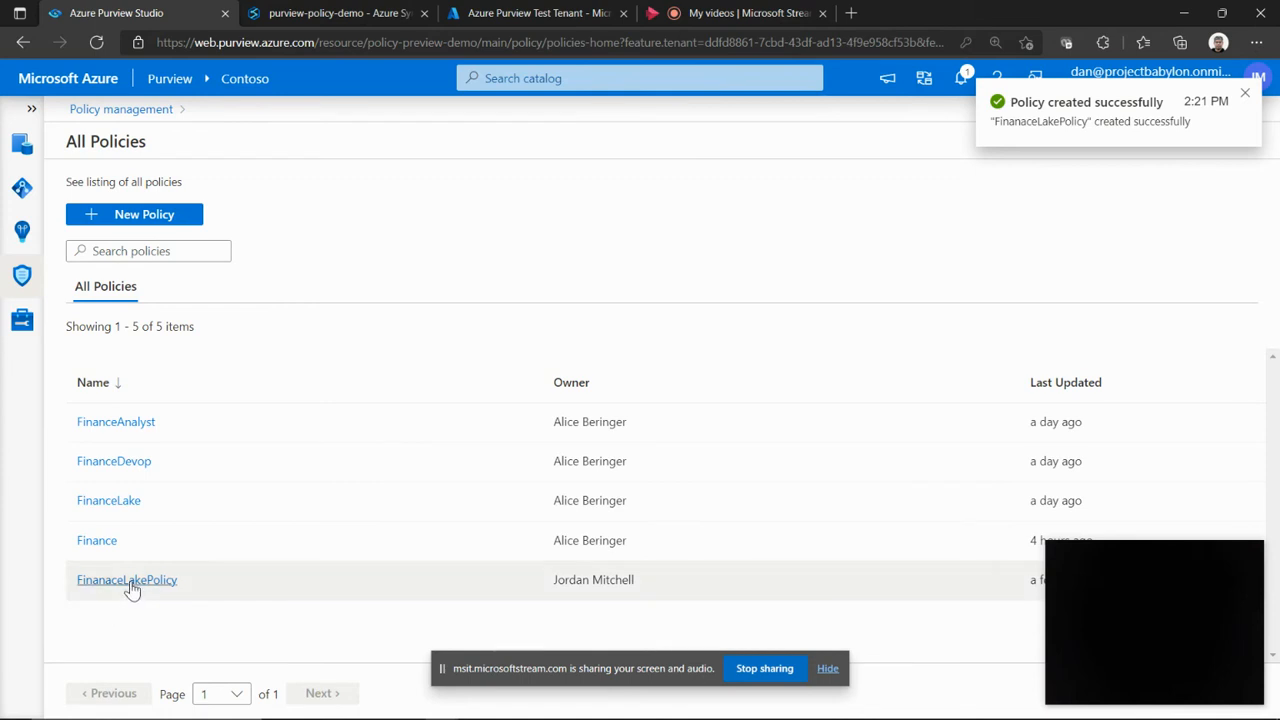
# Publish FinanaceLakePolicy to the FinanceDataLake2 data source.
pyautogui.click(126, 580)
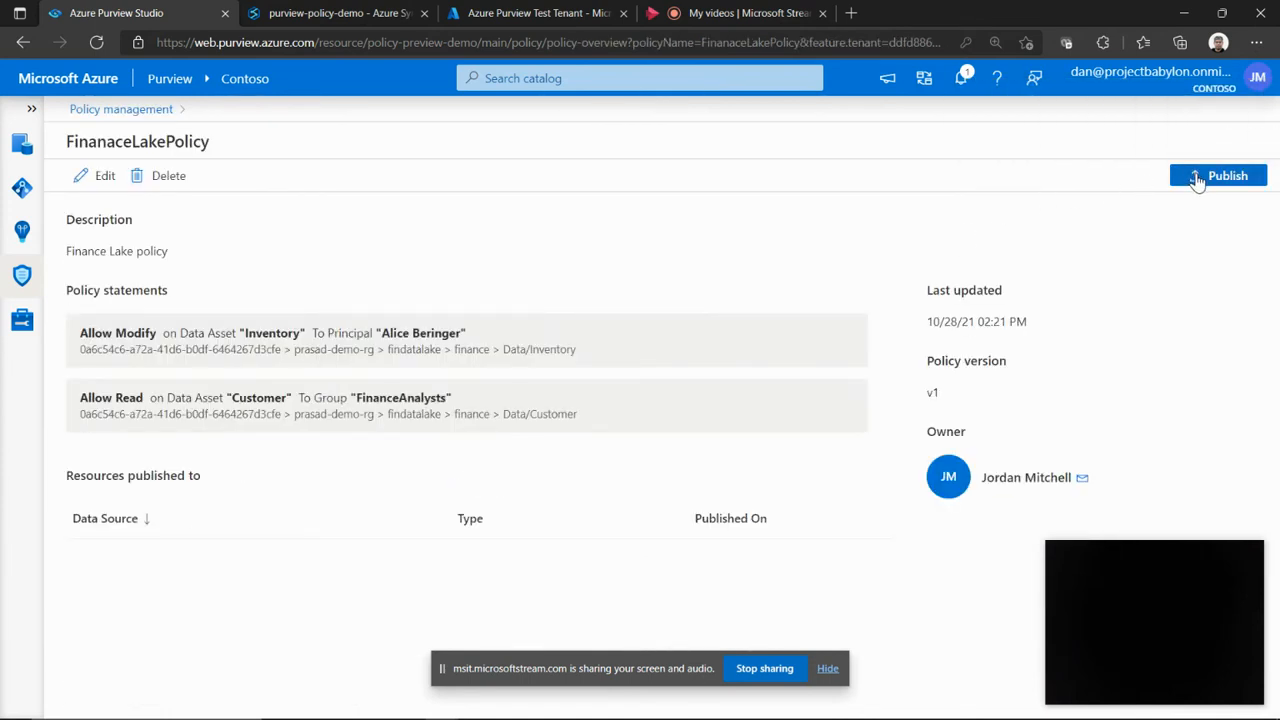
pyautogui.click(1218, 176)
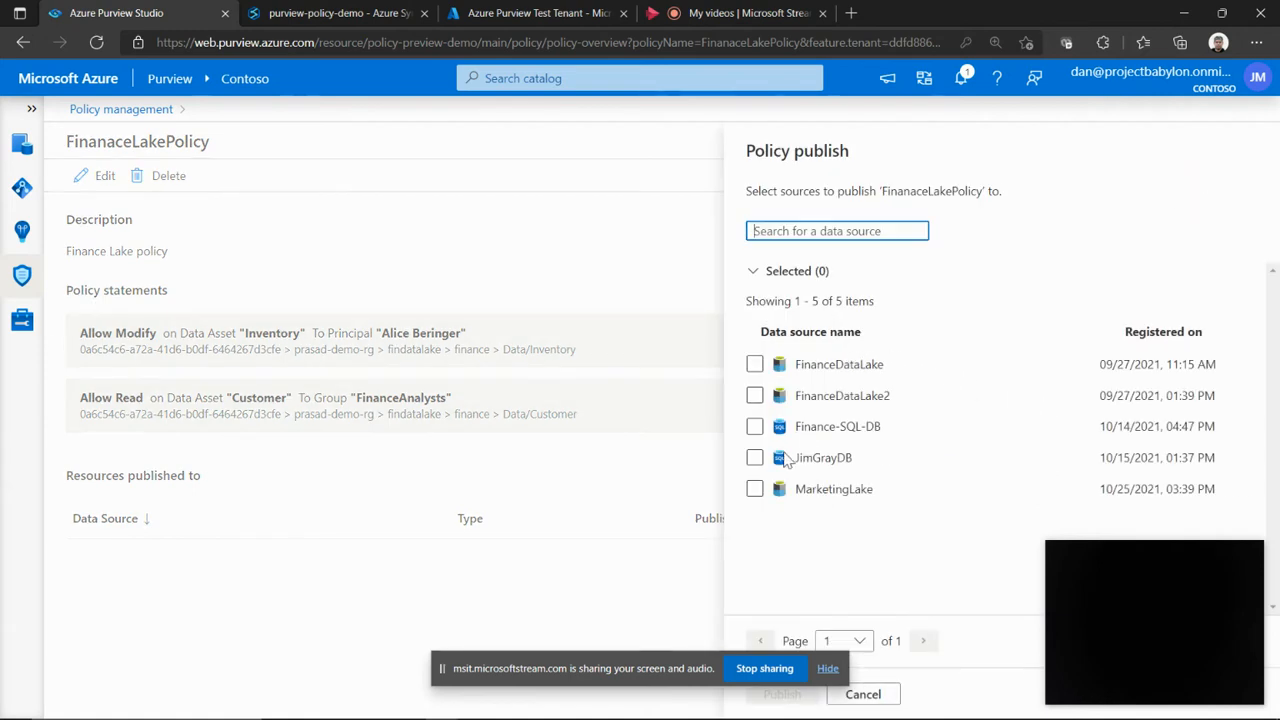
pyautogui.moveTo(808, 512)
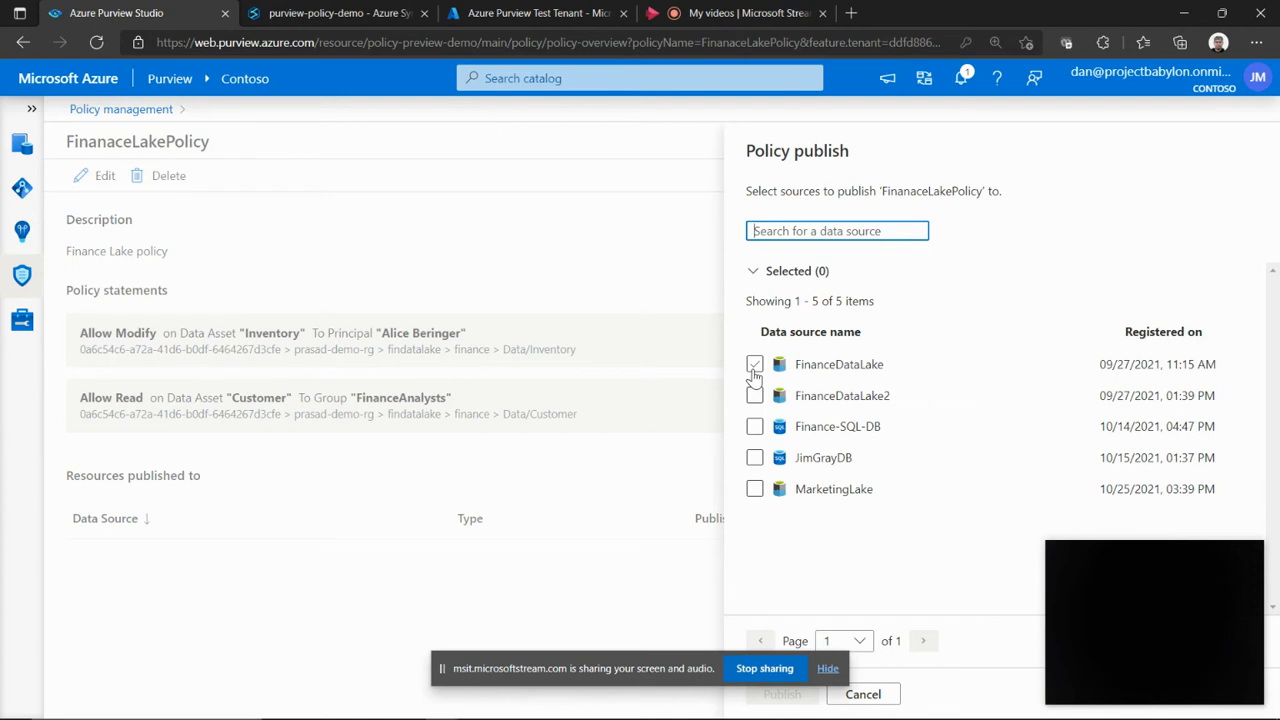
pyautogui.click(754, 364)
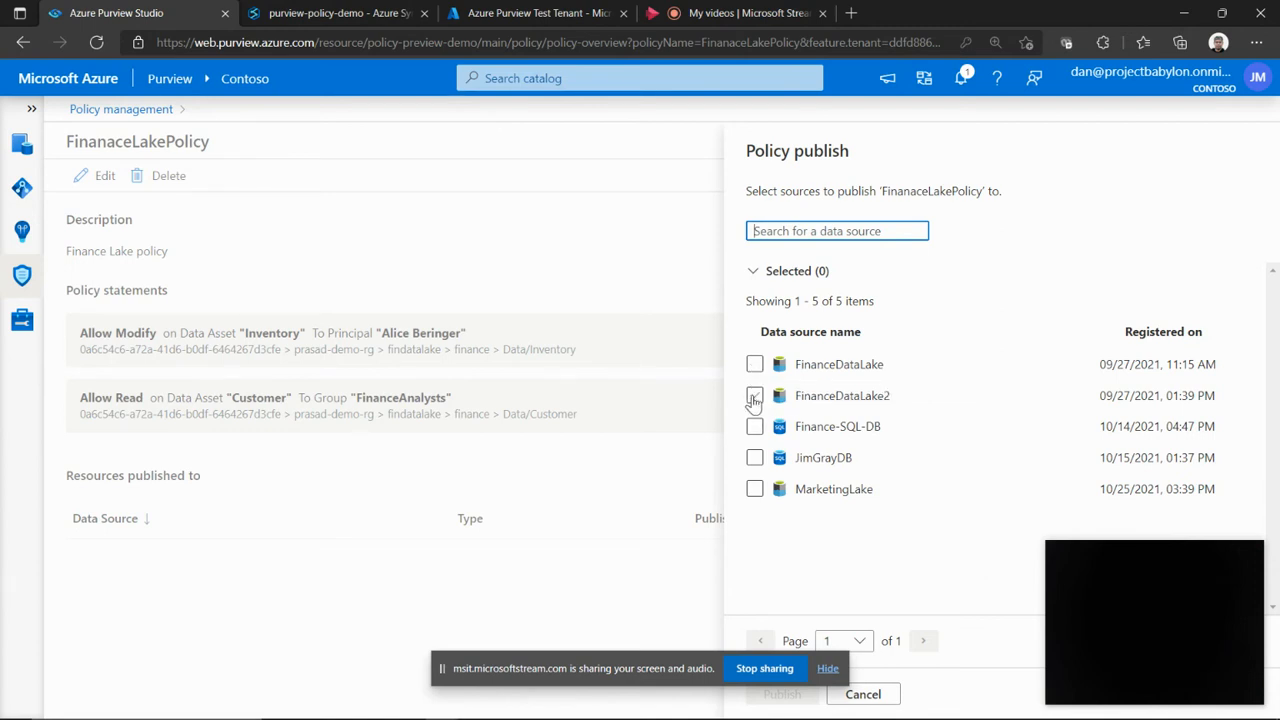
pyautogui.moveTo(778, 396)
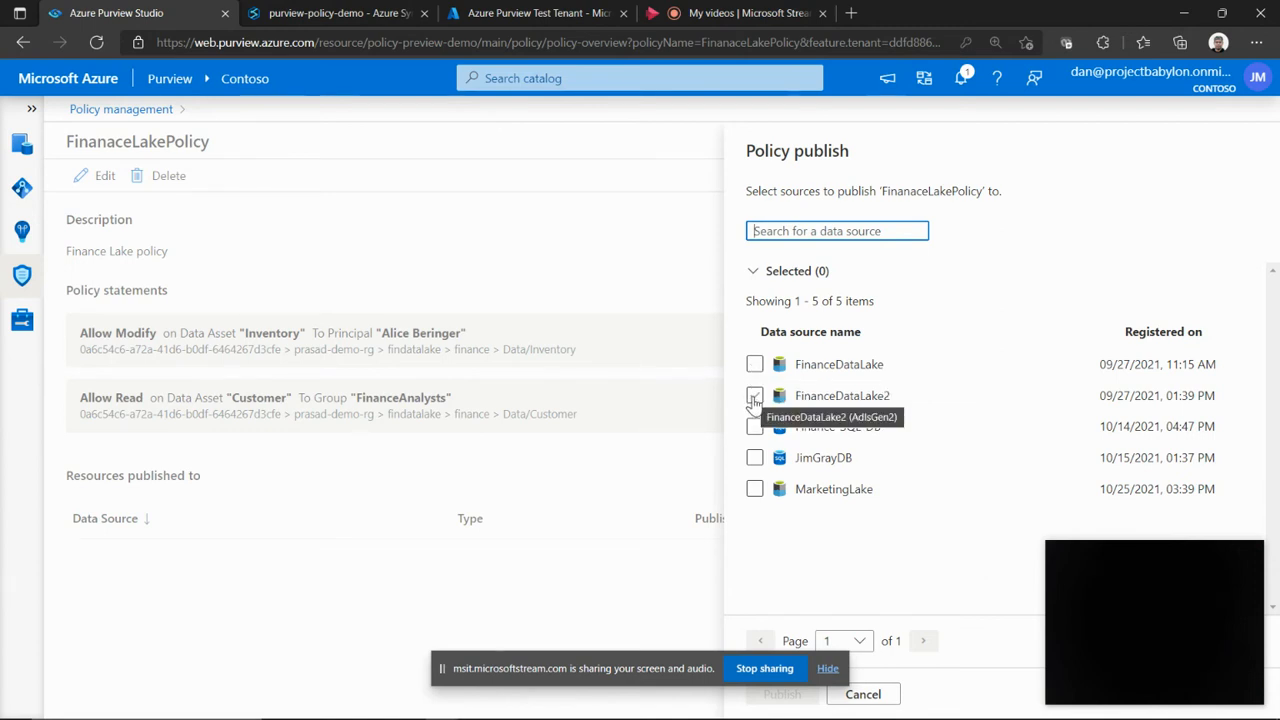
pyautogui.click(754, 396)
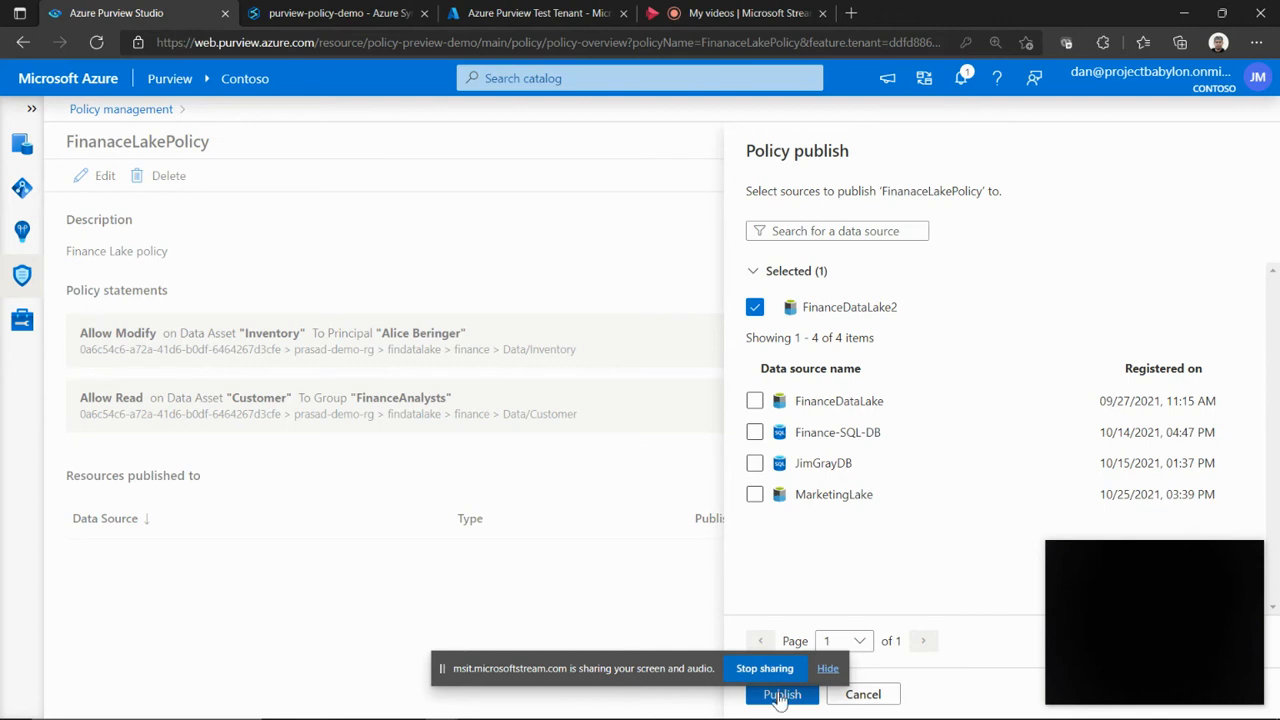
pyautogui.click(780, 694)
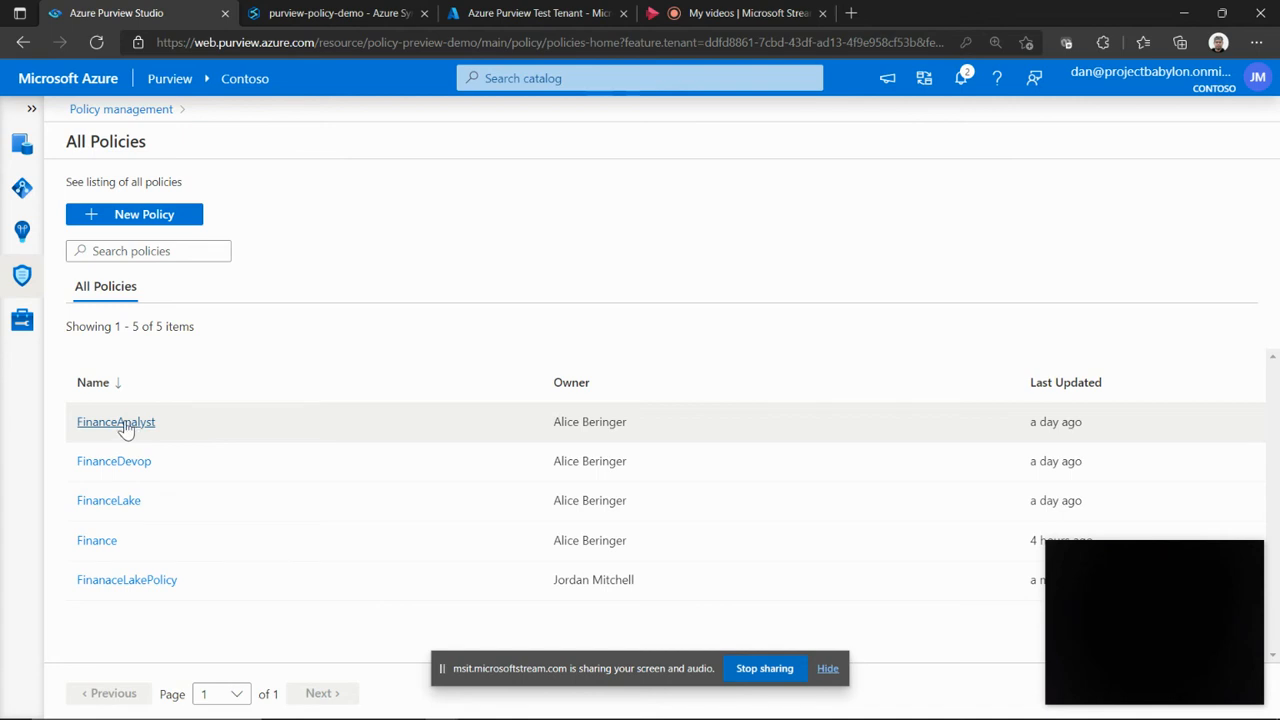
pyautogui.moveTo(128, 580)
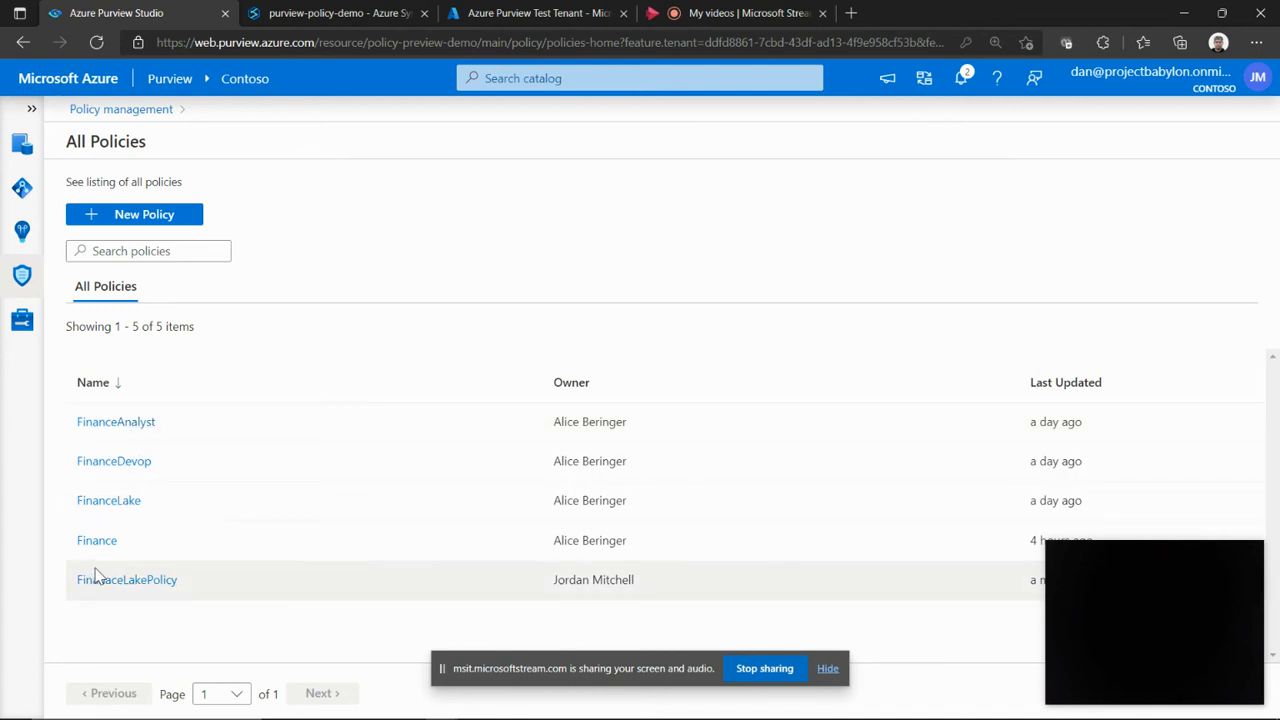
# Review the FinanceLake policy, return to All Policies, then review the FinanceAnalyst policy.
pyautogui.click(108, 500)
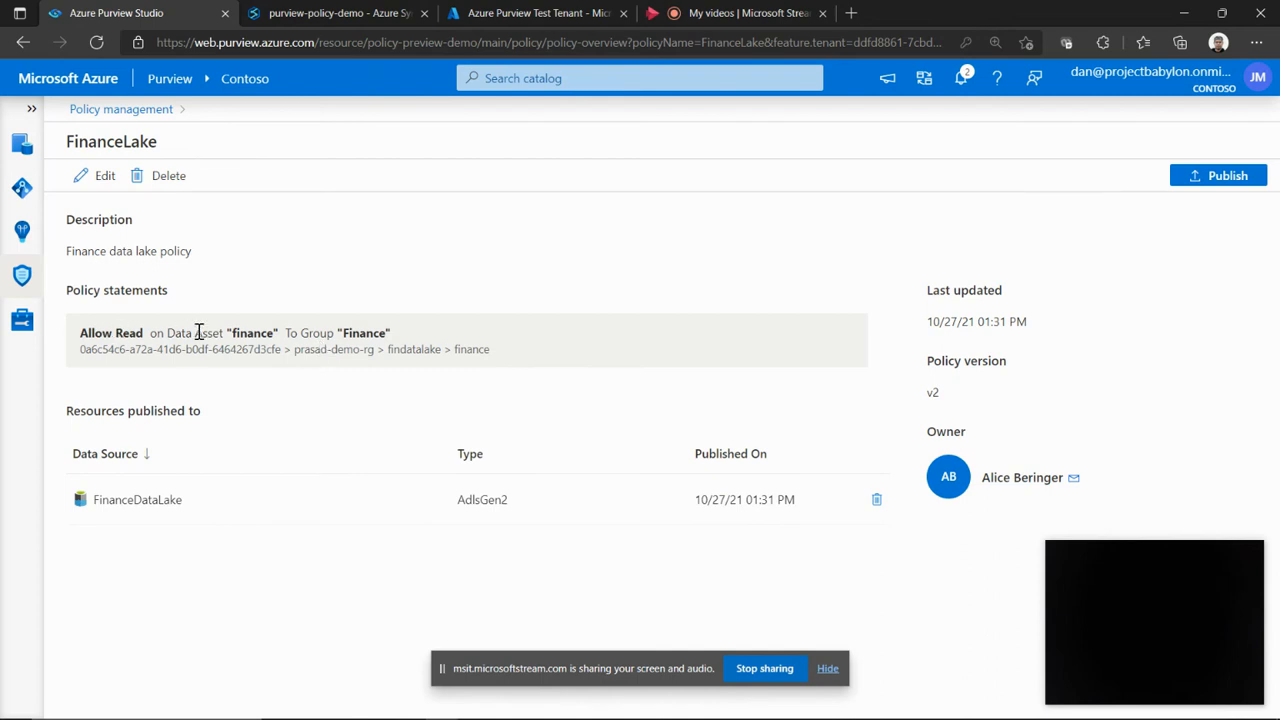
pyautogui.moveTo(448, 348)
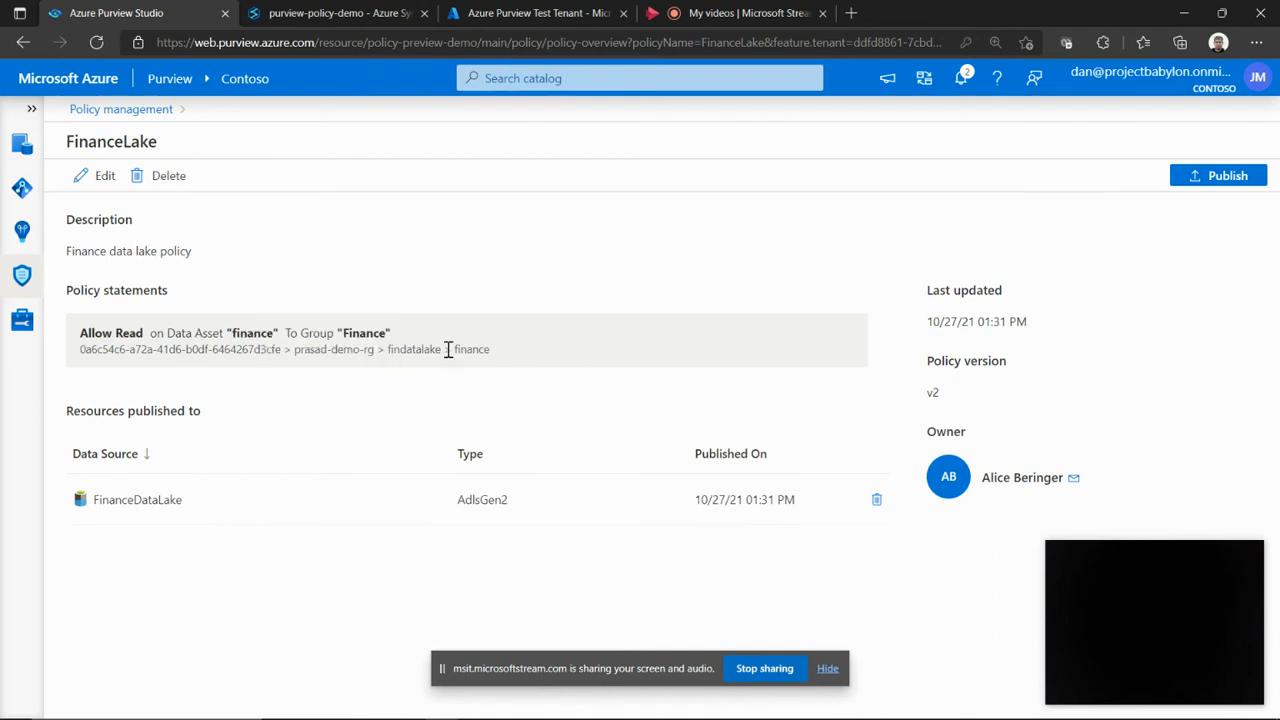
pyautogui.moveTo(350, 248)
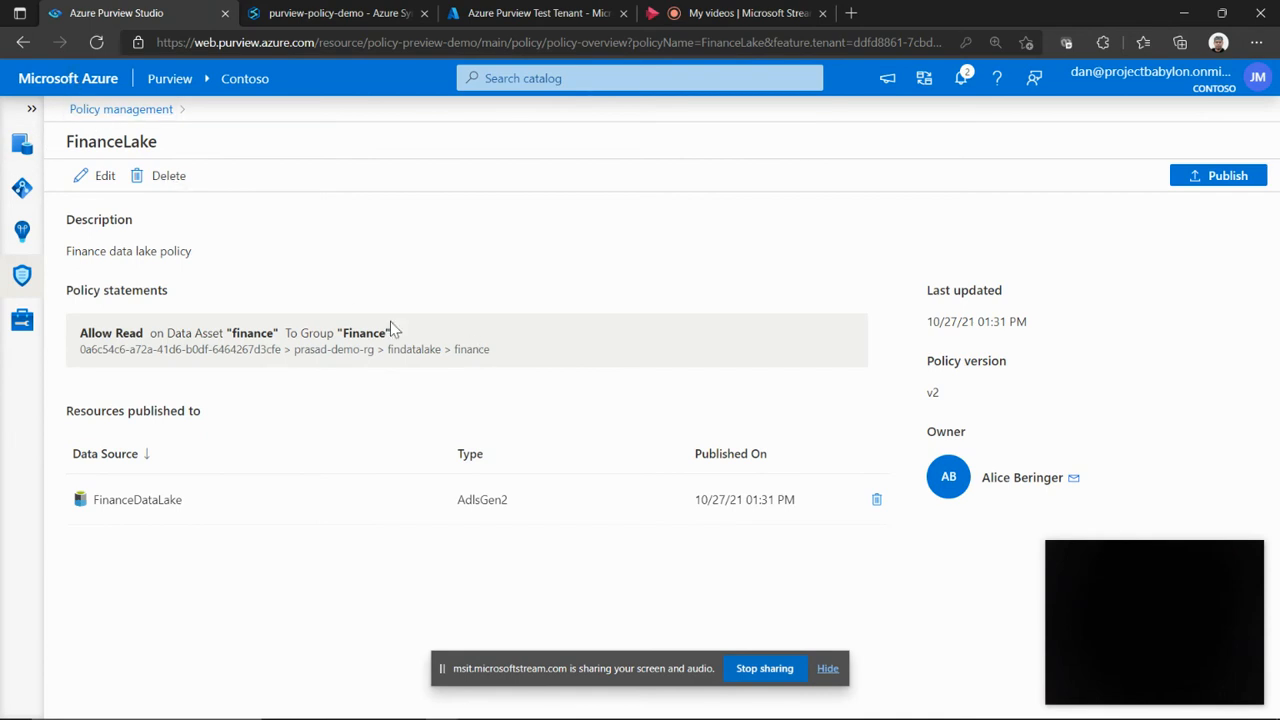
pyautogui.click(120, 108)
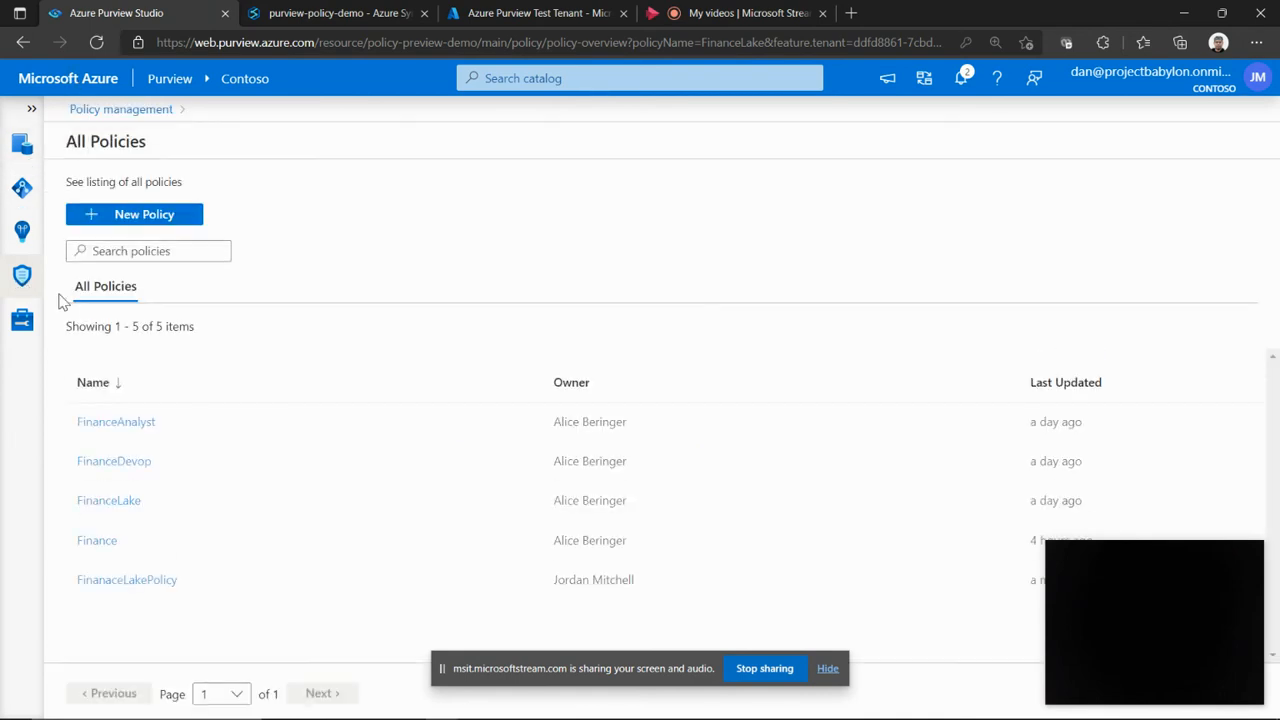
pyautogui.click(116, 420)
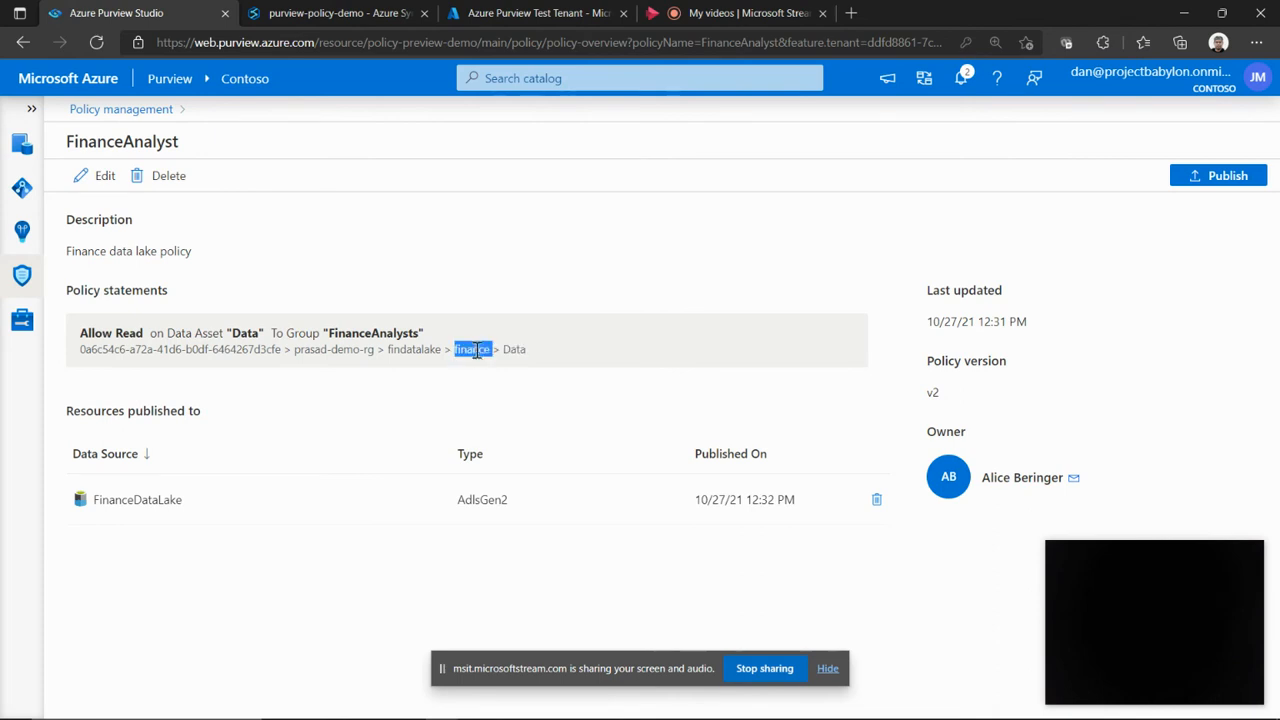
pyautogui.moveTo(384, 258)
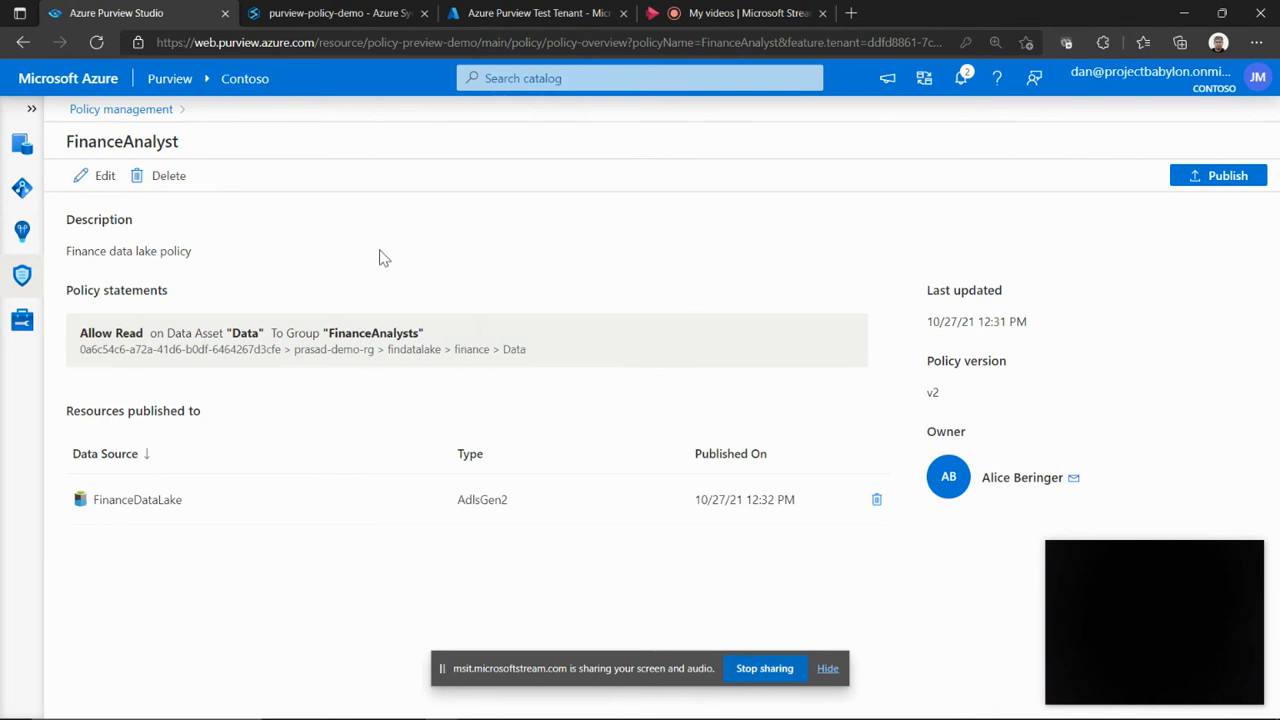
pyautogui.moveTo(360, 180)
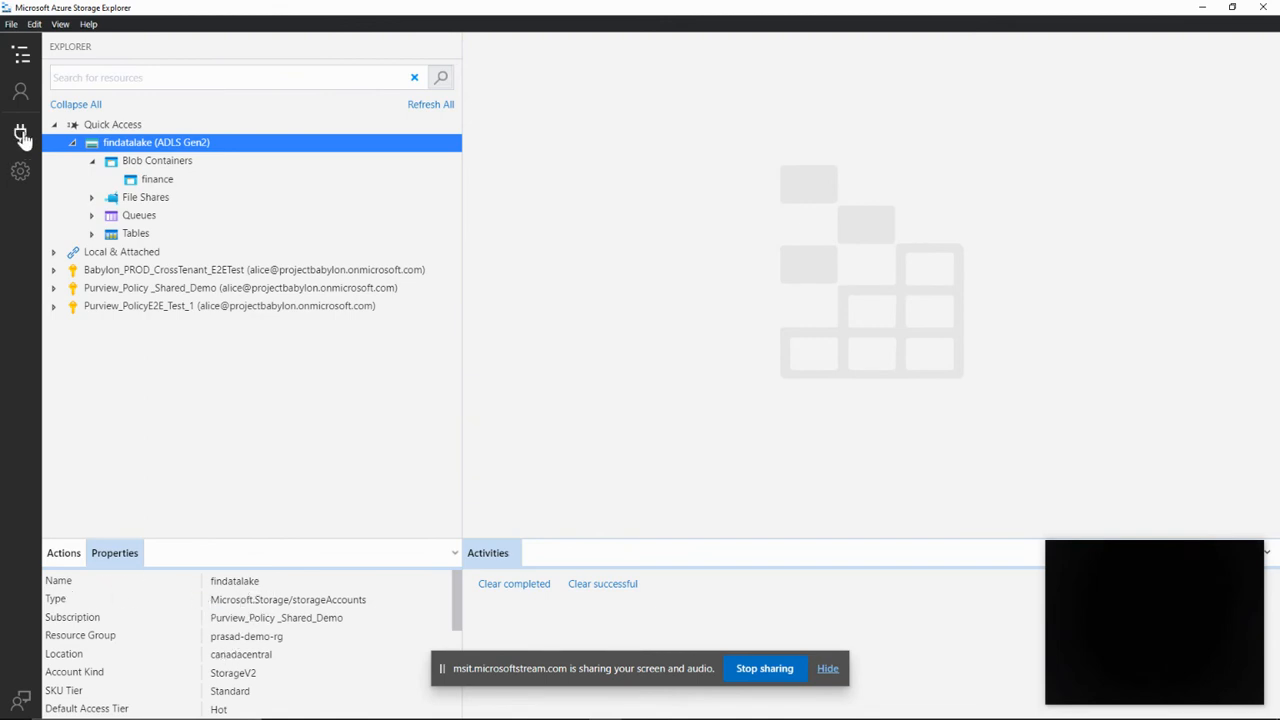
# In Storage Explorer, locate the findatalake account and expand its Blob Containers.
pyautogui.click(20, 90)
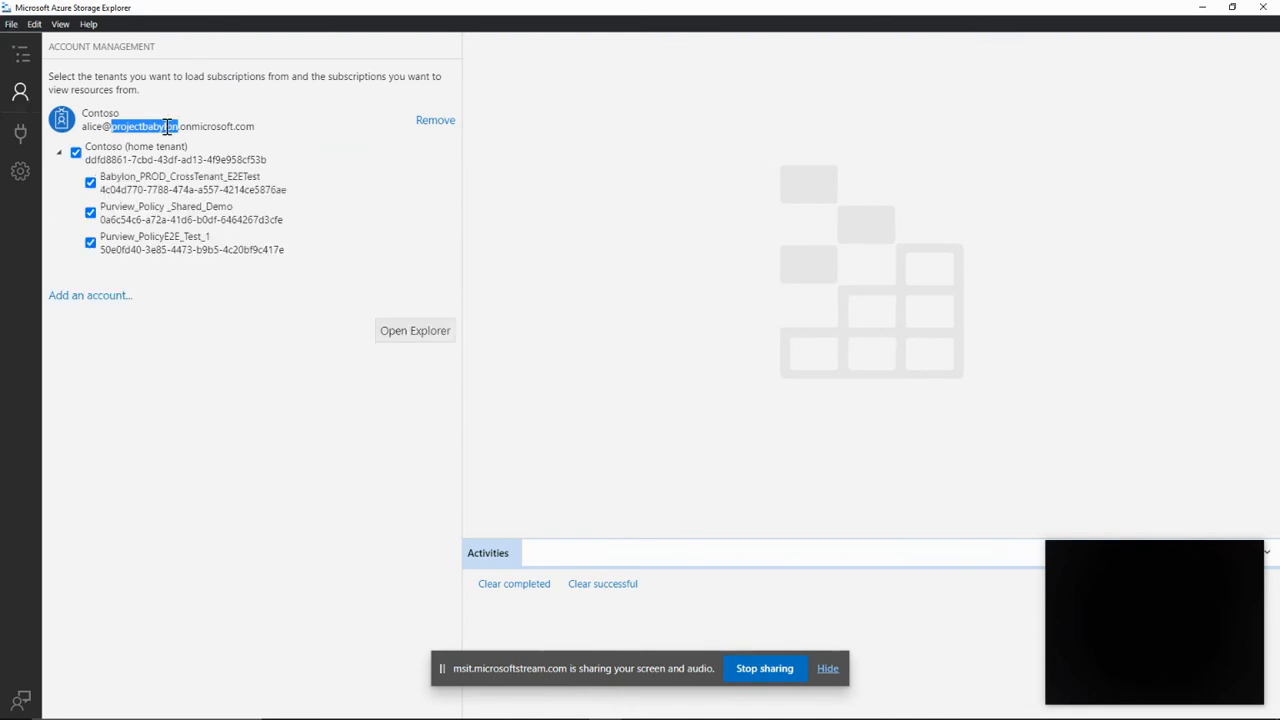
pyautogui.click(416, 330)
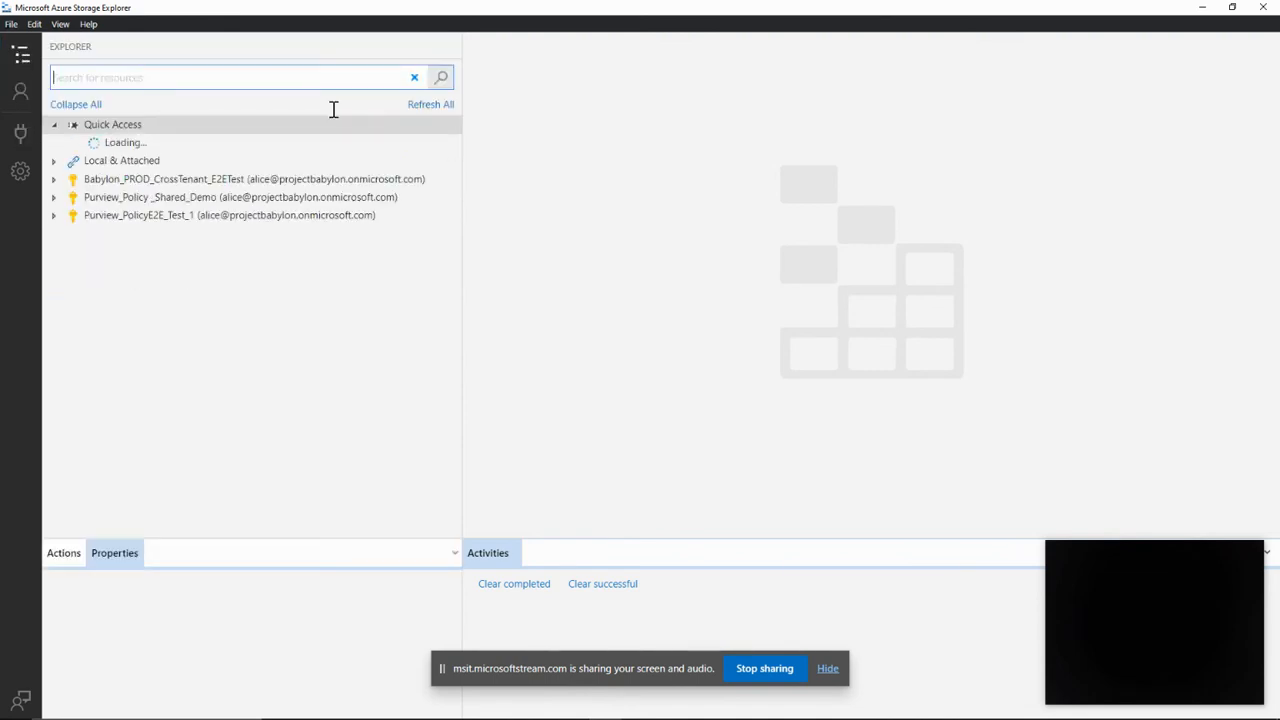
pyautogui.click(230, 216)
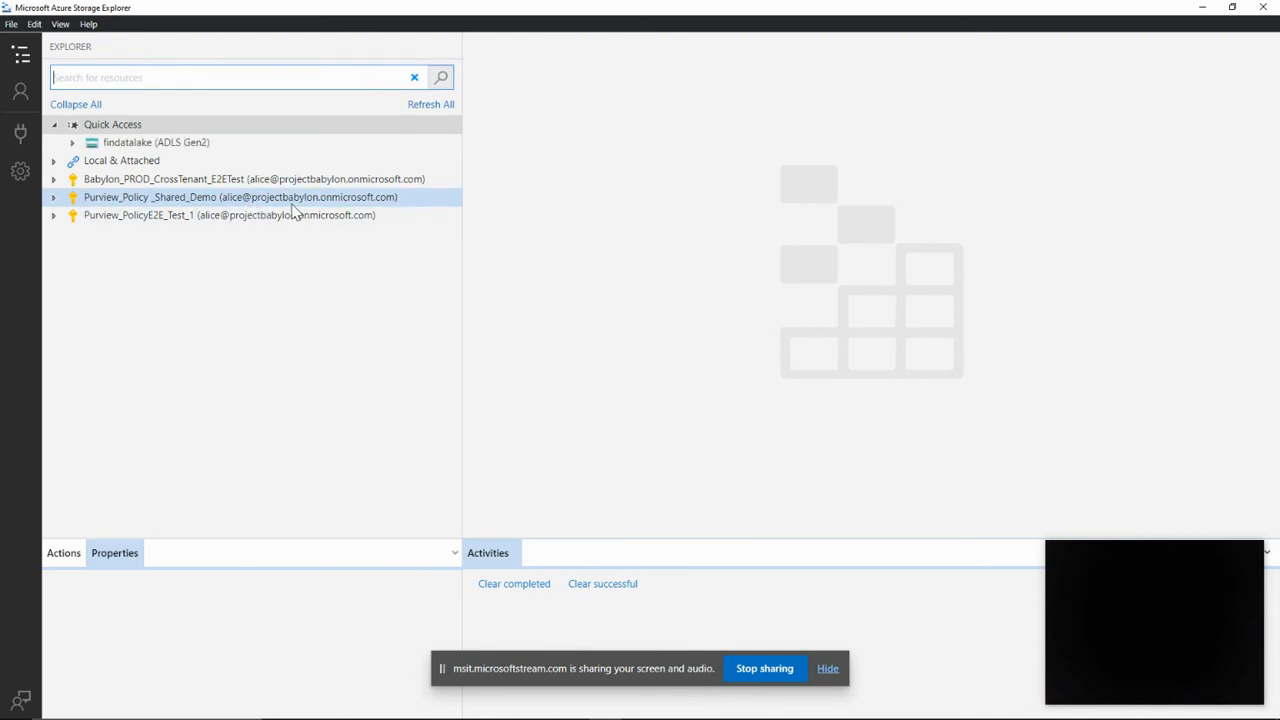
pyautogui.click(156, 142)
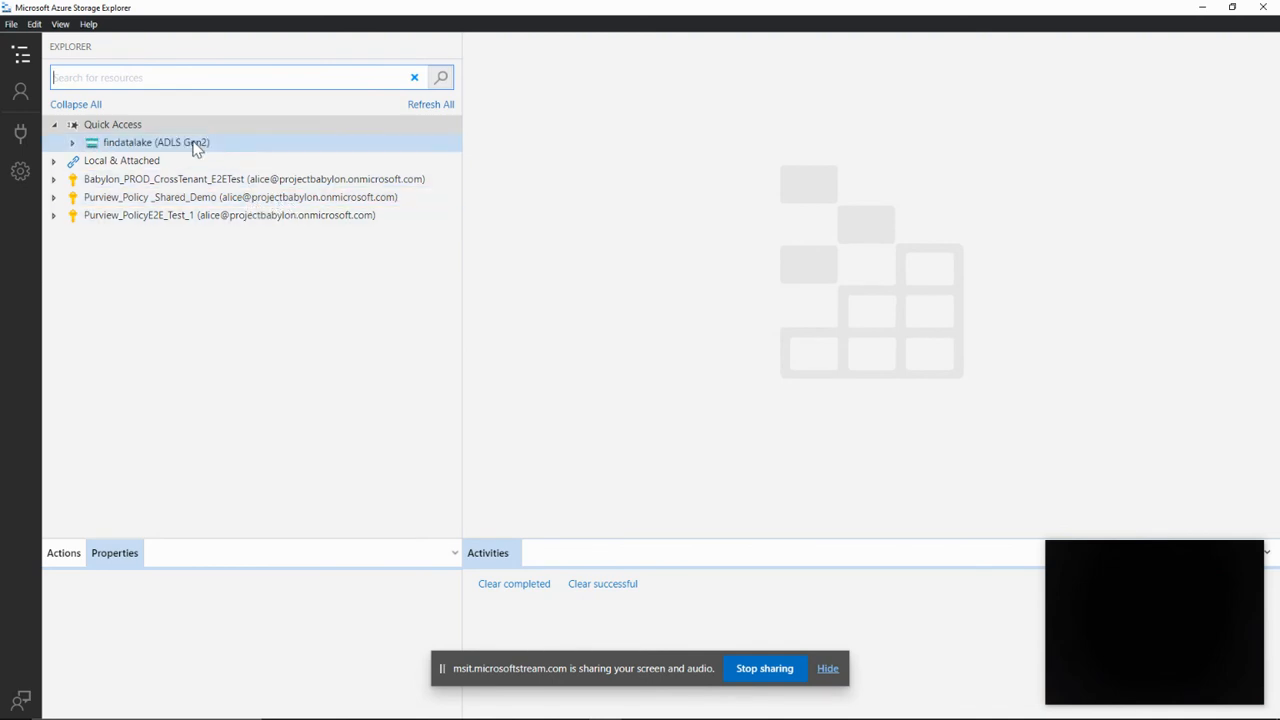
pyautogui.click(120, 160)
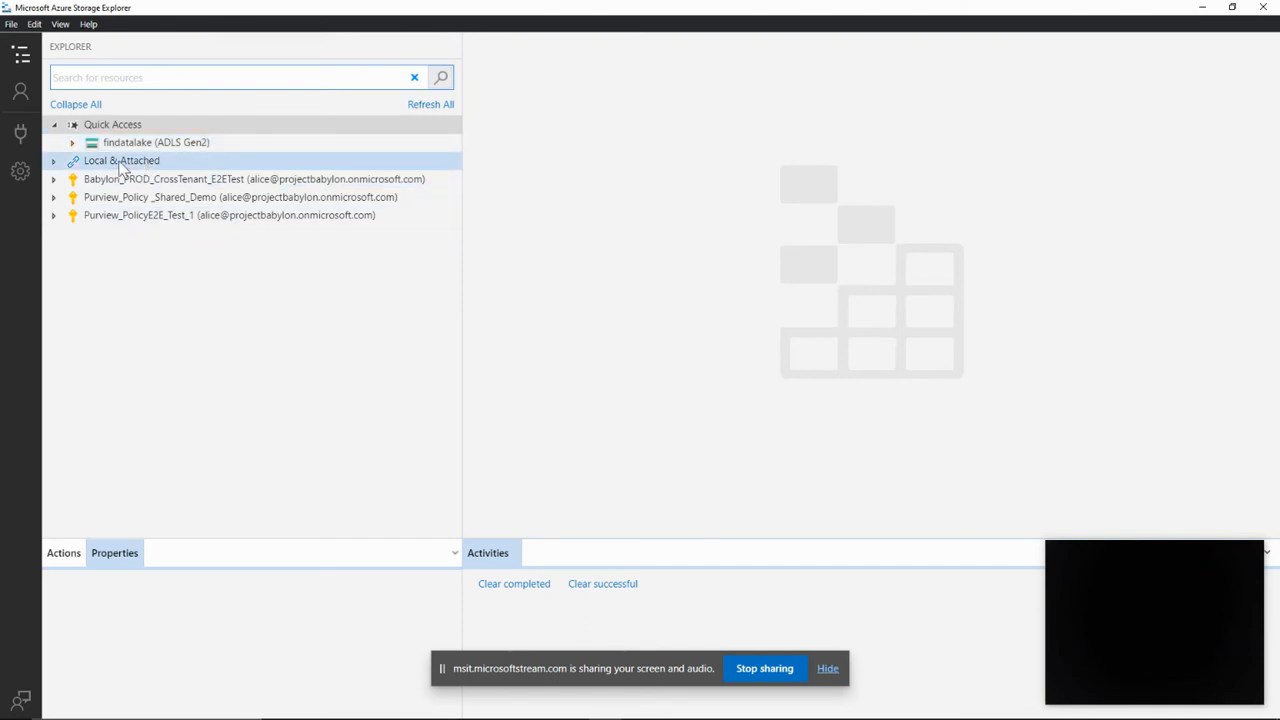
pyautogui.click(156, 142)
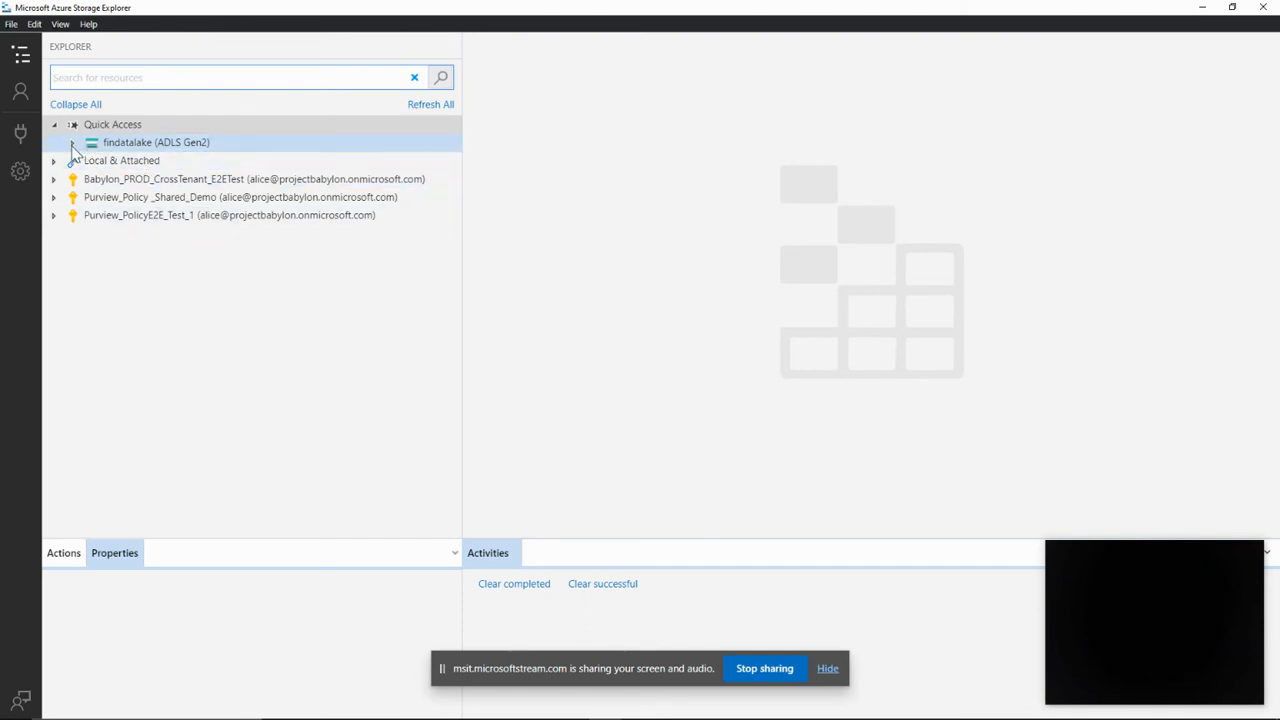
pyautogui.click(92, 142)
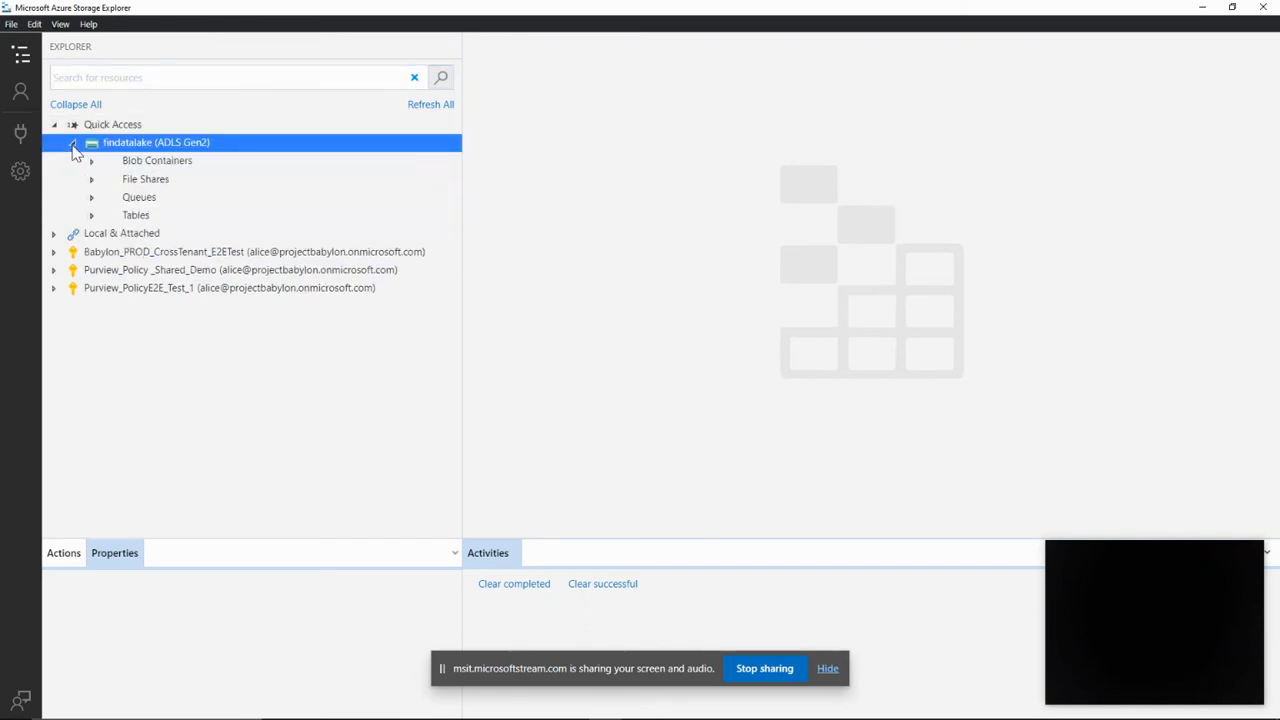
pyautogui.click(156, 142)
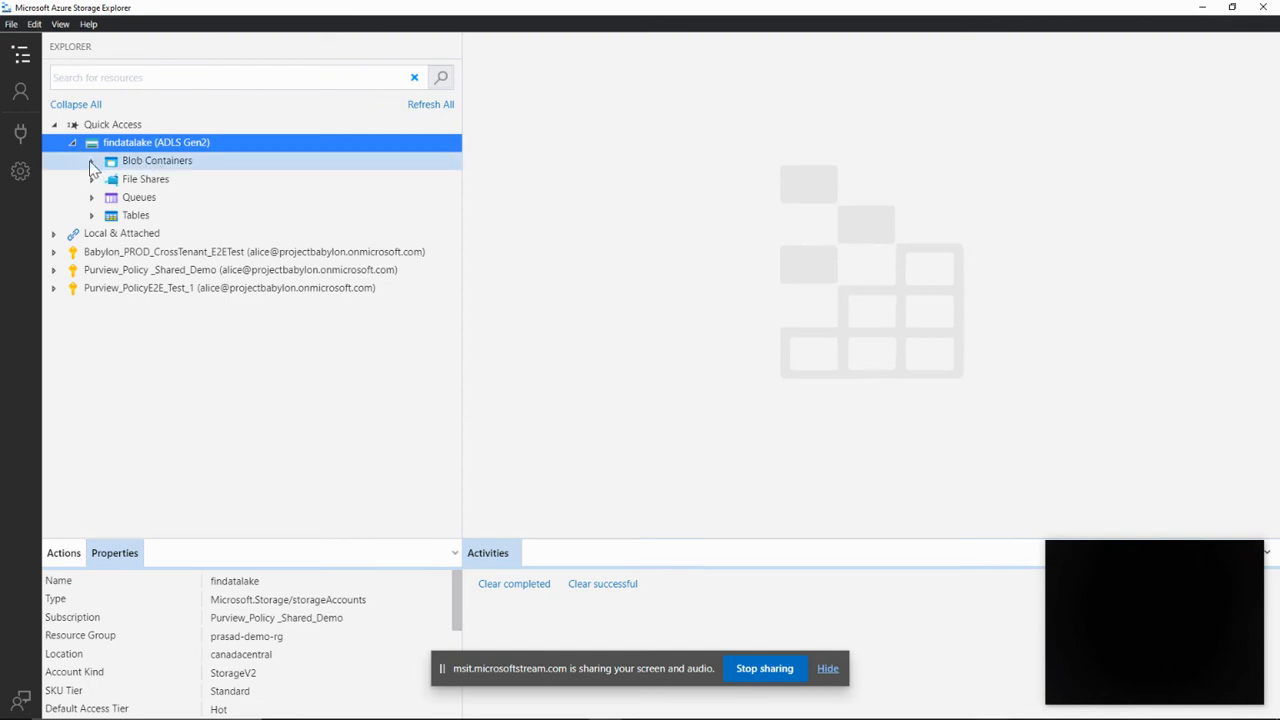
pyautogui.click(156, 160)
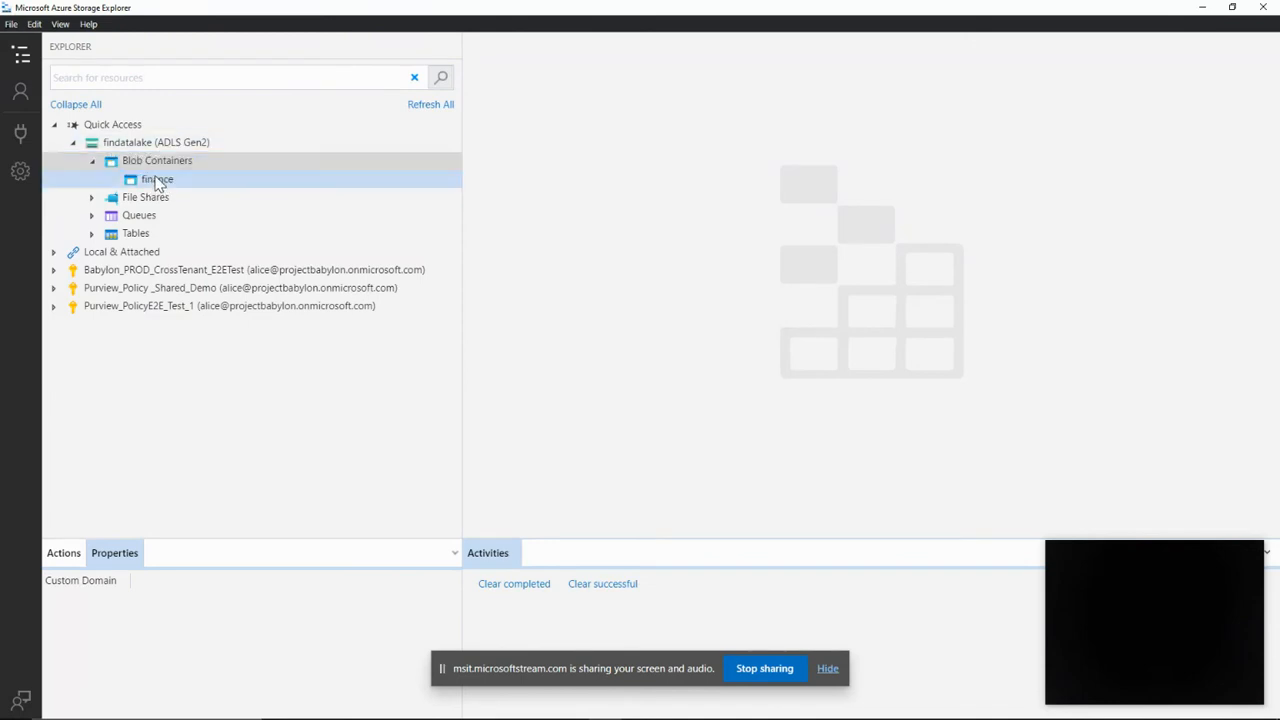
# Browse the finance container through Data into Inventory where ProductDescription.parquet is listed.
pyautogui.doubleClick(156, 180)
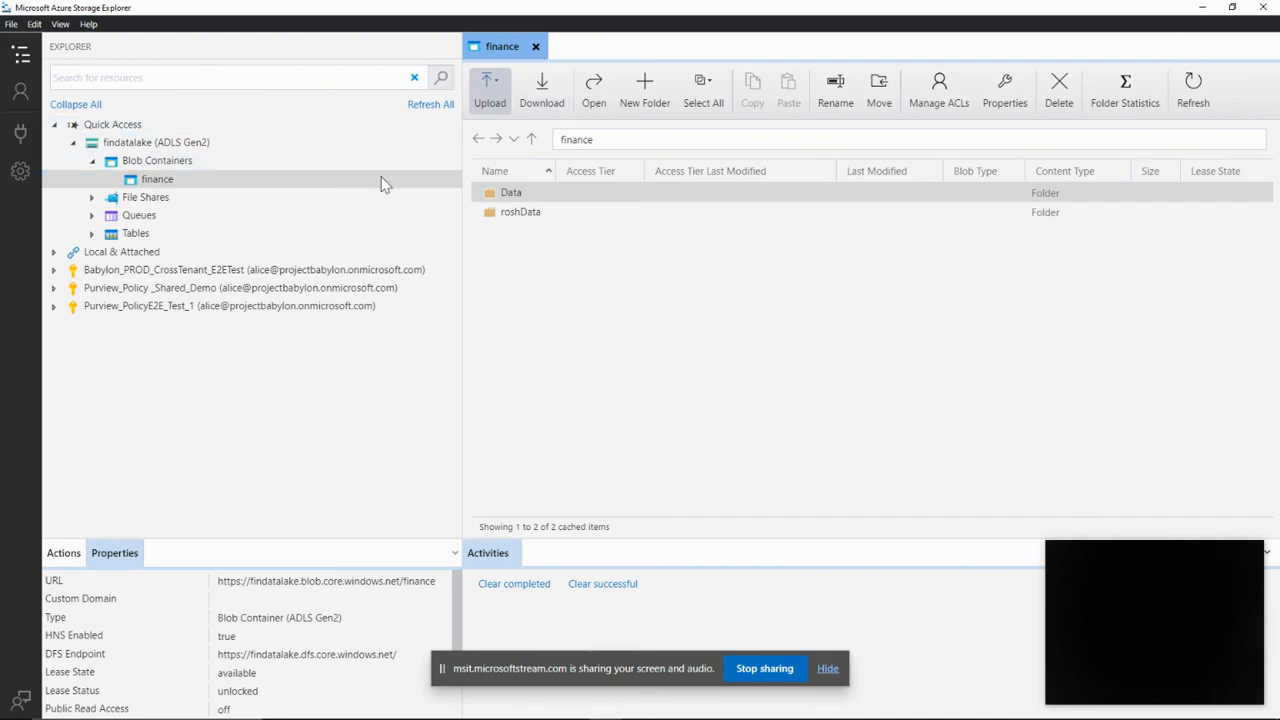
pyautogui.click(512, 192)
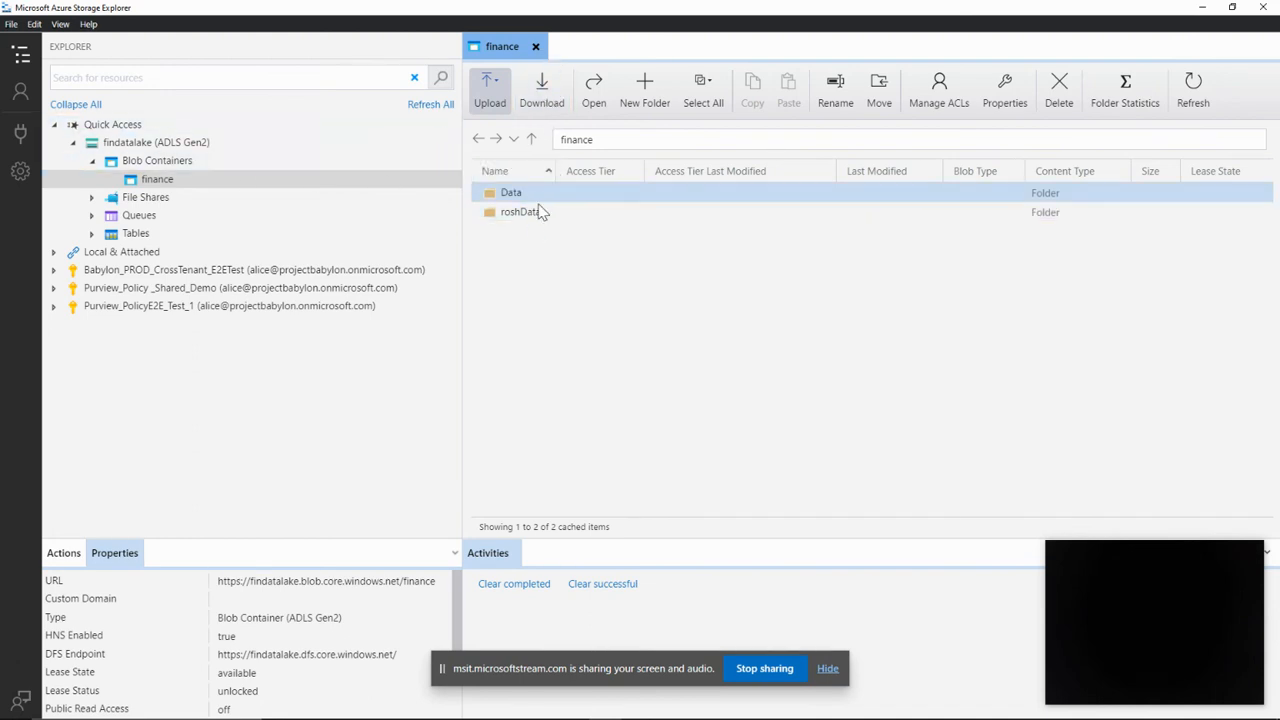
pyautogui.doubleClick(512, 192)
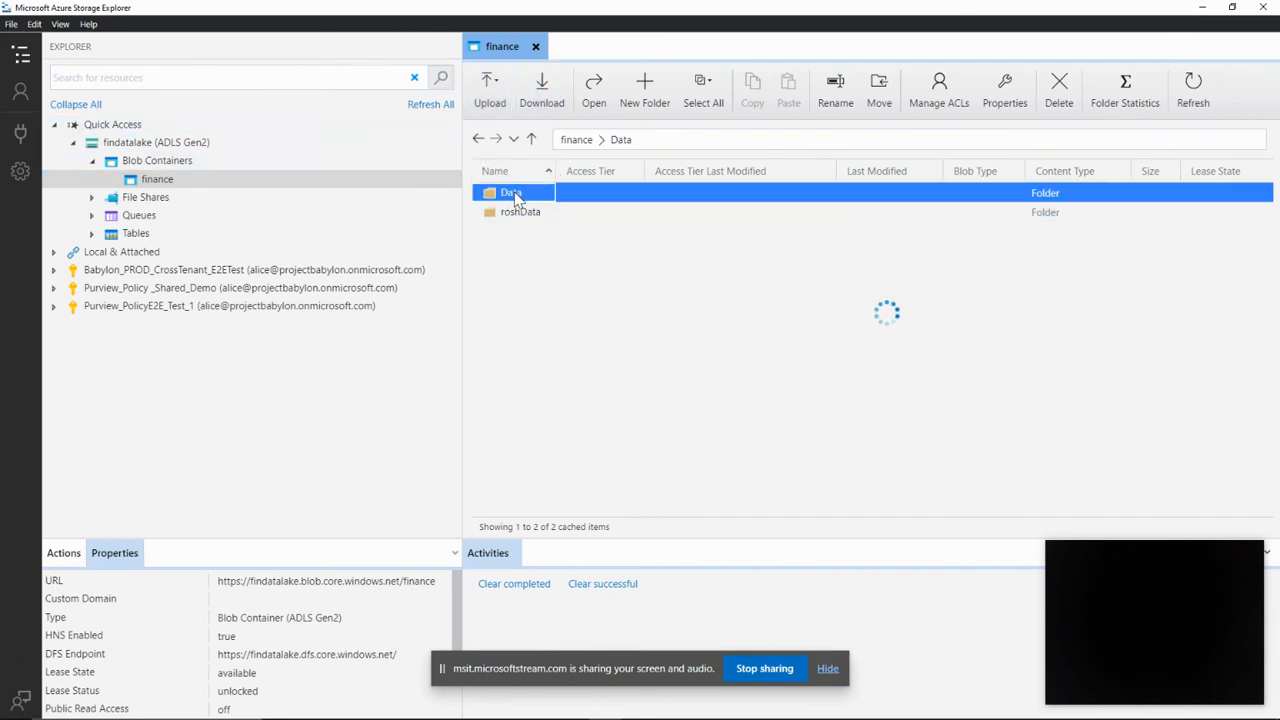
pyautogui.doubleClick(512, 192)
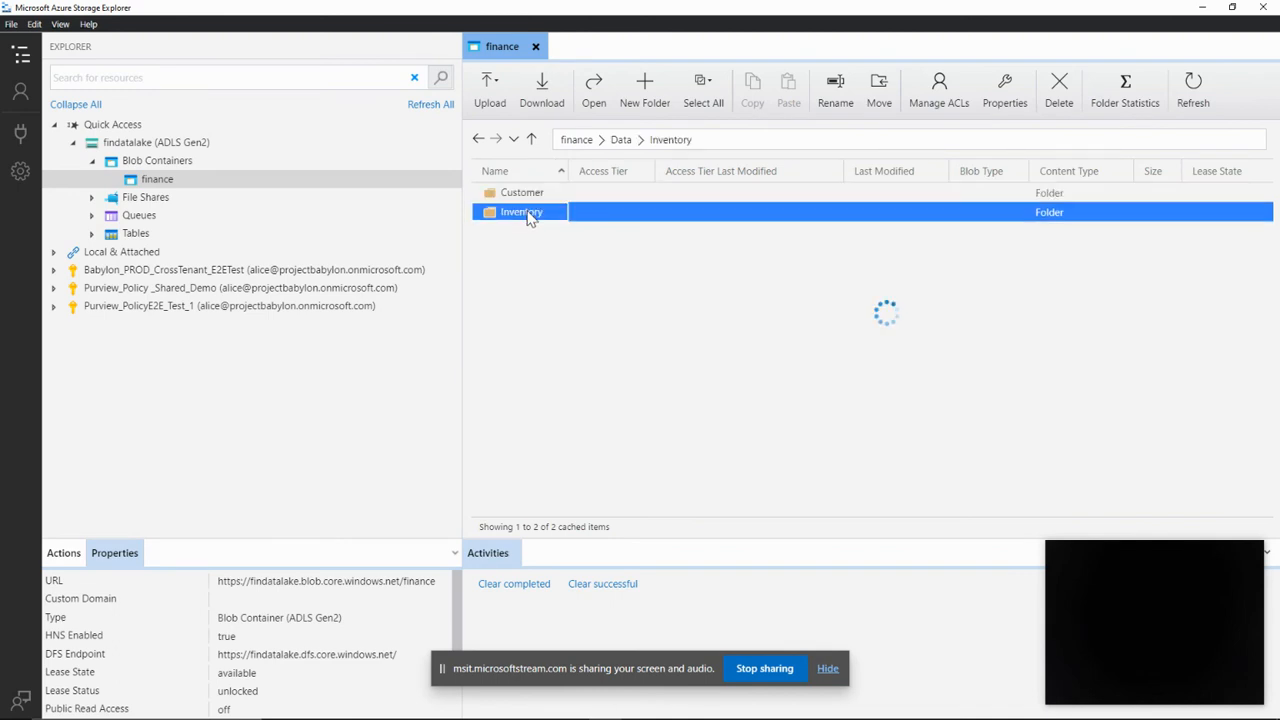
pyautogui.rightClick(542, 192)
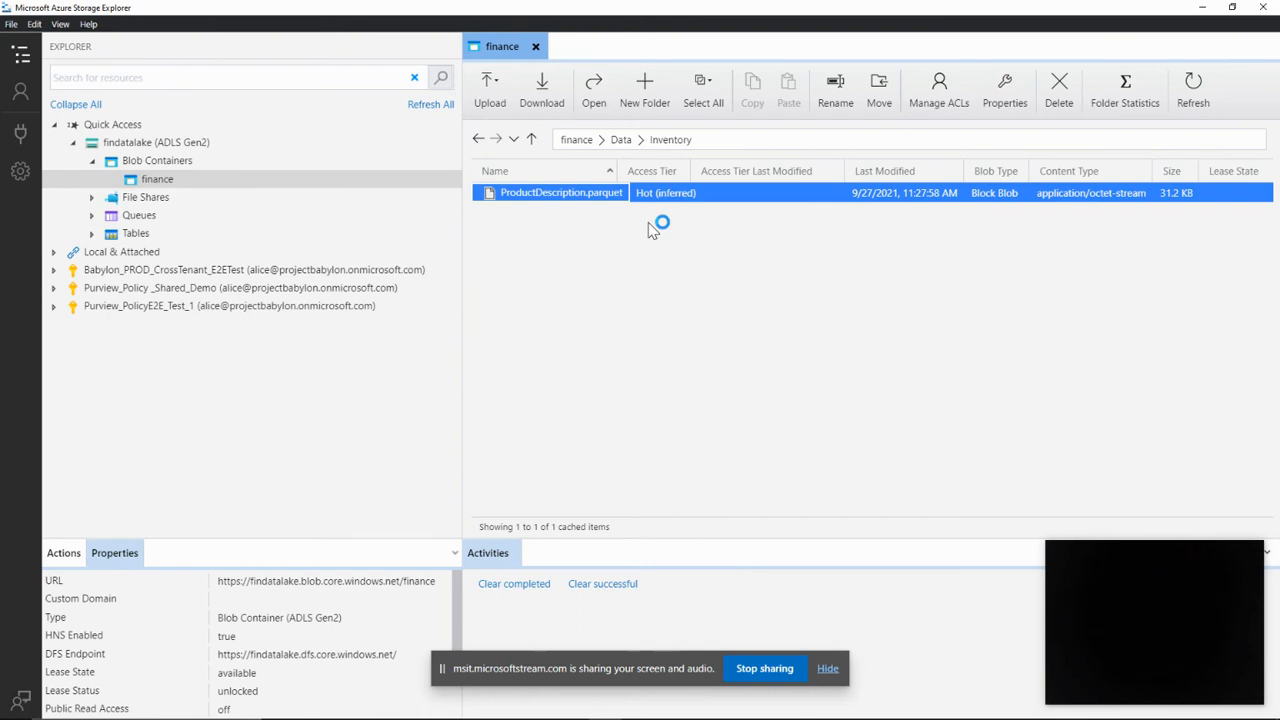
pyautogui.moveTo(584, 240)
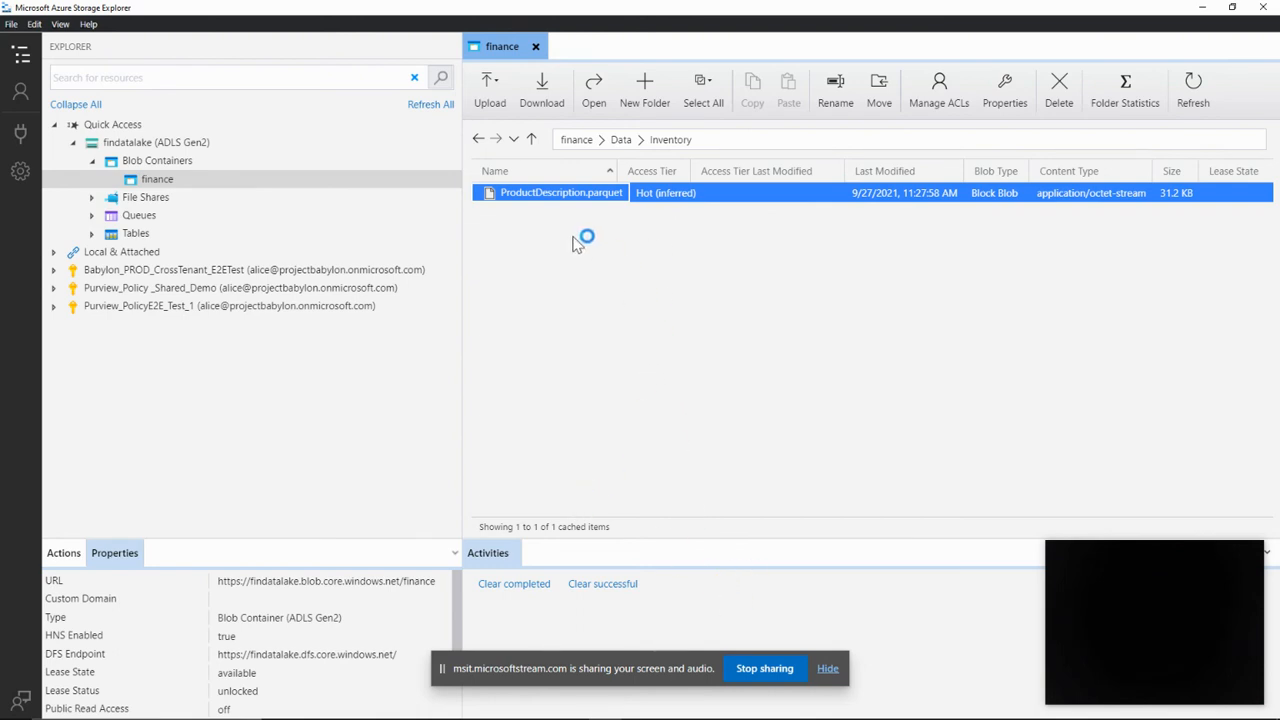
pyautogui.click(540, 88)
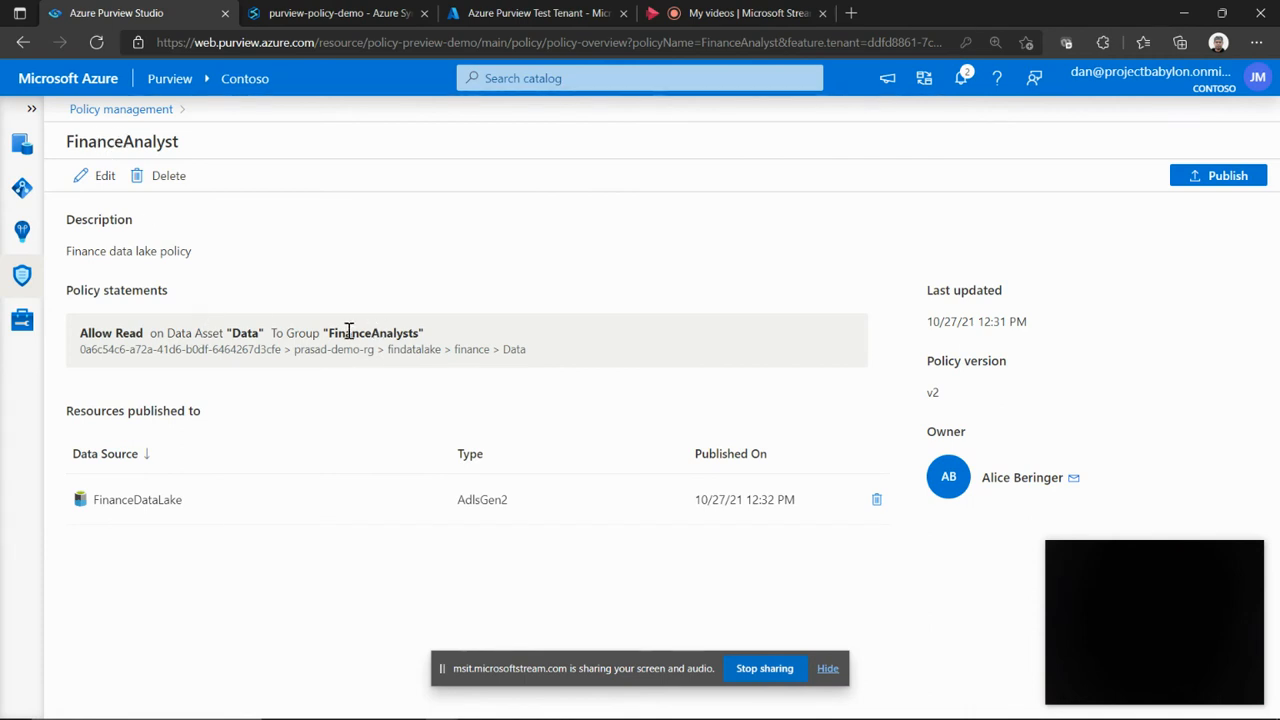
pyautogui.doubleClick(244, 332)
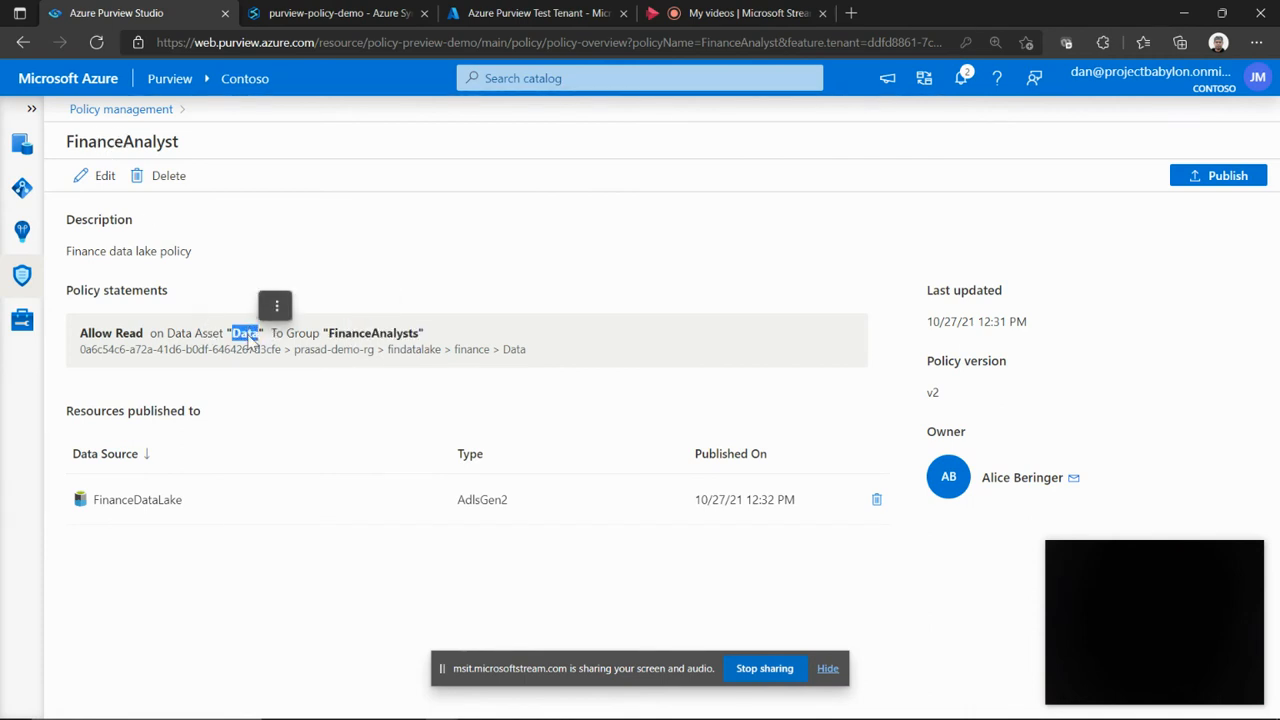
pyautogui.doubleClick(374, 332)
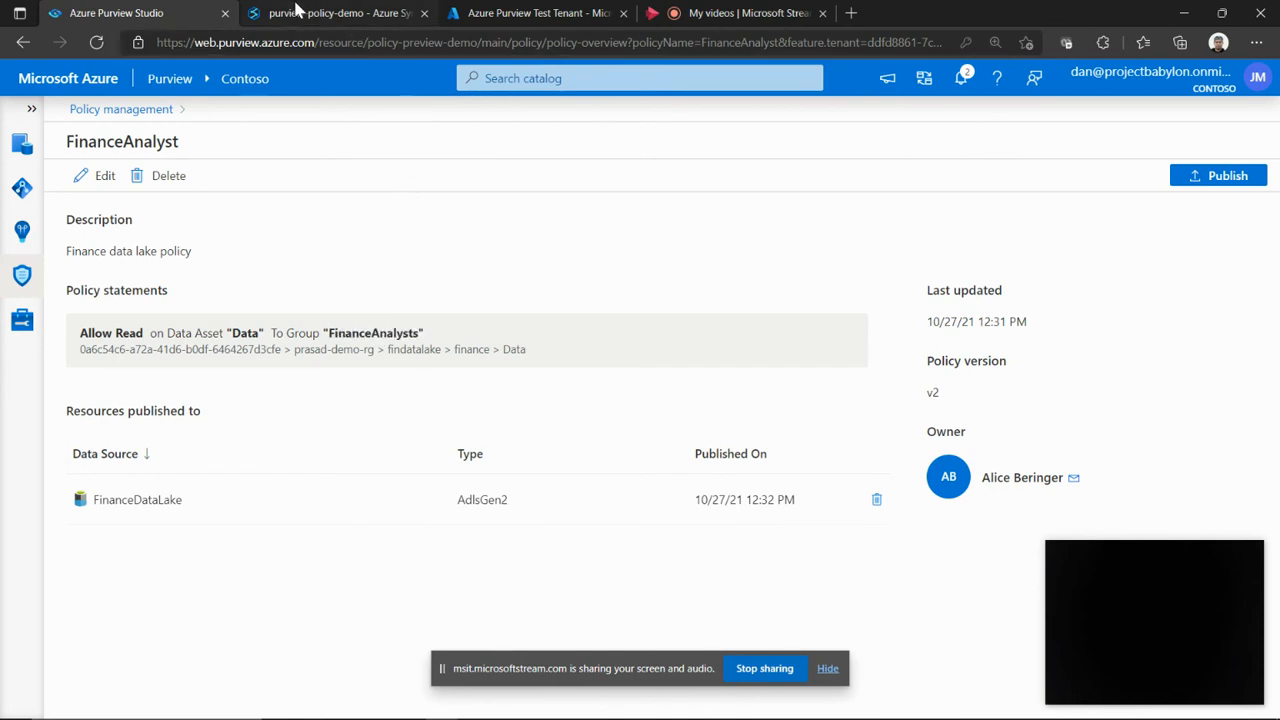
# Search the Purview catalogue for Inventory from Synapse's Data hub and open ProductDescription.parquet's details.
pyautogui.click(338, 12)
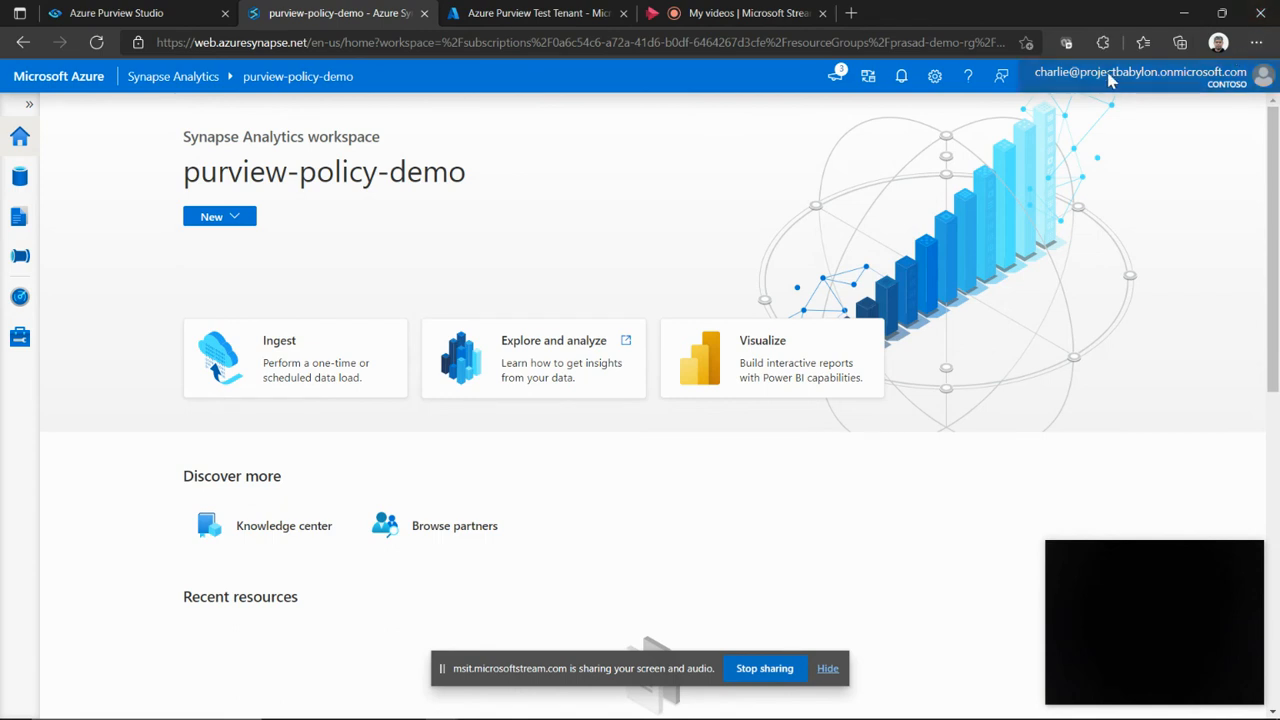
pyautogui.moveTo(236, 262)
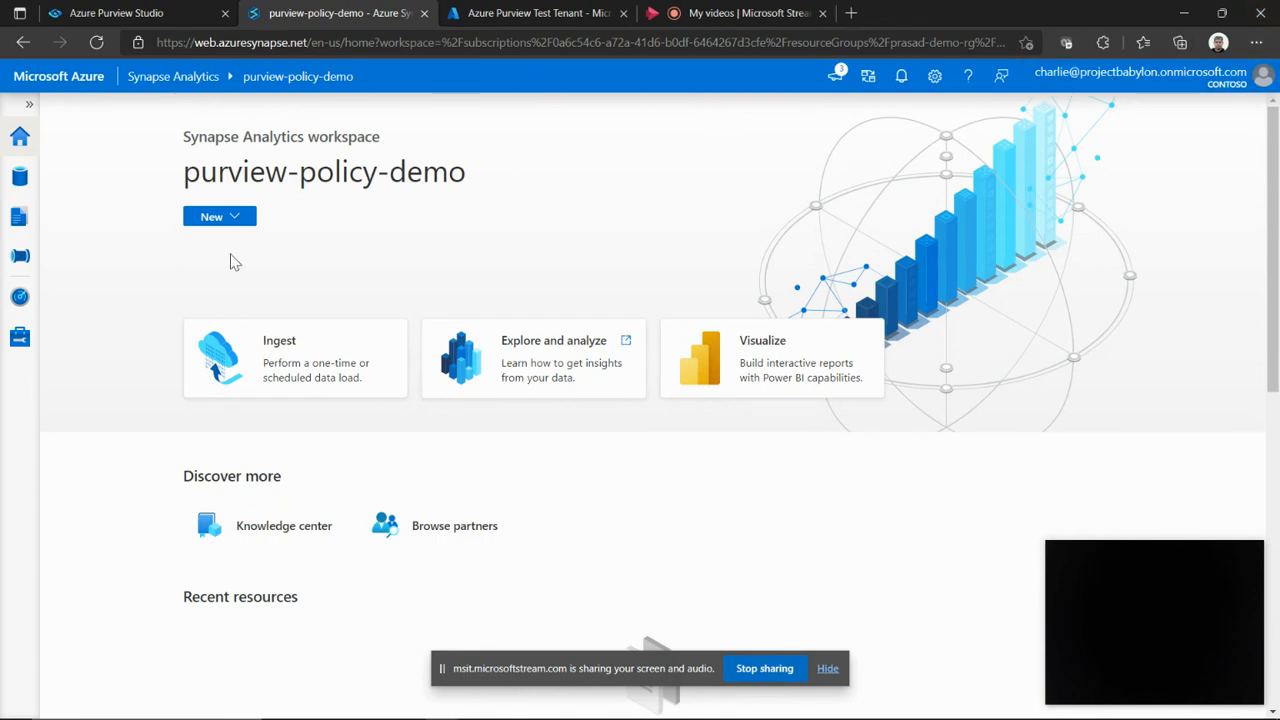
pyautogui.moveTo(20, 196)
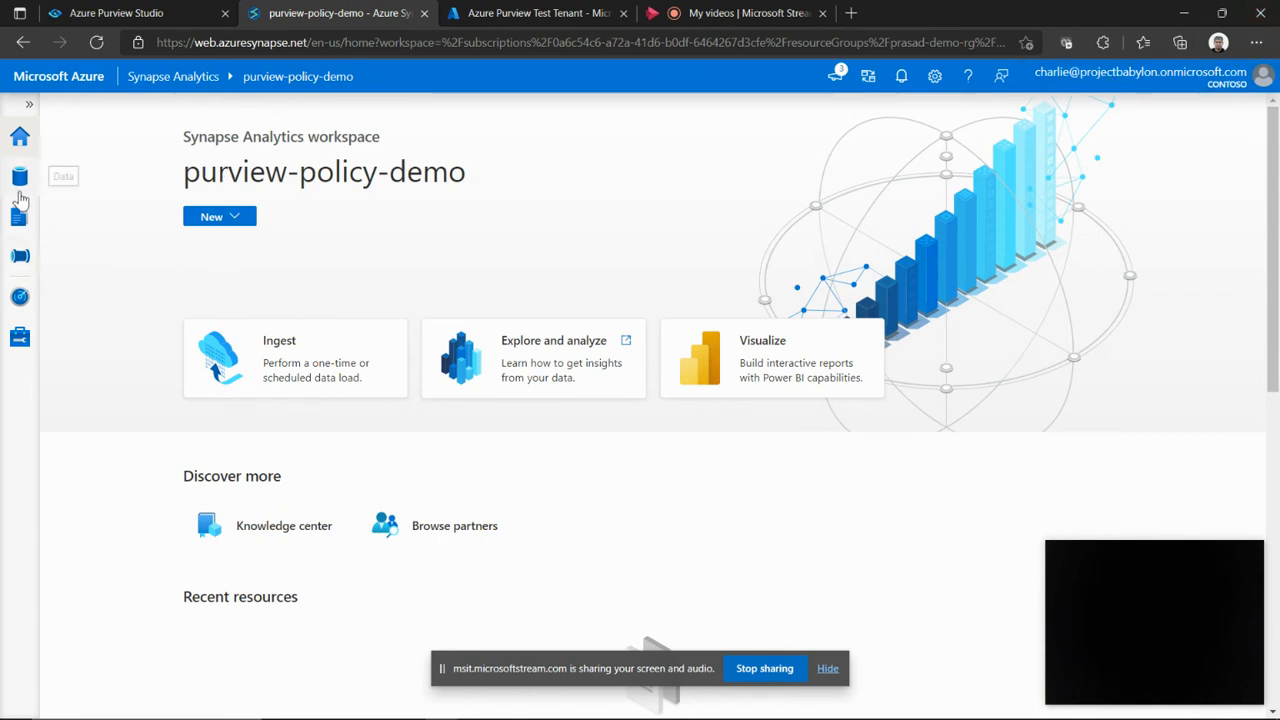
pyautogui.click(20, 176)
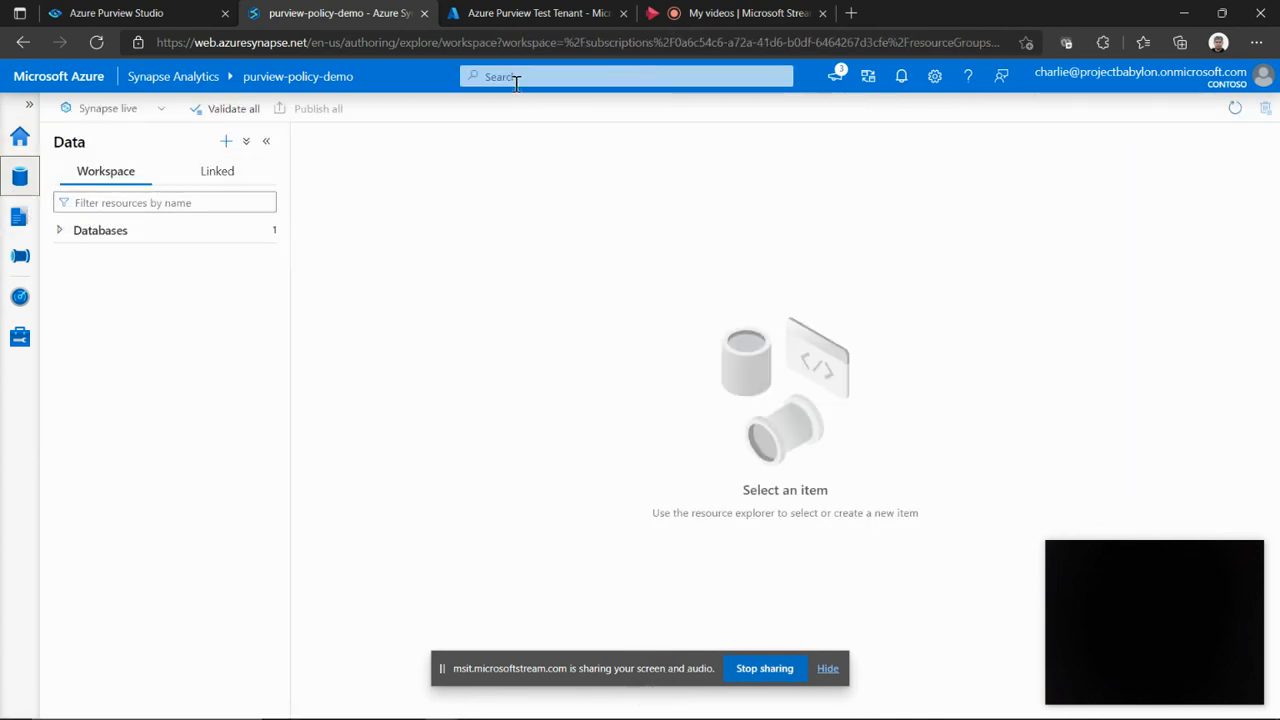
pyautogui.click(624, 76)
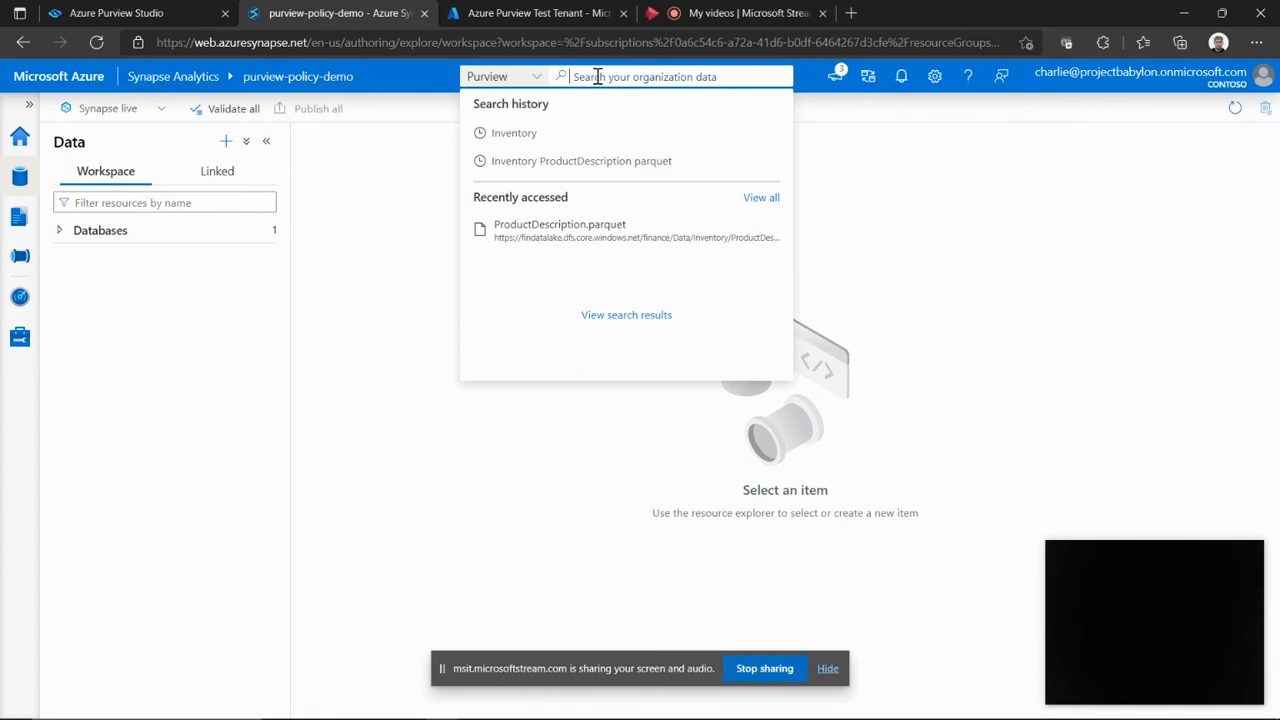
pyautogui.moveTo(578, 76)
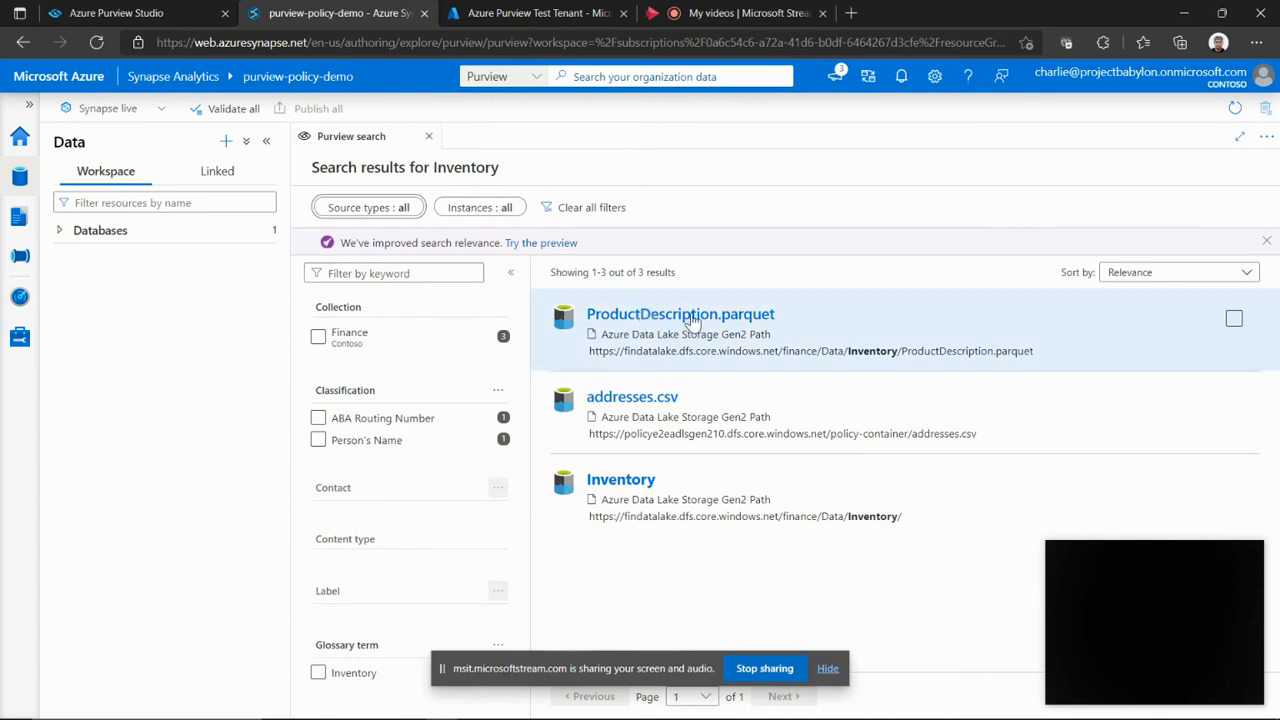
pyautogui.moveTo(810, 364)
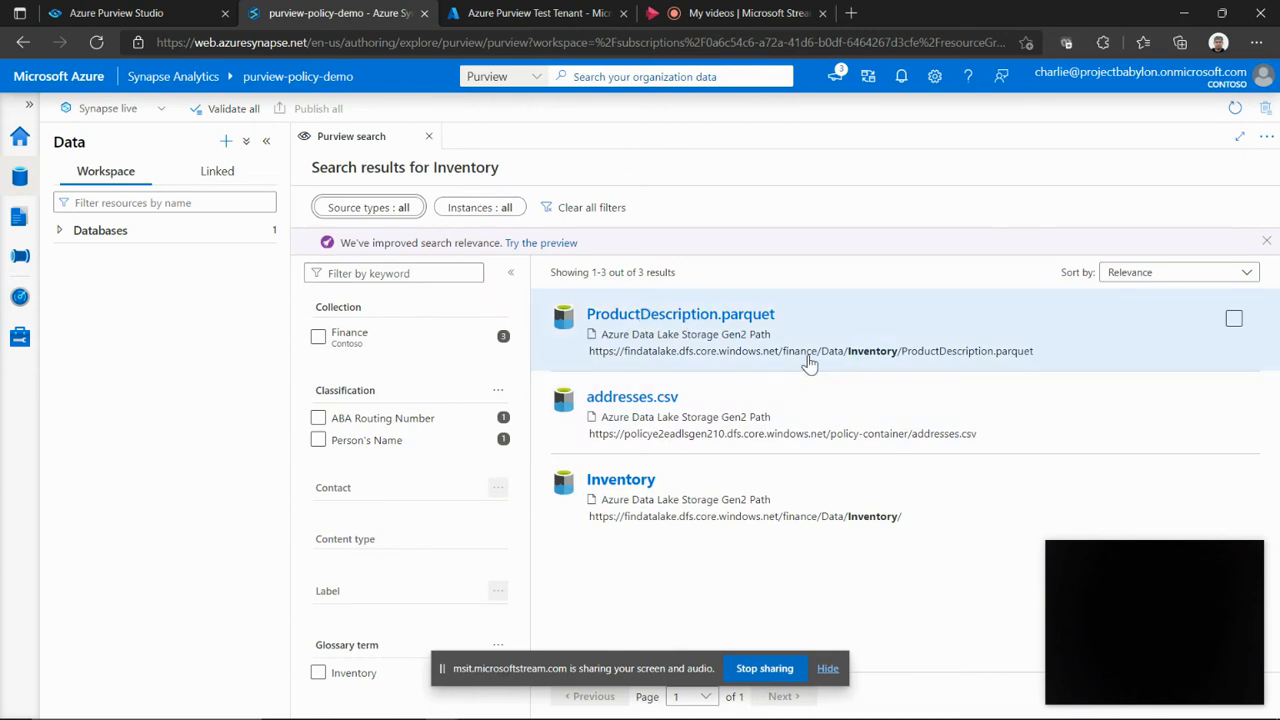
pyautogui.click(620, 480)
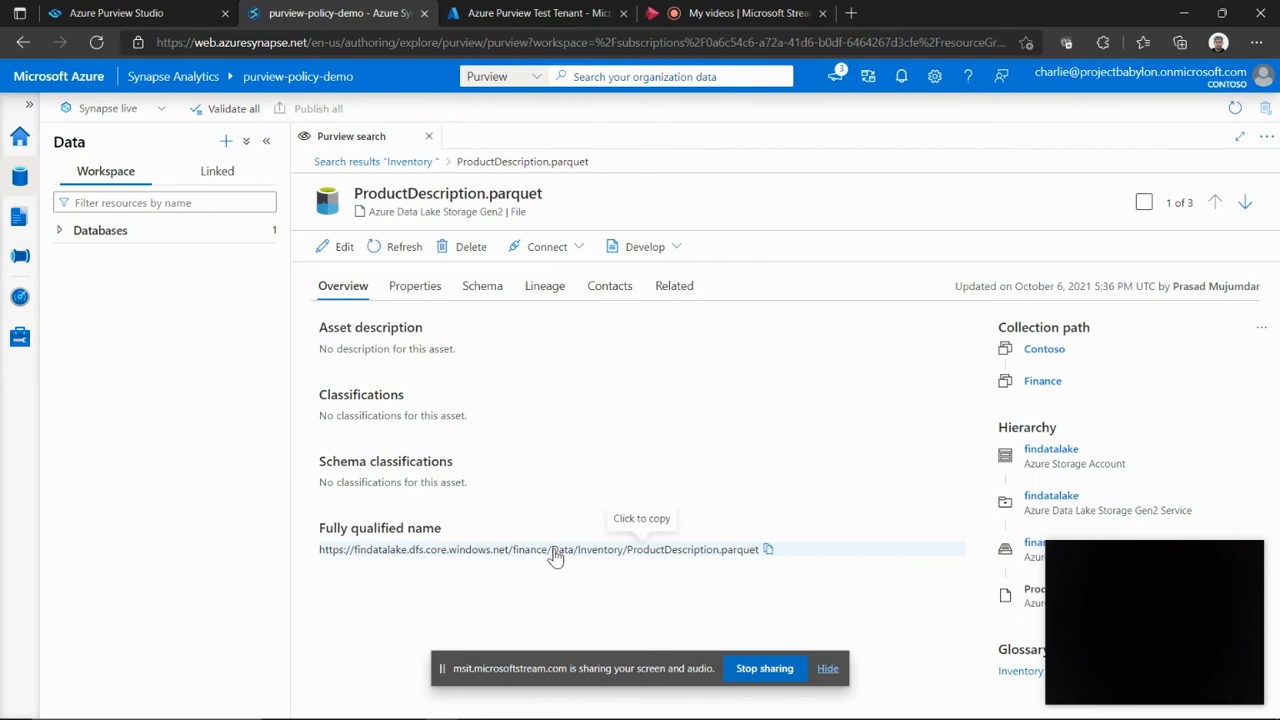
pyautogui.moveTo(1144, 66)
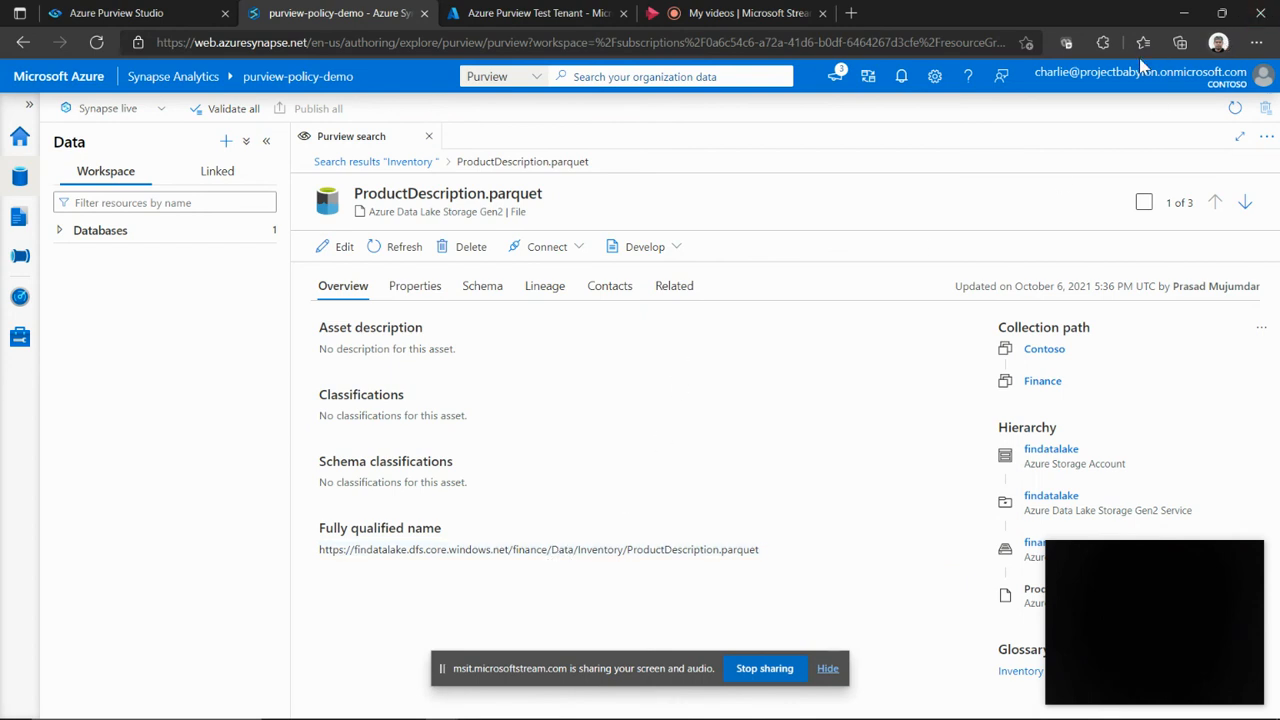
pyautogui.moveTo(644, 248)
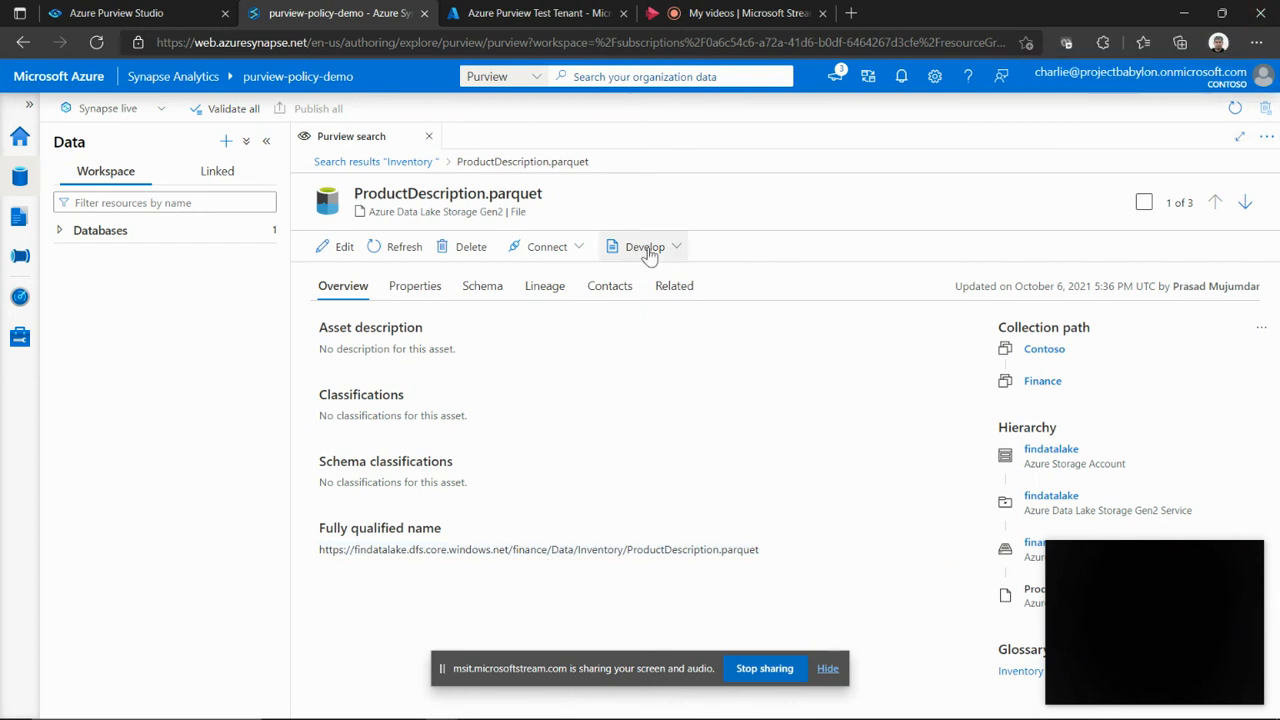
# Generate and run a Select top 100 rows SQL script on ProductDescription.parquet, returning result rows.
pyautogui.click(644, 248)
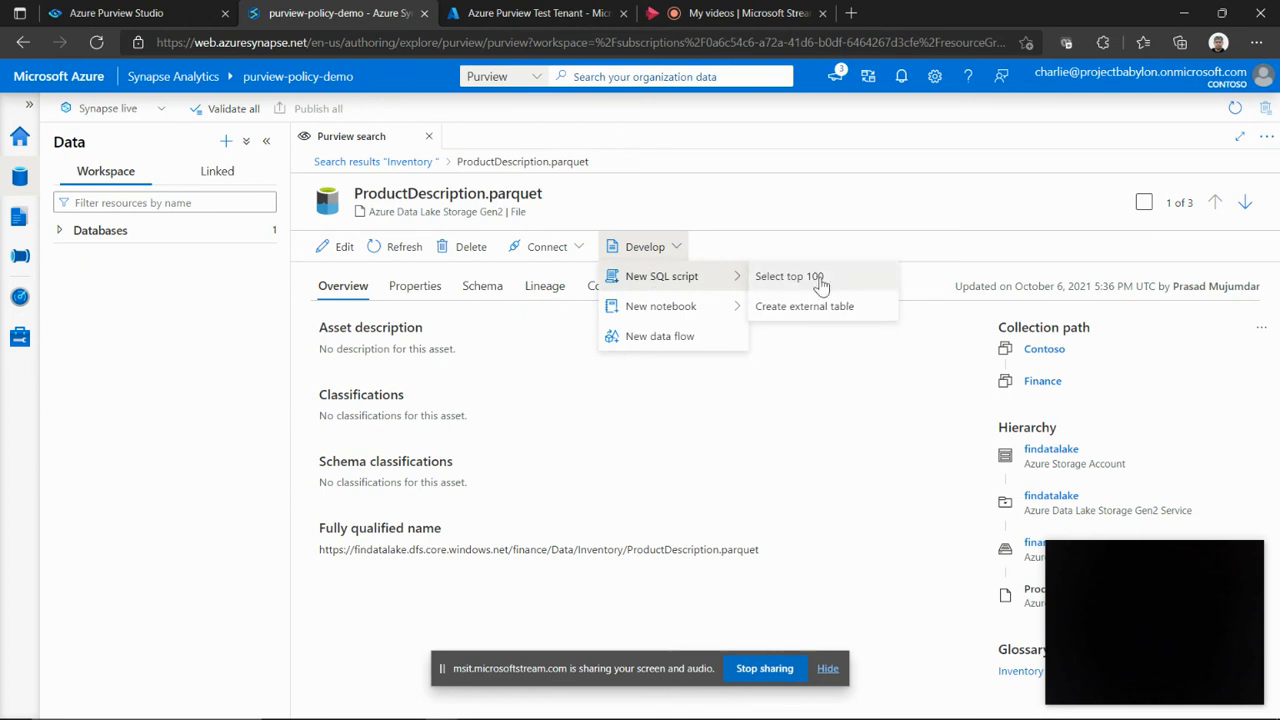
pyautogui.click(788, 276)
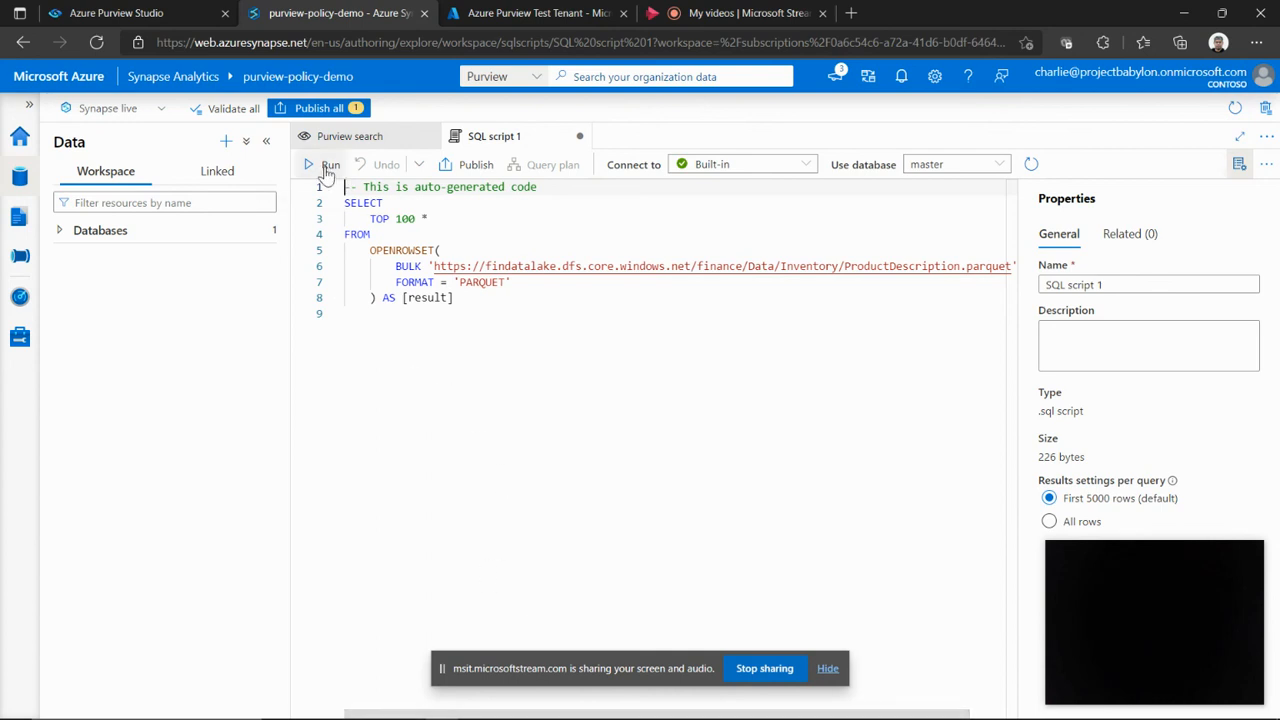
pyautogui.click(322, 164)
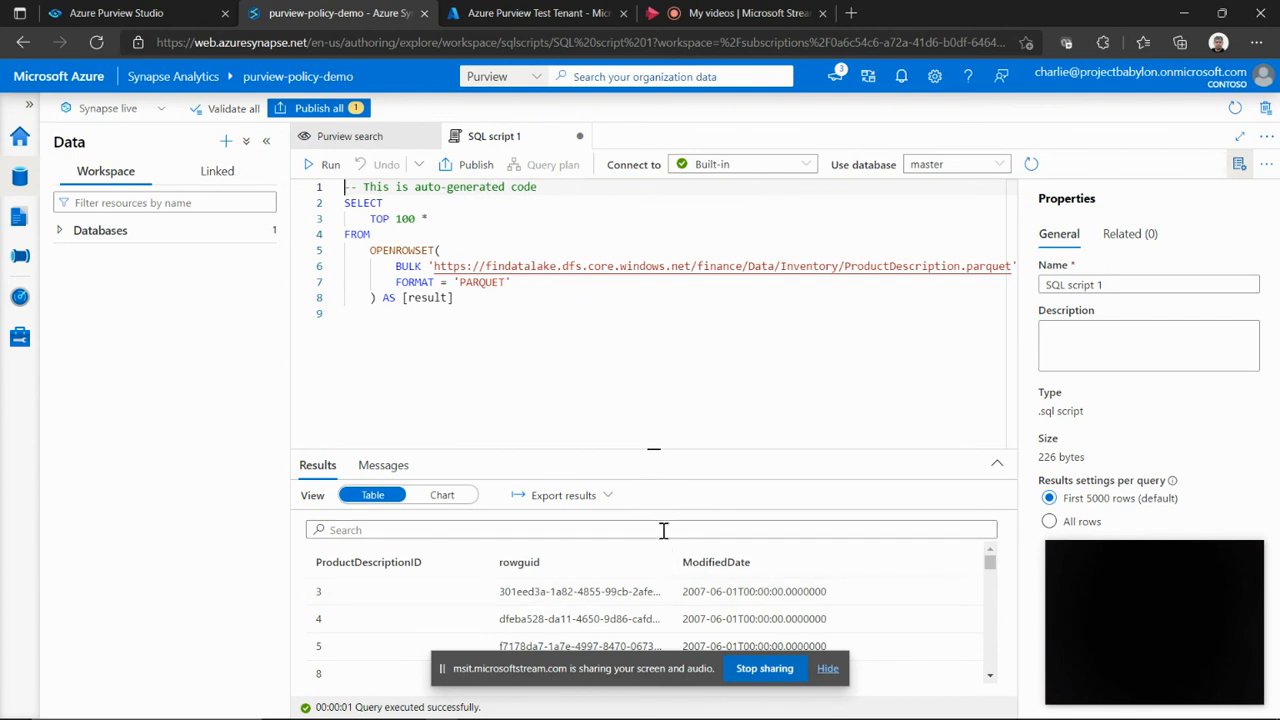
pyautogui.scroll(-3)
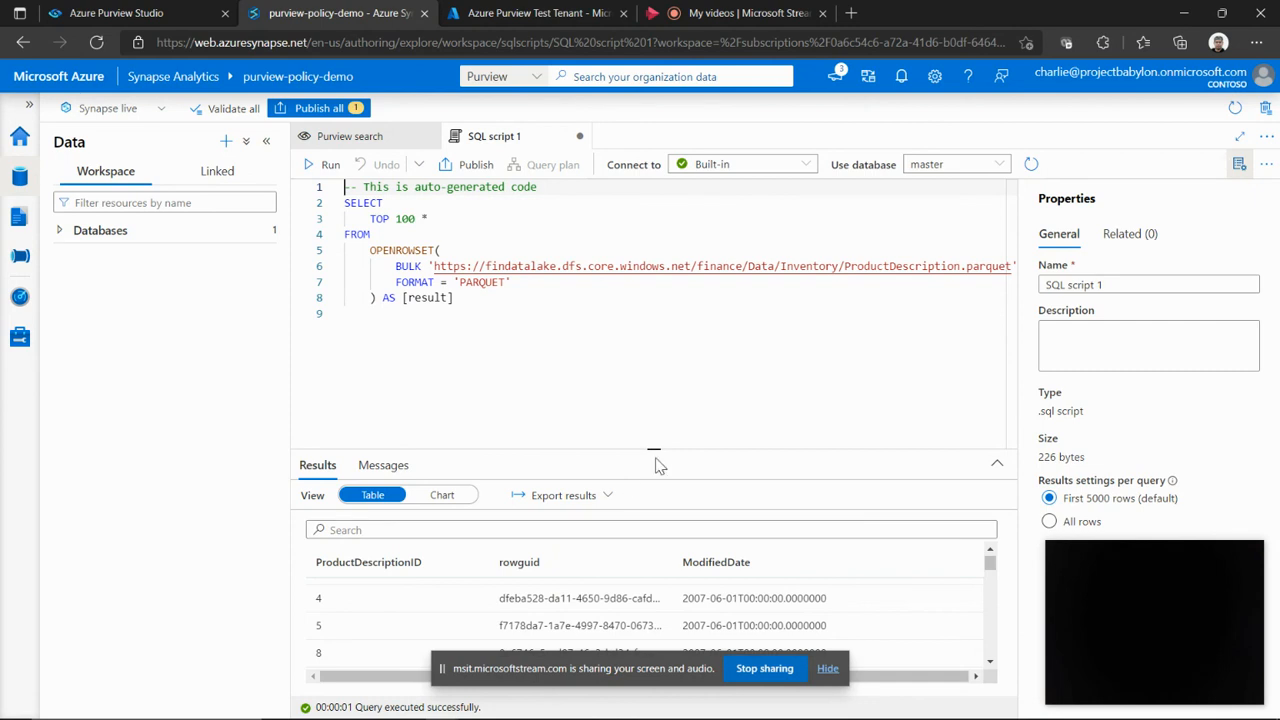
pyautogui.moveTo(652, 456); pyautogui.dragTo(652, 388)
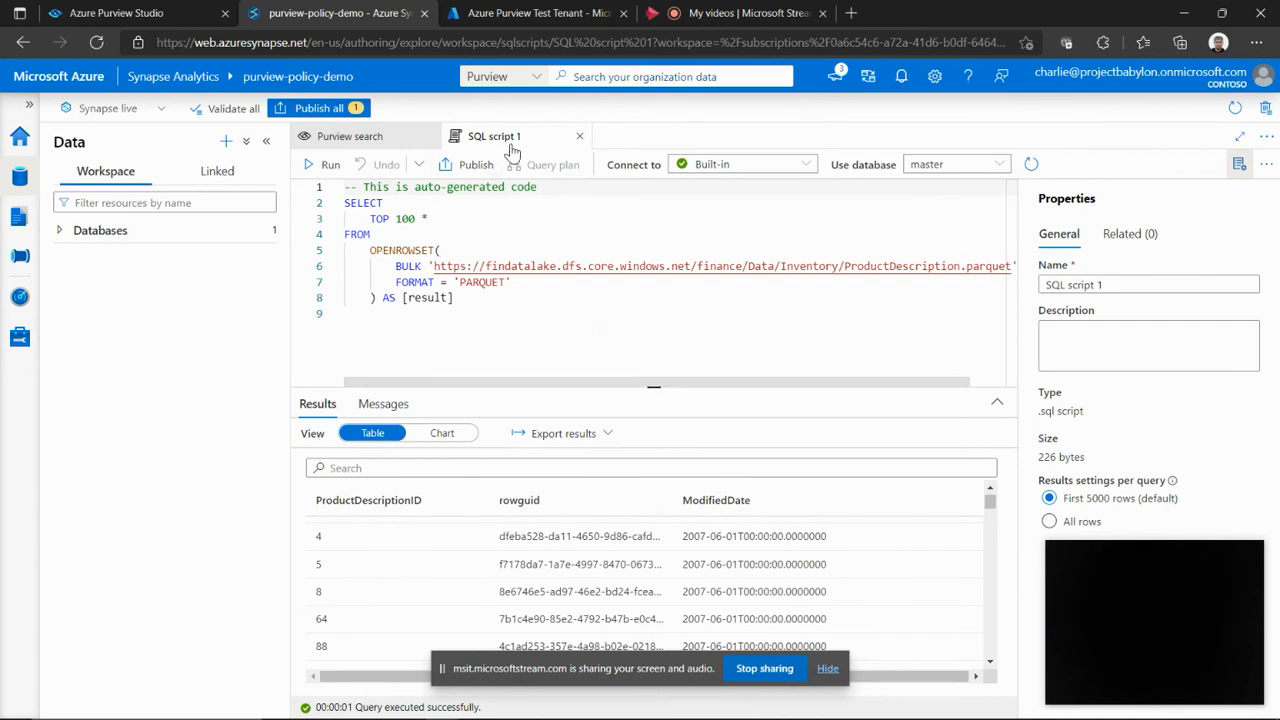
pyautogui.moveTo(552, 164)
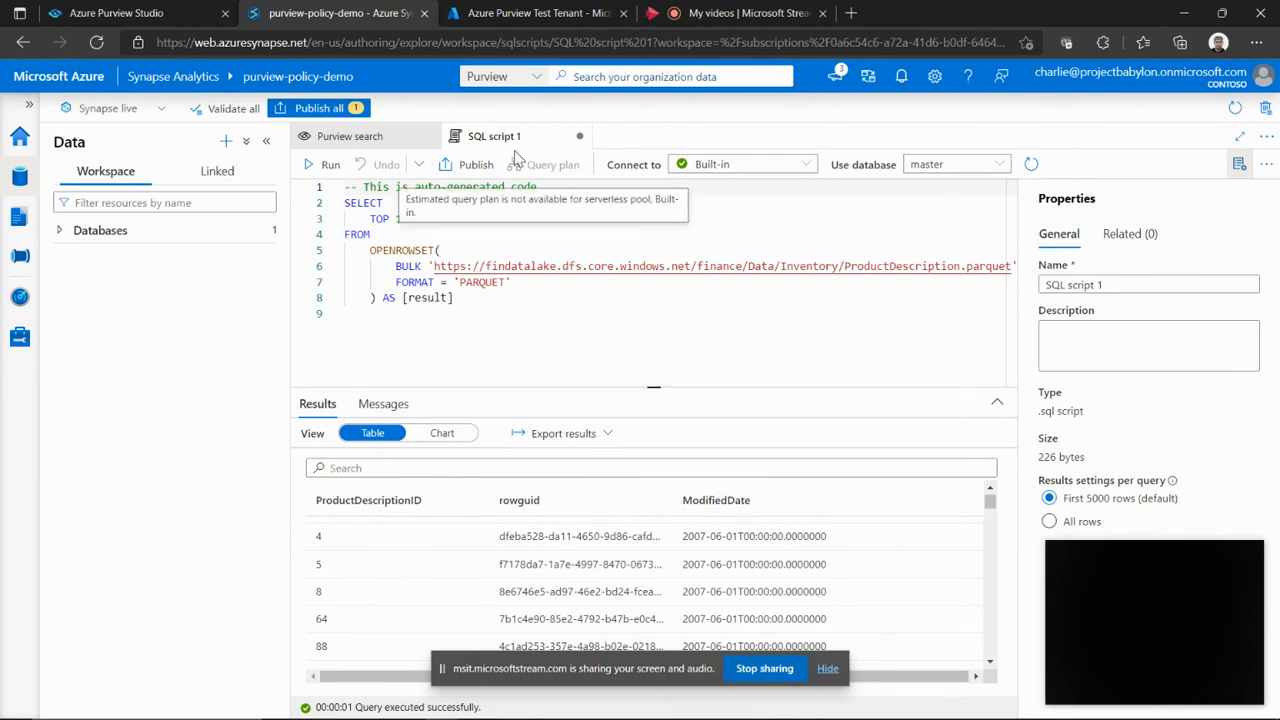
pyautogui.moveTo(420, 96)
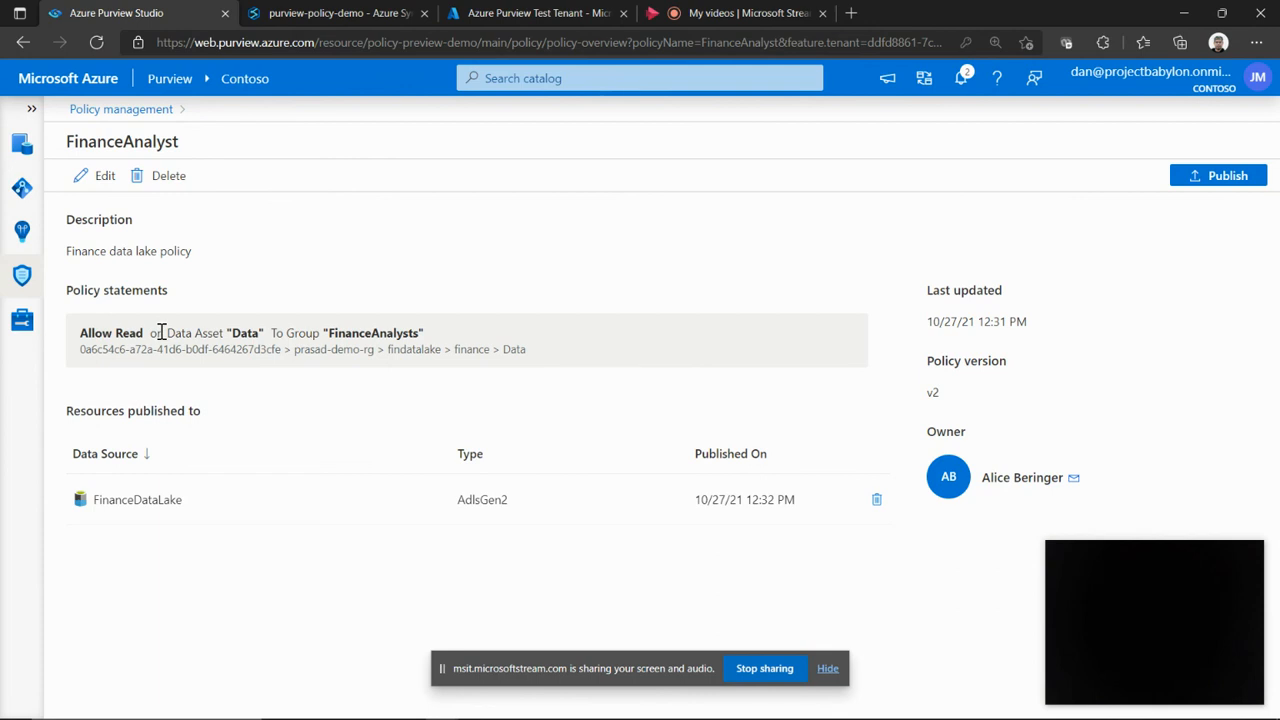
pyautogui.moveTo(268, 338)
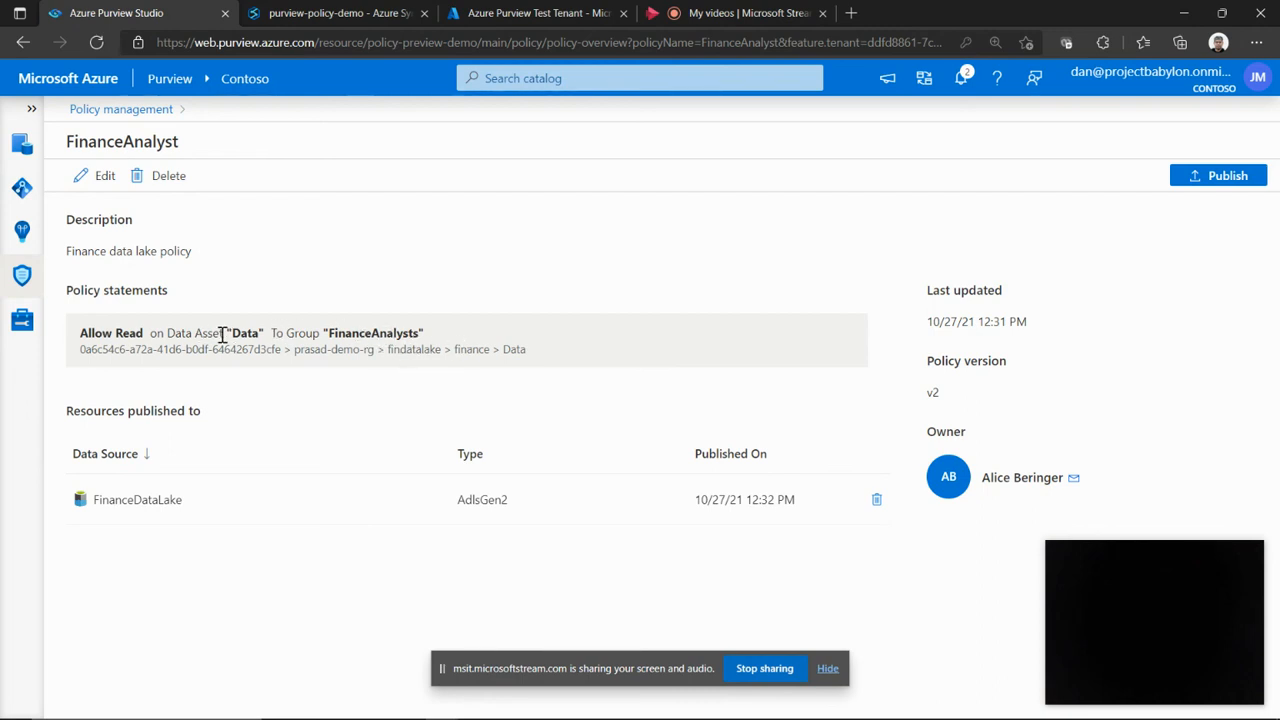
pyautogui.moveTo(344, 332)
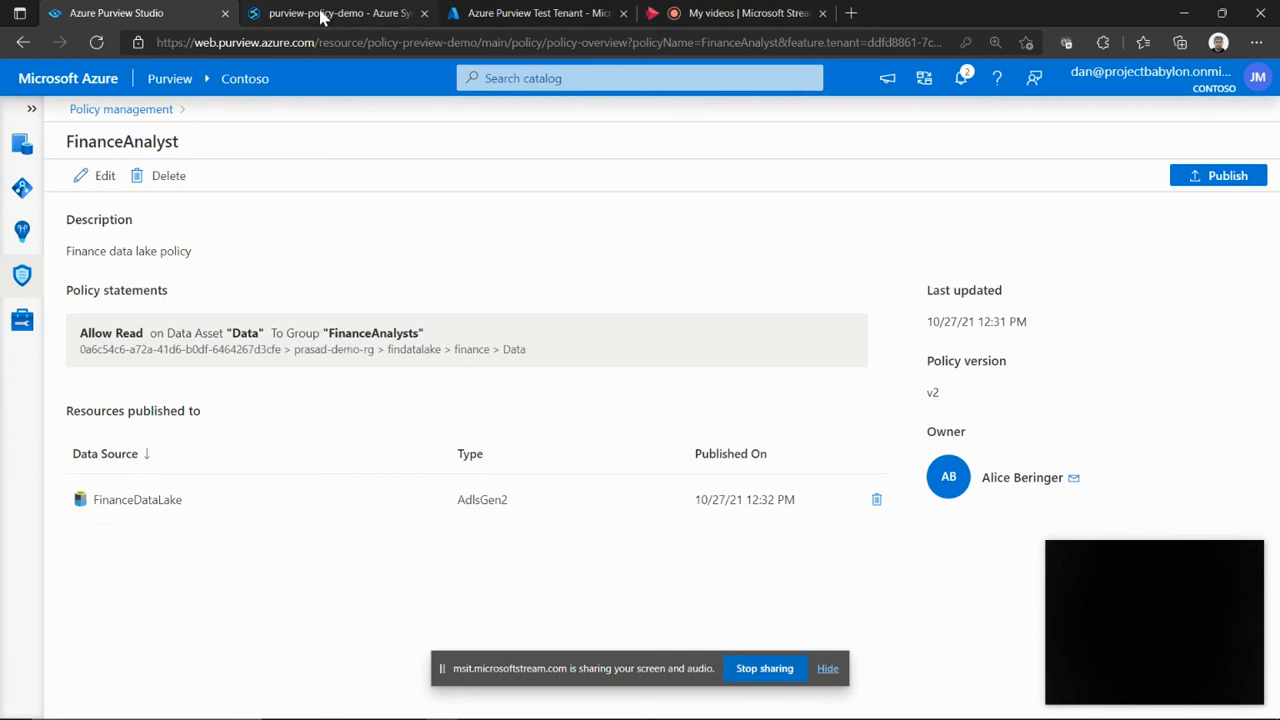
pyautogui.moveTo(336, 12)
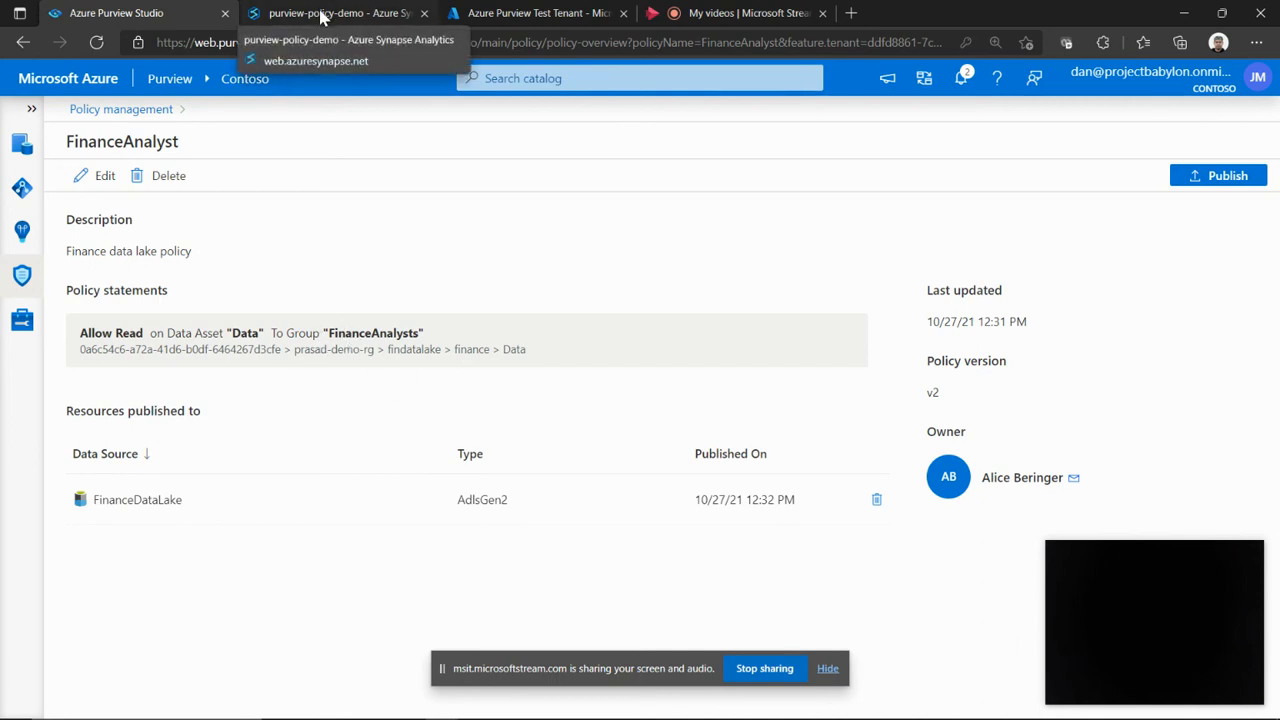
# Return from the FinanceAnalyst policy in Purview to the Synapse query results tab.
pyautogui.click(336, 12)
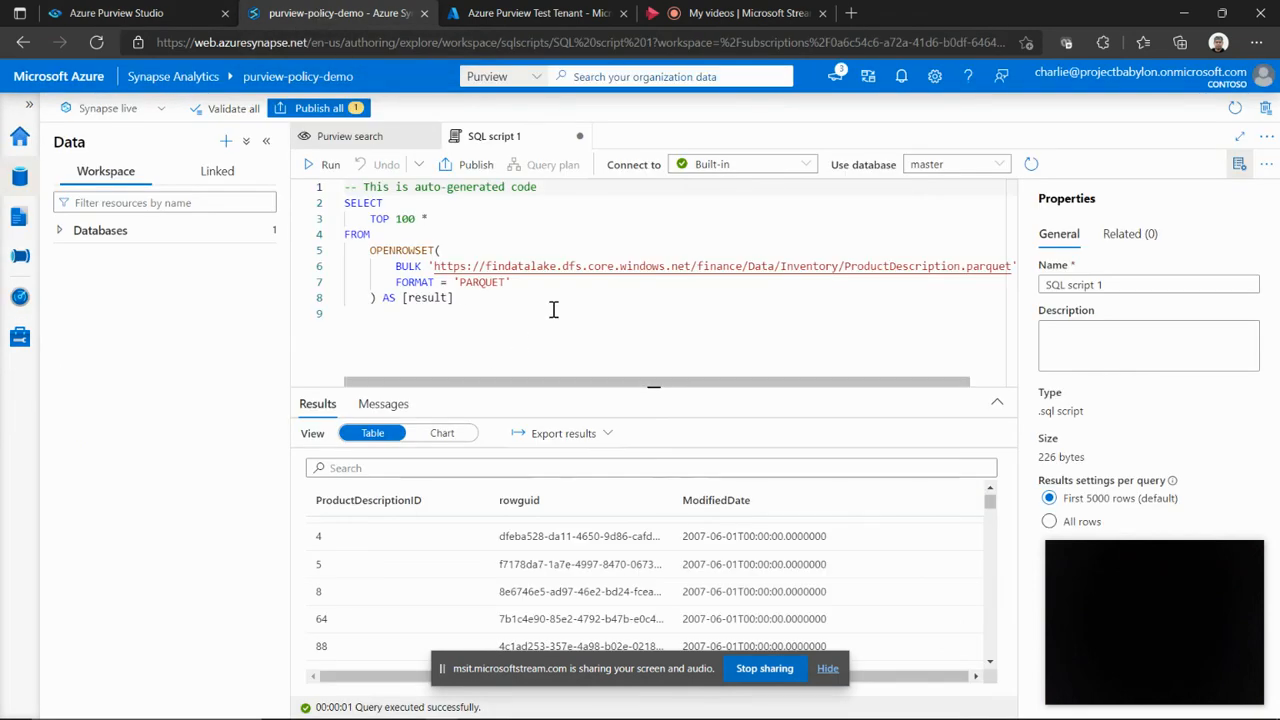
pyautogui.moveTo(526, 320)
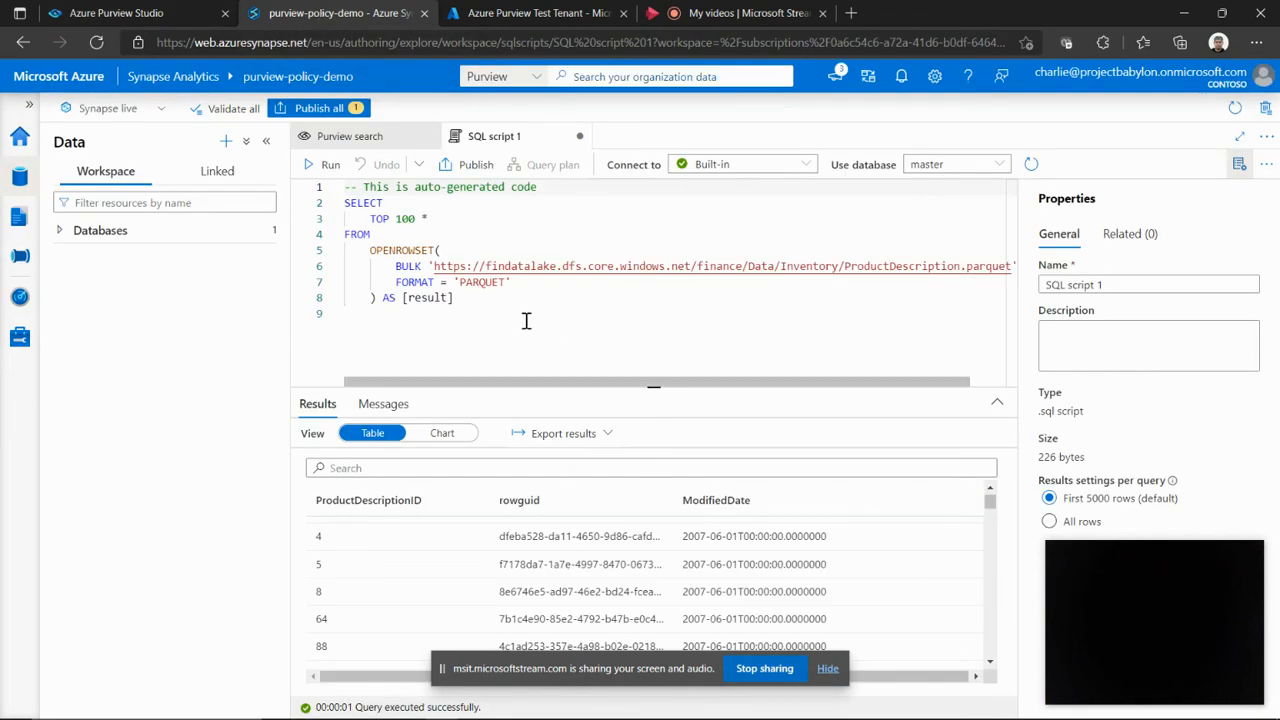